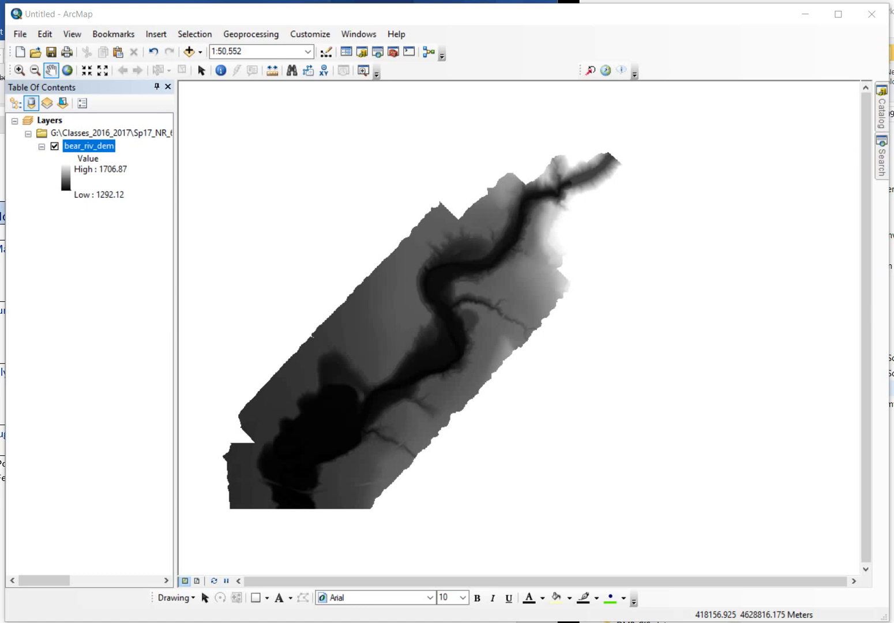
{"action": "mouse_move", "coordinate": [873, 18]}
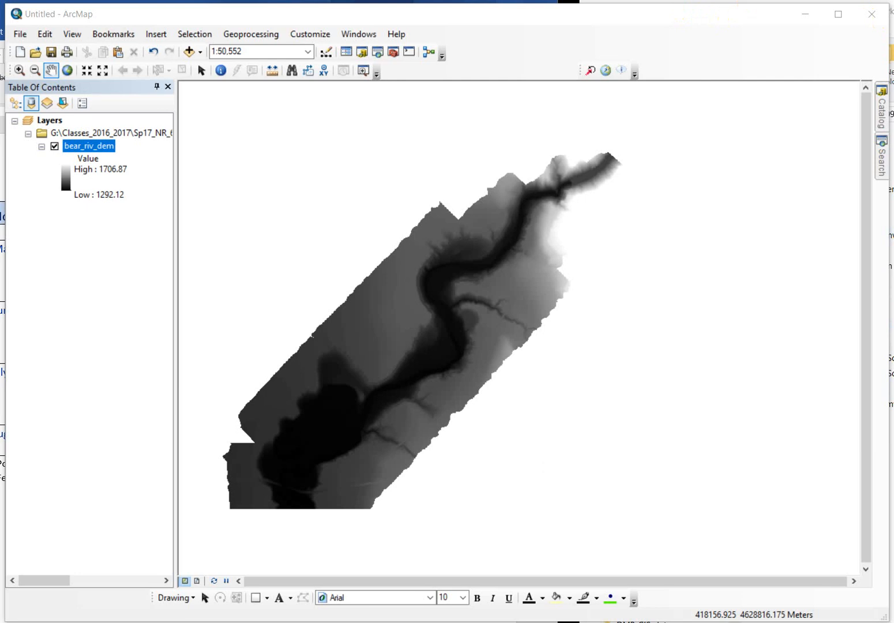
{"action": "mouse_move", "coordinate": [221, 35]}
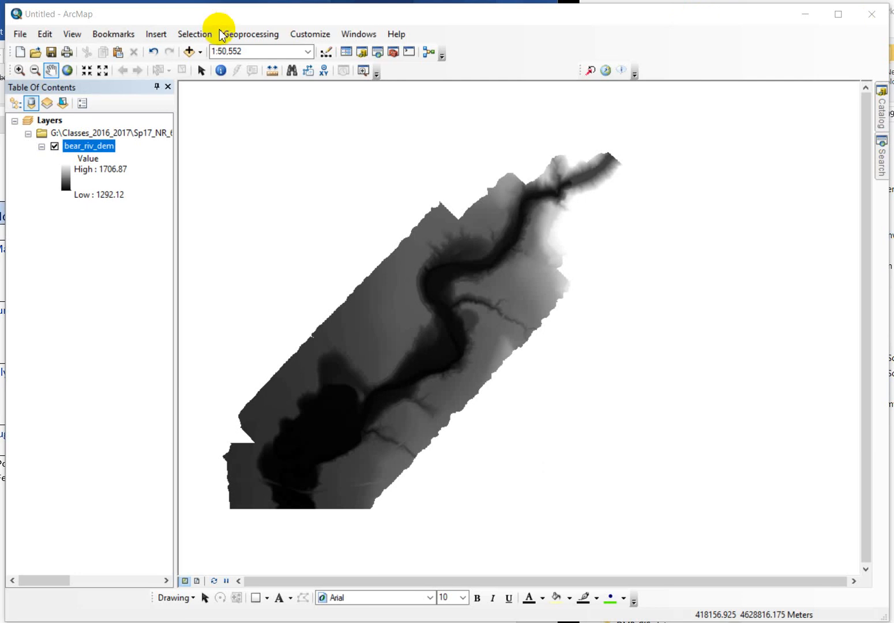
{"action": "mouse_move", "coordinate": [310, 33]}
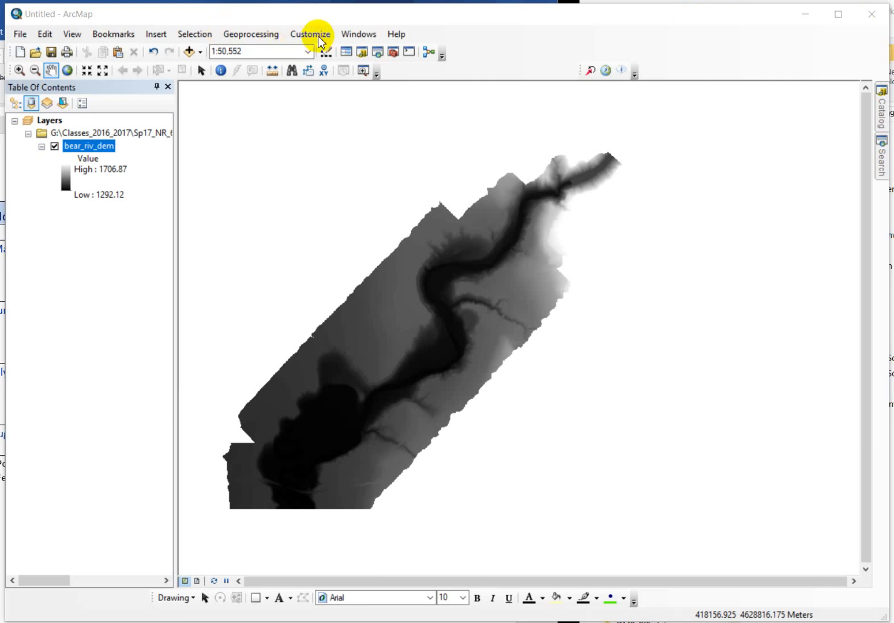
{"action": "mouse_move", "coordinate": [252, 35]}
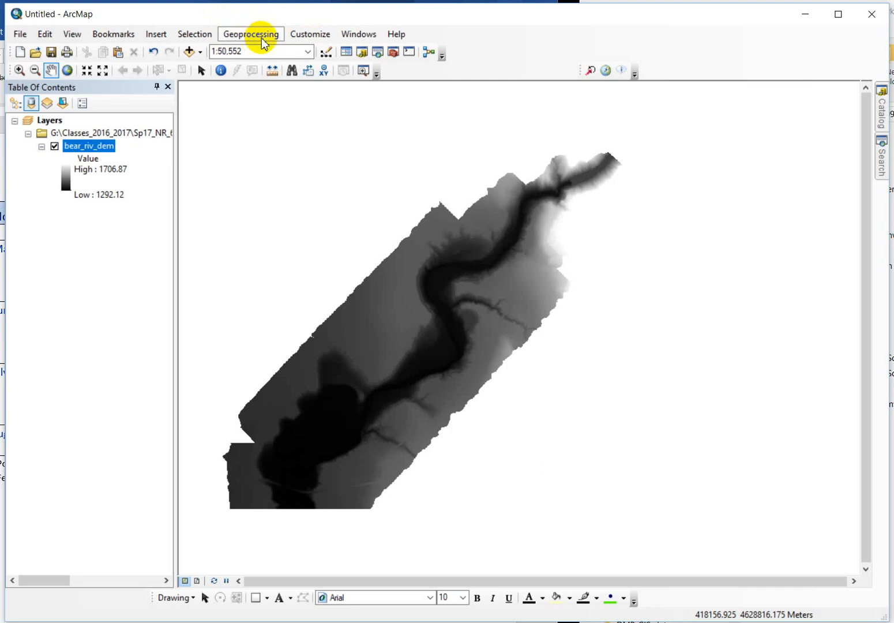
Check the Customize > Extensions list, then bring up bear_riv_dem's layer properties on its Source details.
{"action": "left_click", "coordinate": [310, 34]}
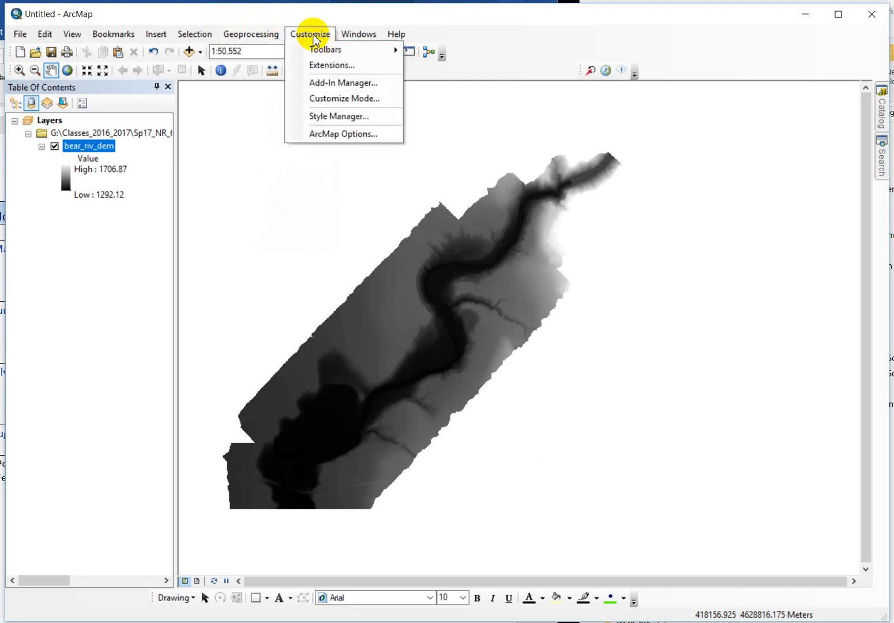
{"action": "mouse_move", "coordinate": [344, 134]}
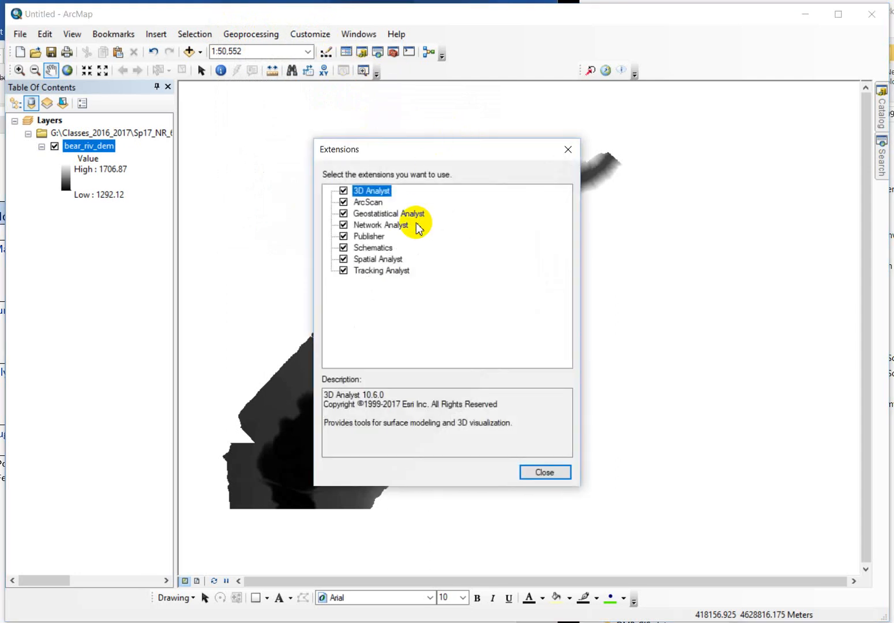
{"action": "mouse_move", "coordinate": [371, 267]}
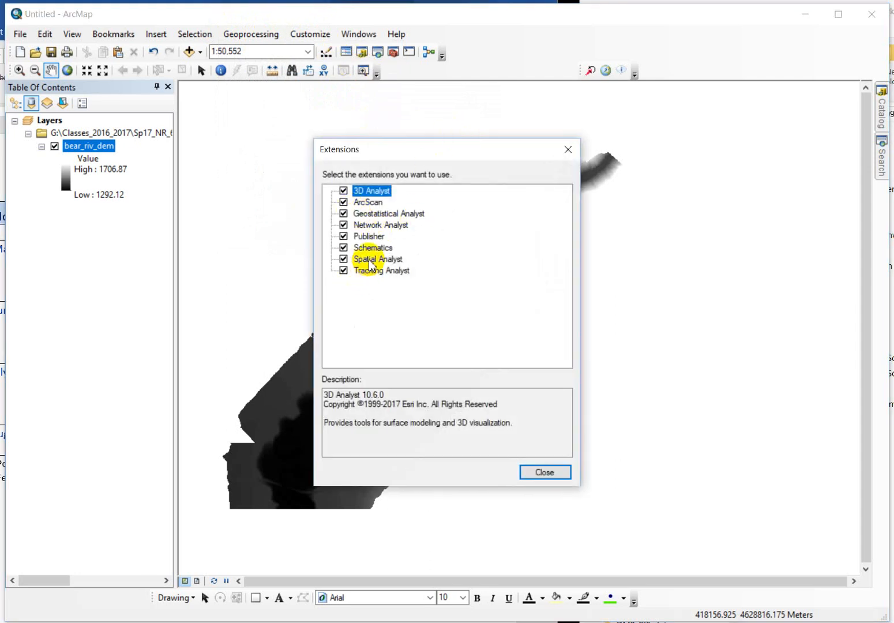
{"action": "mouse_move", "coordinate": [369, 167]}
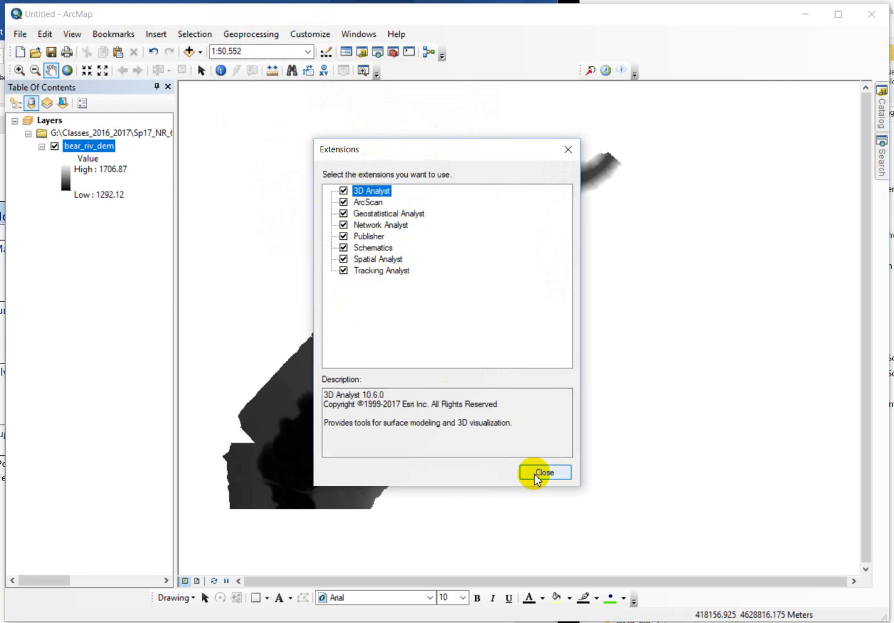
{"action": "left_click", "coordinate": [542, 473]}
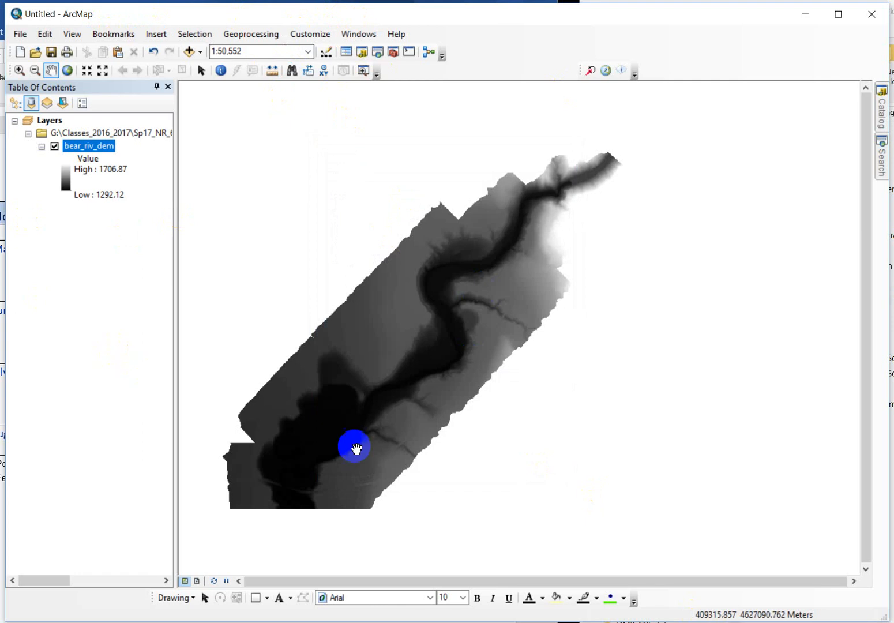
{"action": "mouse_move", "coordinate": [66, 132]}
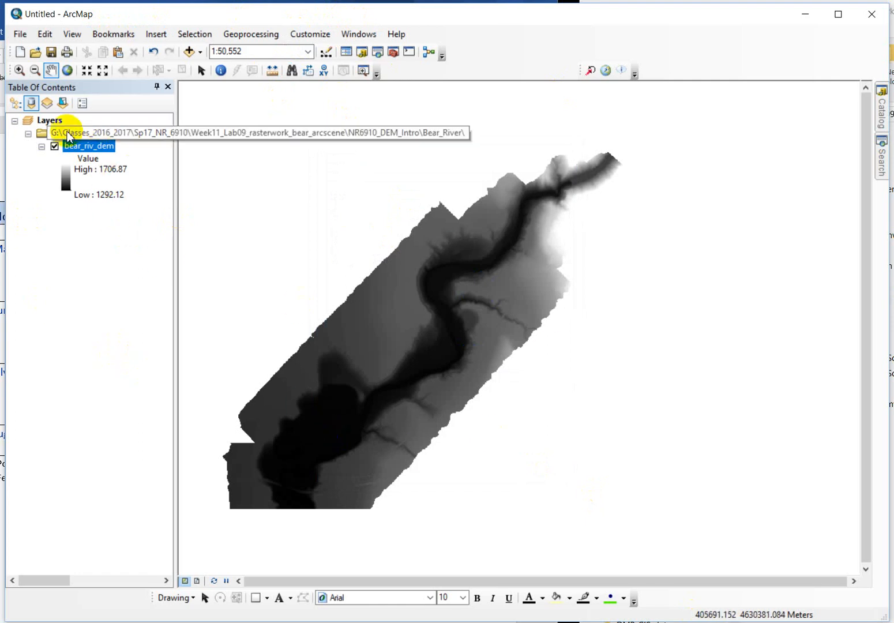
{"action": "right_click", "coordinate": [90, 145]}
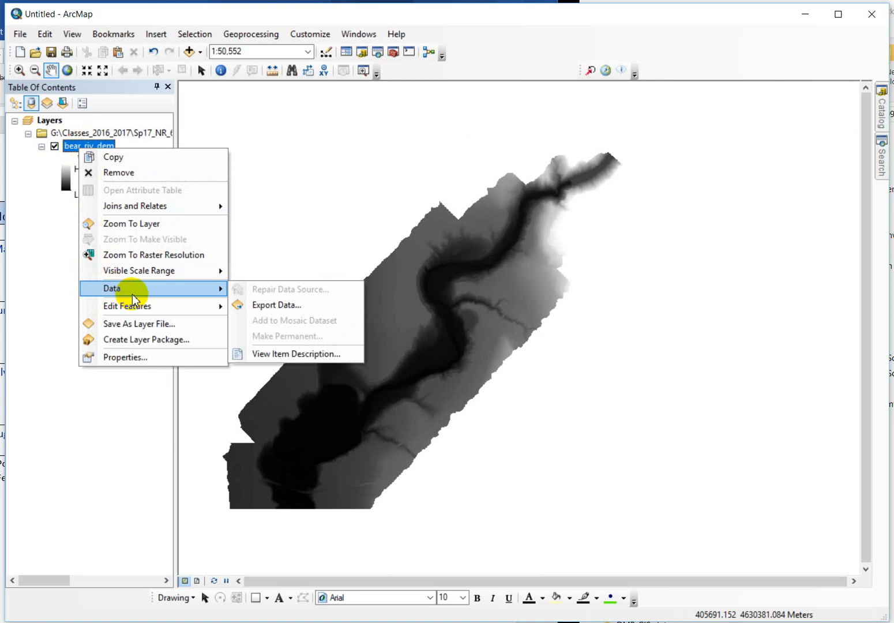
{"action": "mouse_move", "coordinate": [124, 358]}
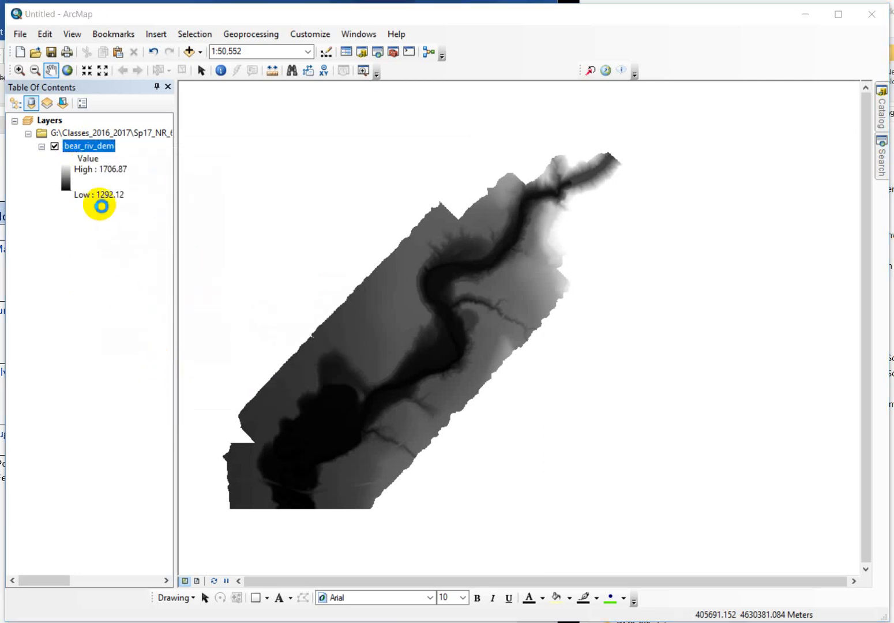
{"action": "double_click", "coordinate": [88, 145]}
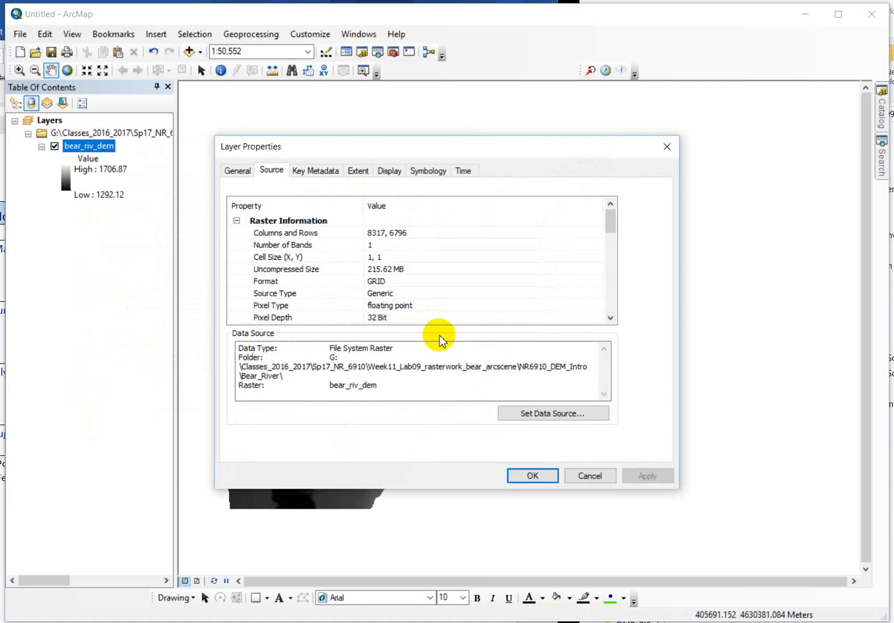
{"action": "mouse_move", "coordinate": [270, 173]}
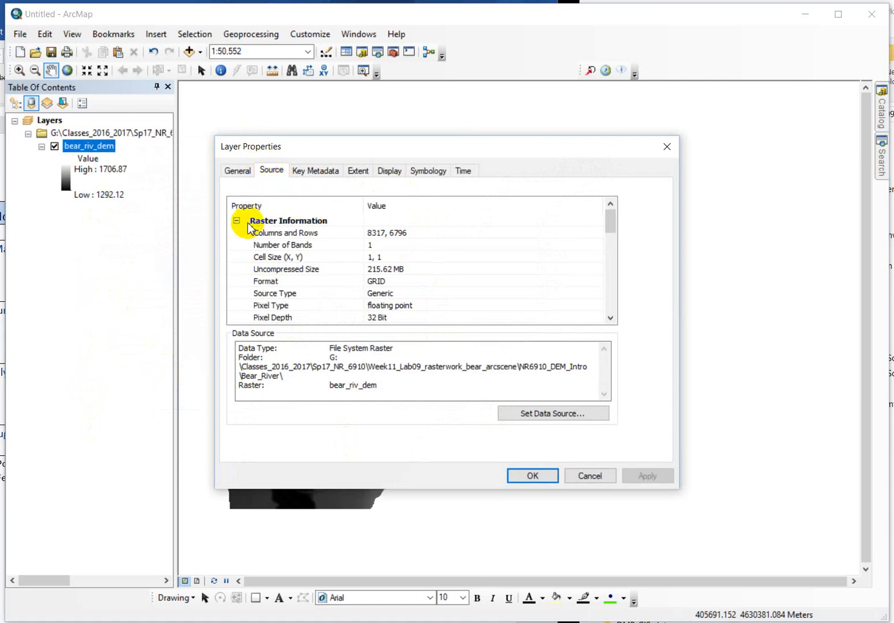
{"action": "mouse_move", "coordinate": [252, 295]}
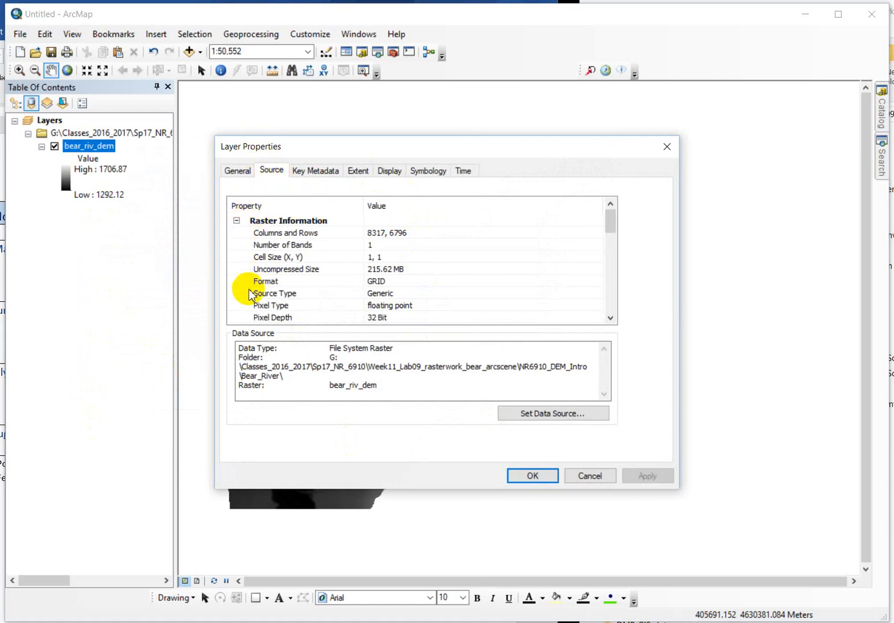
{"action": "mouse_move", "coordinate": [309, 339]}
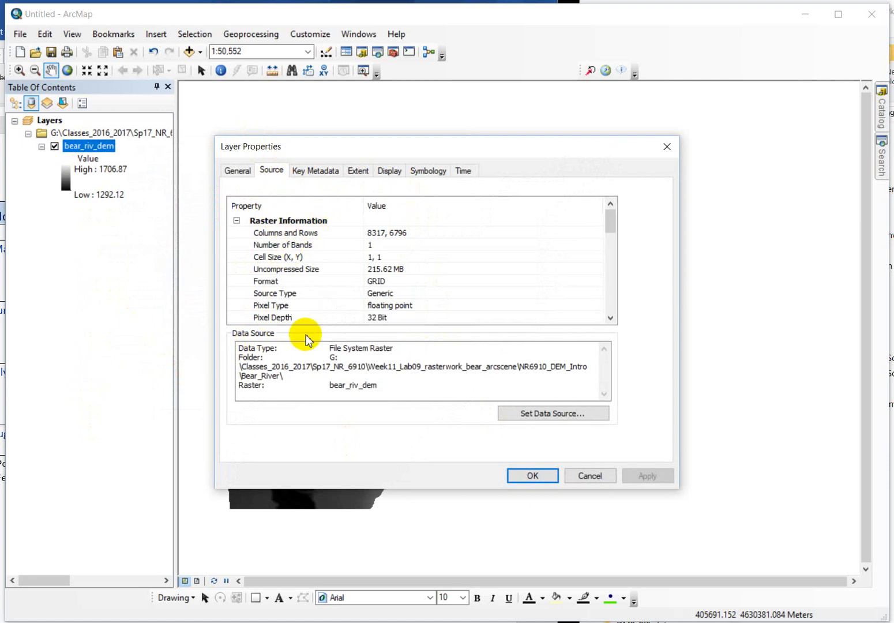
{"action": "mouse_move", "coordinate": [271, 487]}
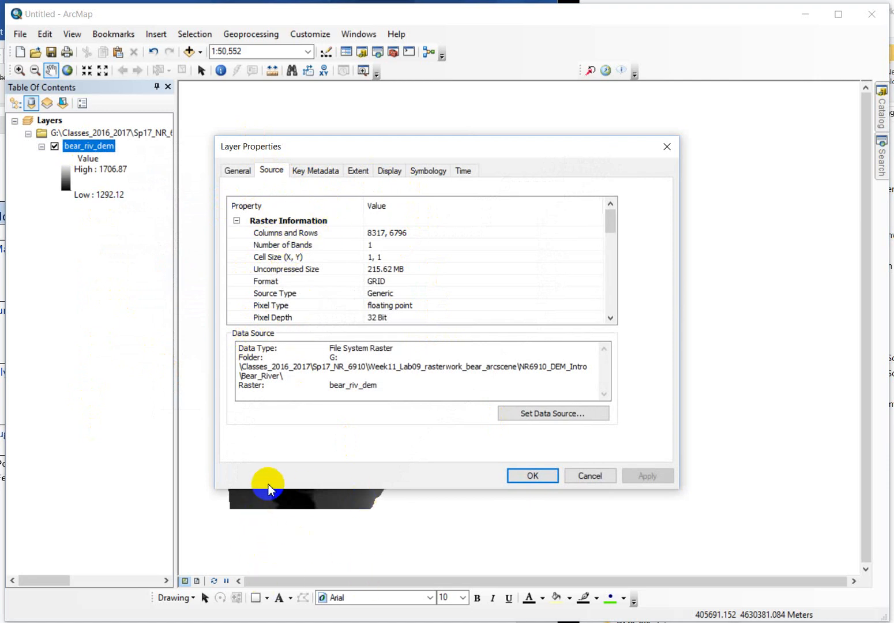
{"action": "mouse_move", "coordinate": [371, 240]}
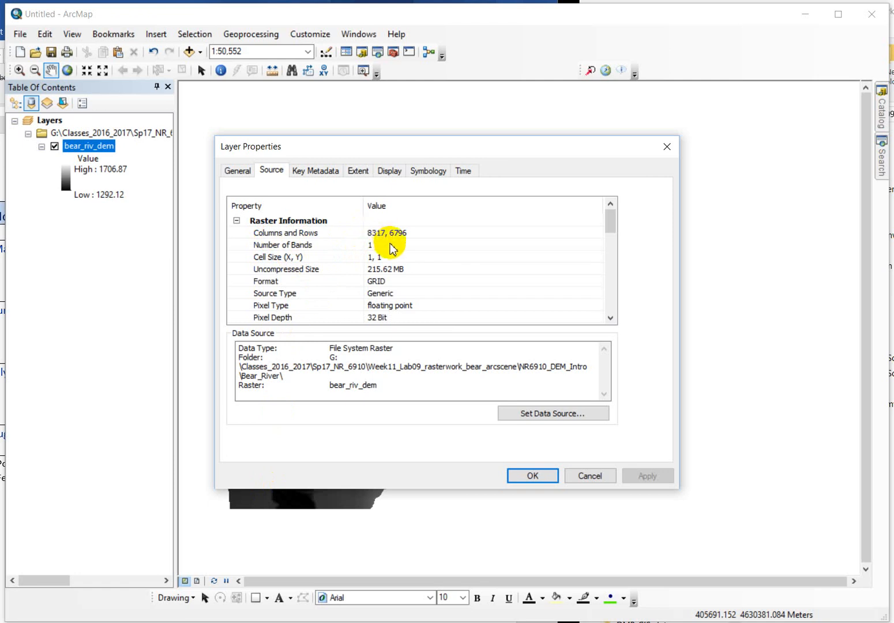
{"action": "mouse_move", "coordinate": [396, 238]}
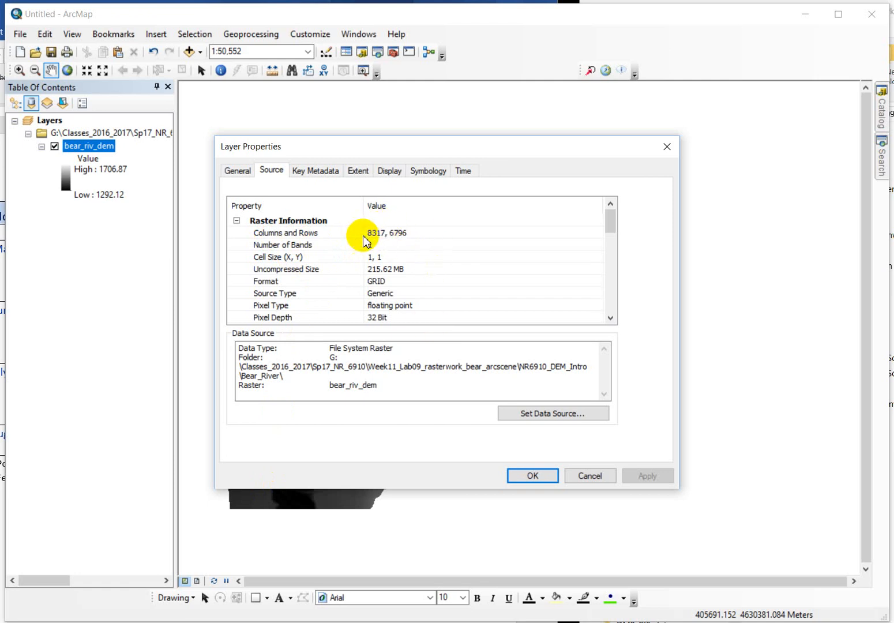
{"action": "mouse_move", "coordinate": [362, 225]}
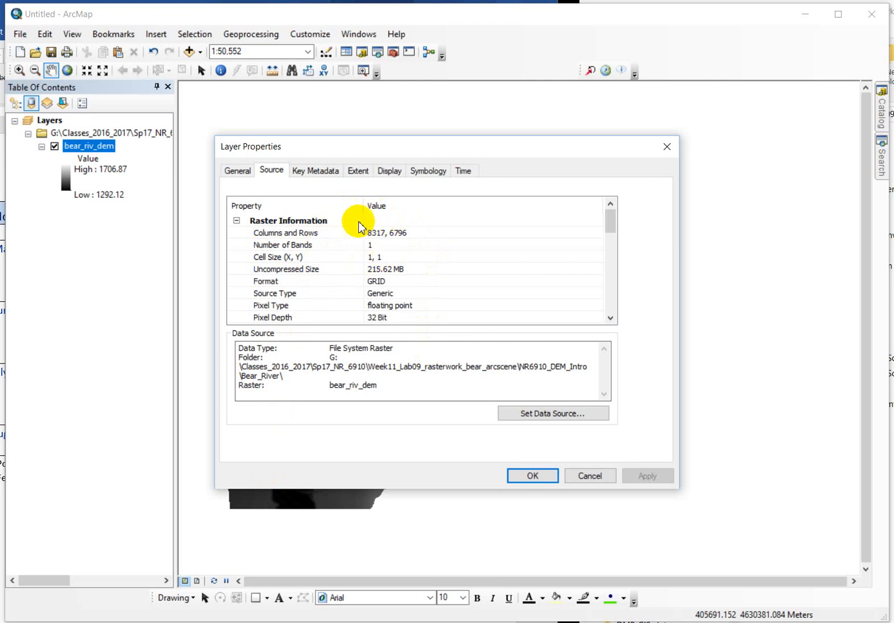
{"action": "mouse_move", "coordinate": [323, 267]}
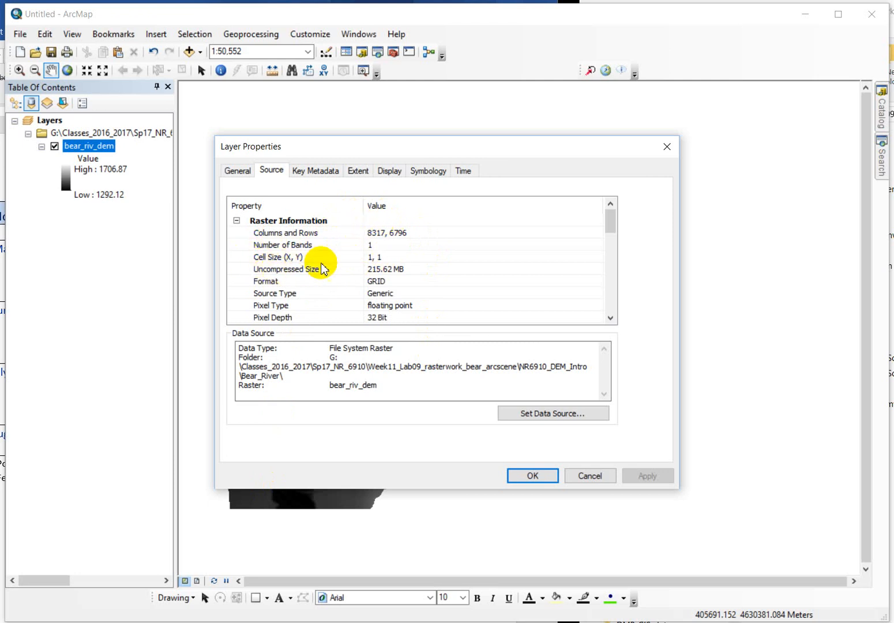
{"action": "mouse_move", "coordinate": [387, 263]}
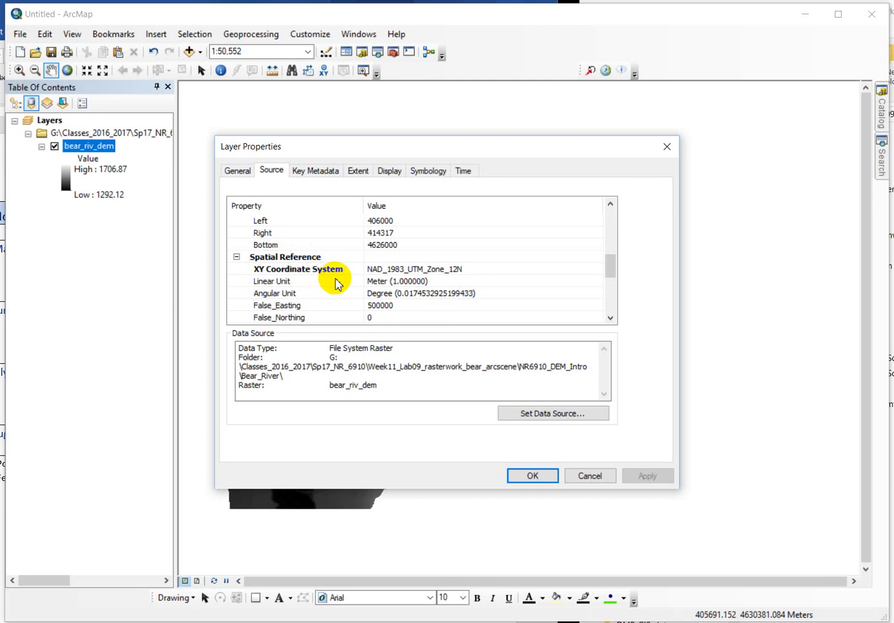
{"action": "mouse_move", "coordinate": [371, 282]}
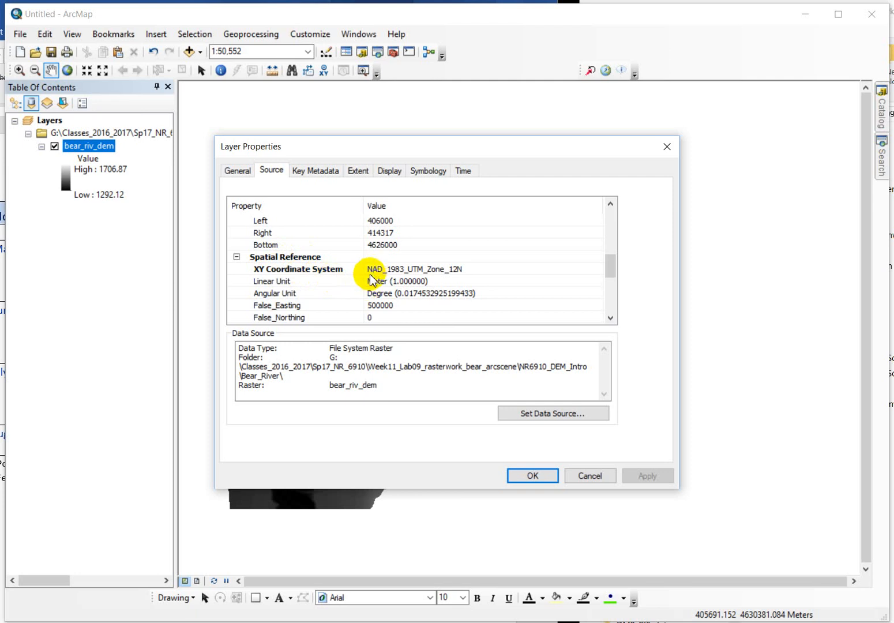
{"action": "mouse_move", "coordinate": [369, 261]}
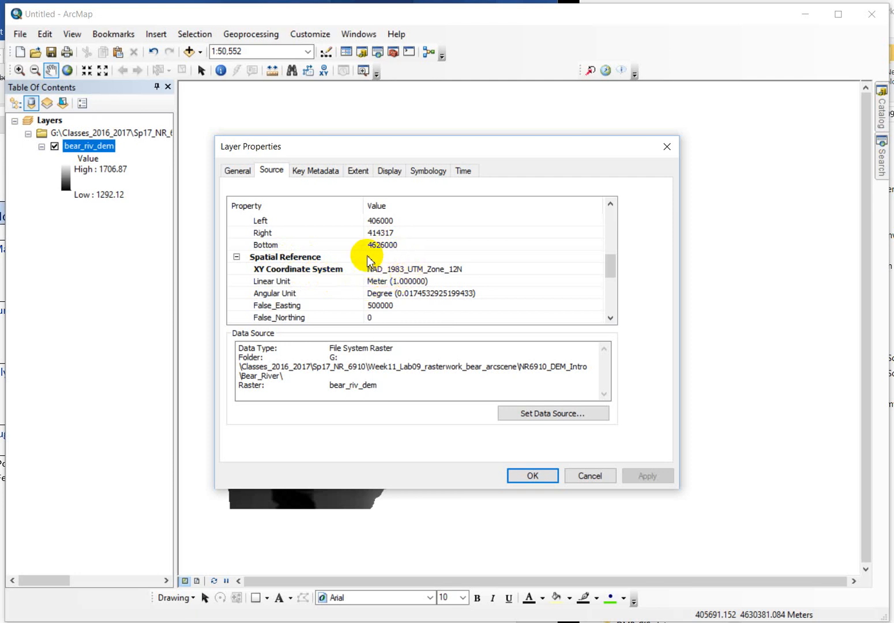
{"action": "mouse_move", "coordinate": [464, 284]}
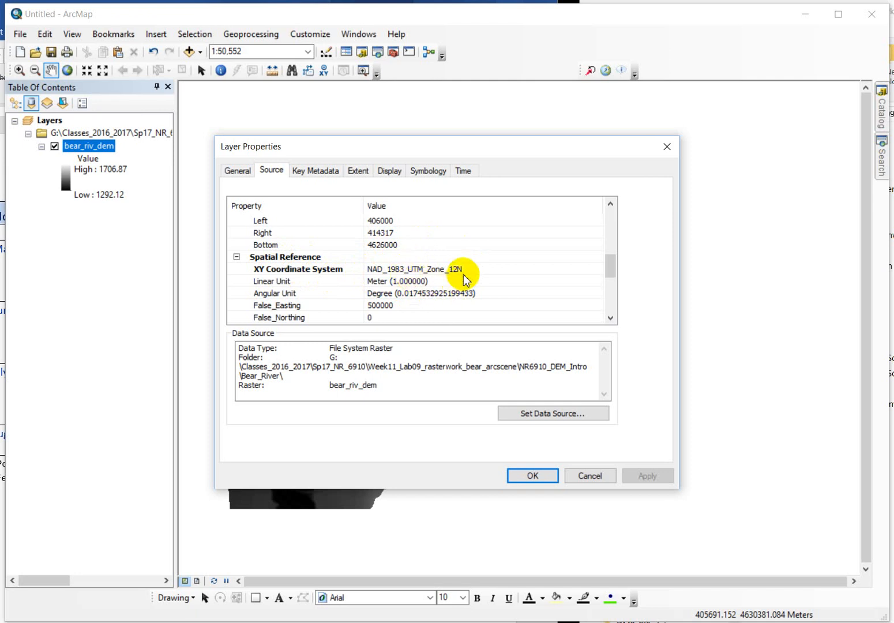
{"action": "mouse_move", "coordinate": [437, 291]}
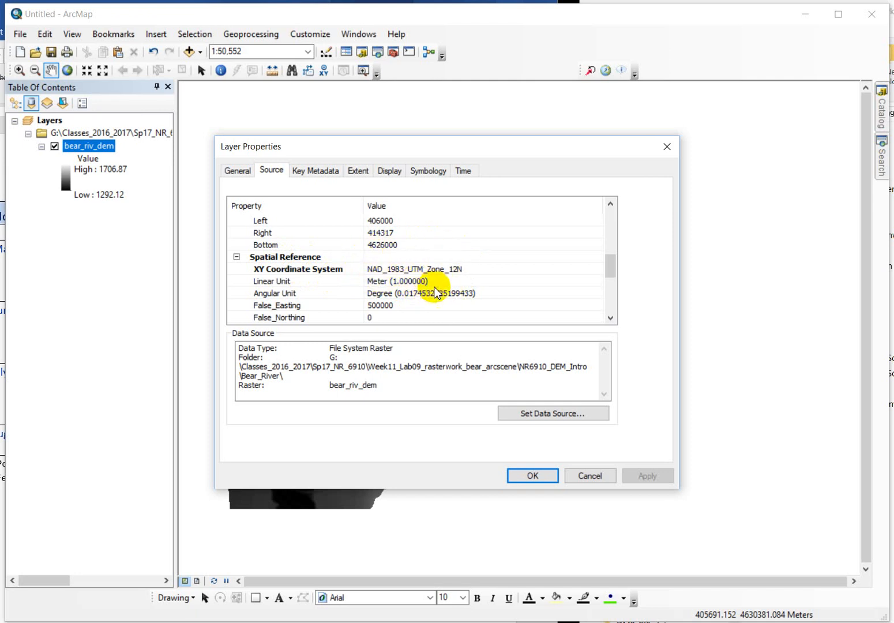
{"action": "mouse_move", "coordinate": [466, 275]}
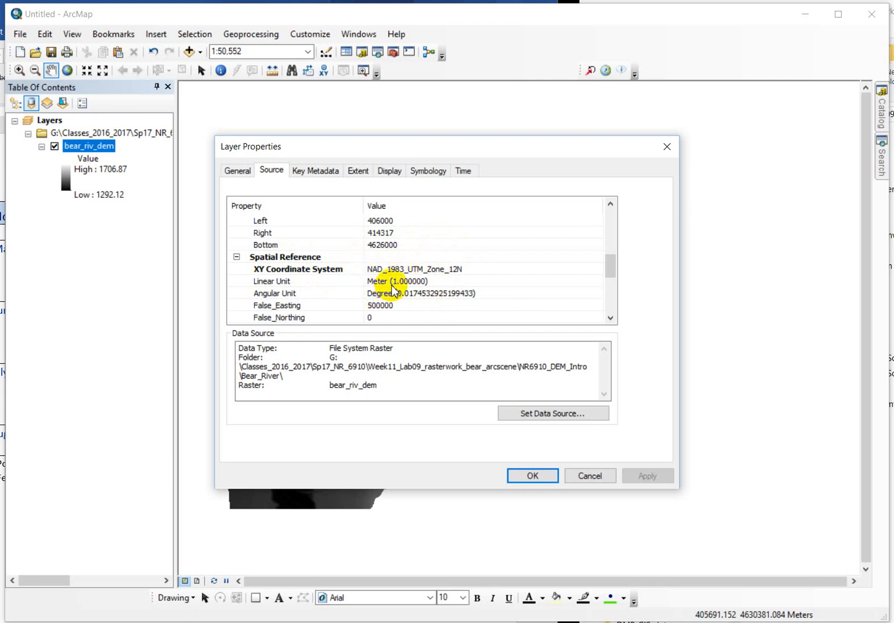
{"action": "mouse_move", "coordinate": [344, 344]}
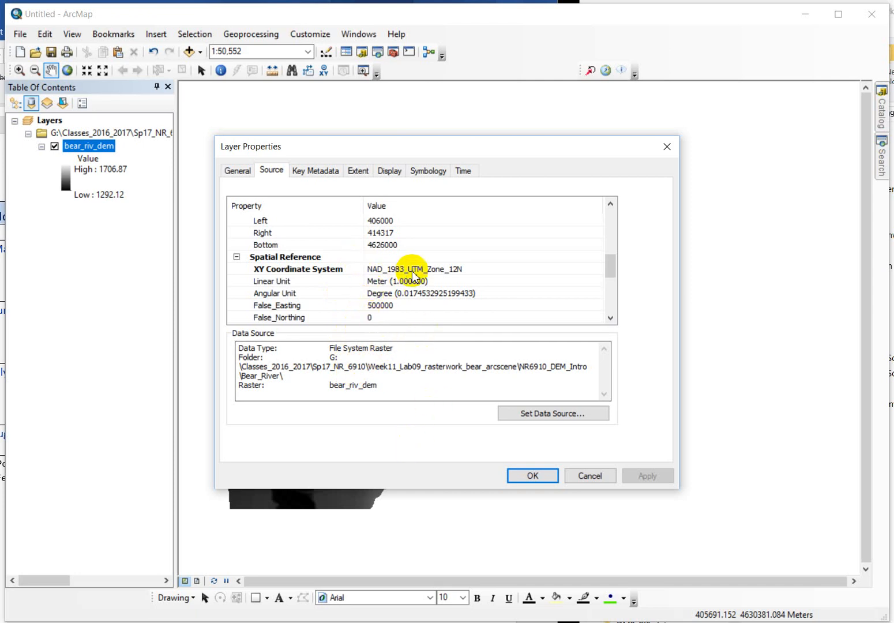
{"action": "mouse_move", "coordinate": [483, 279]}
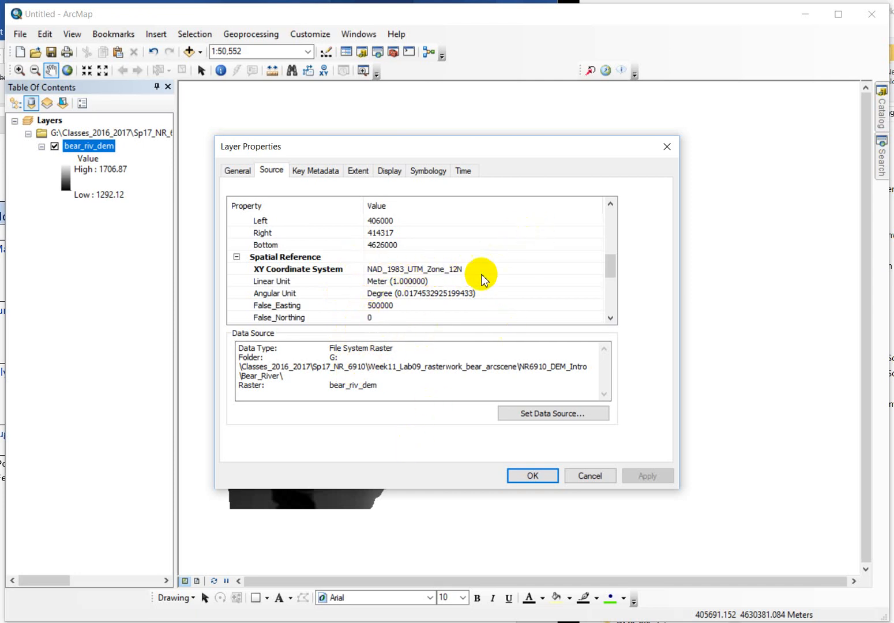
{"action": "mouse_move", "coordinate": [398, 286]}
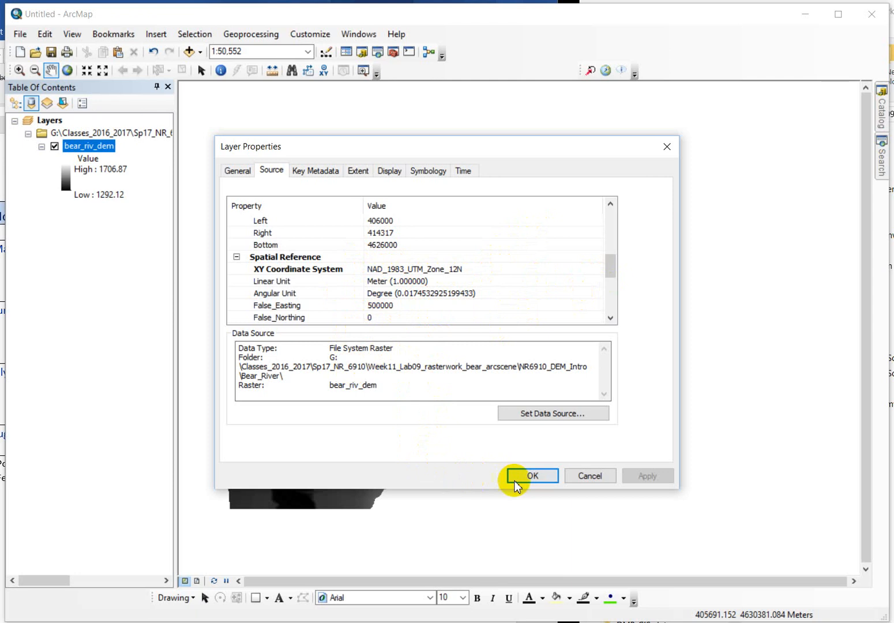
{"action": "mouse_move", "coordinate": [459, 350]}
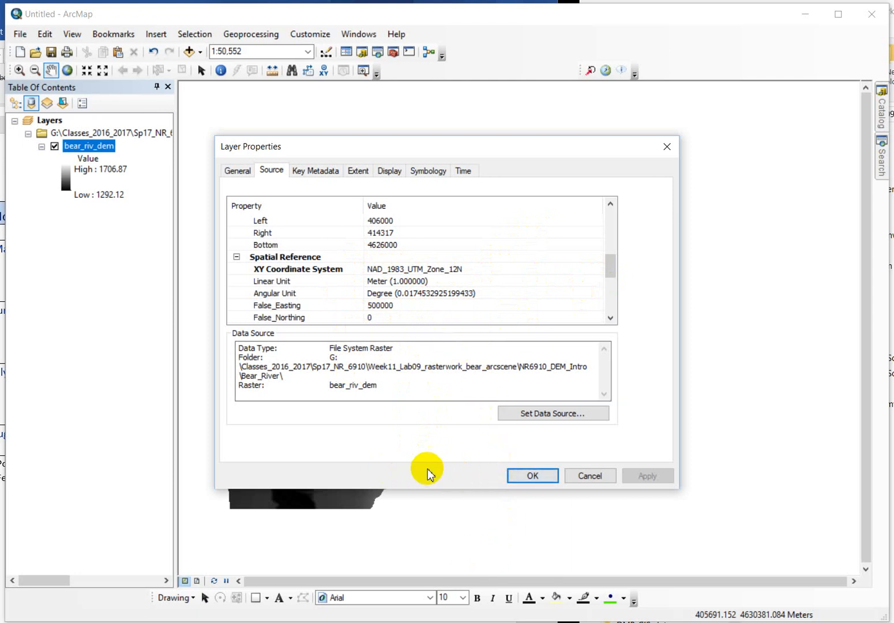
{"action": "mouse_move", "coordinate": [390, 279]}
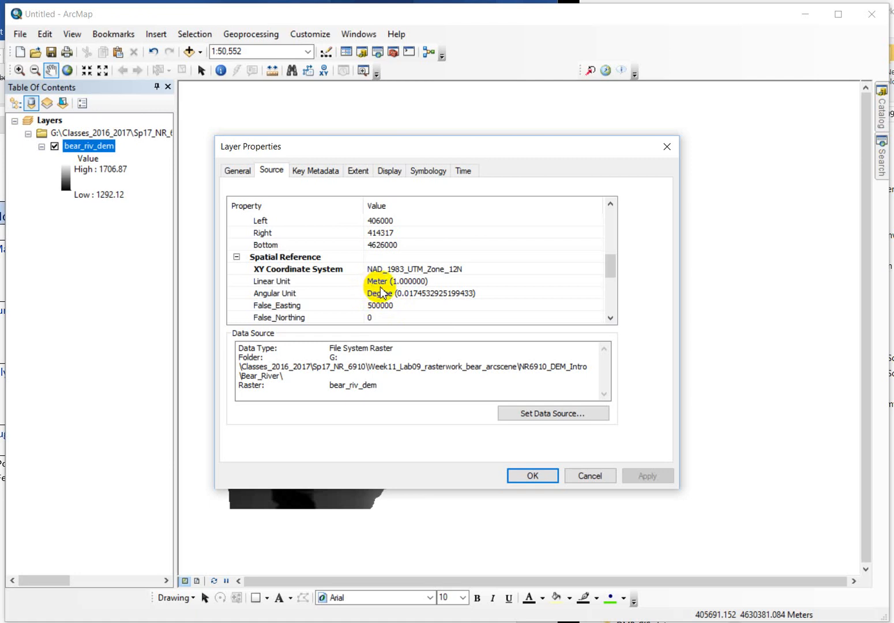
{"action": "mouse_move", "coordinate": [420, 280]}
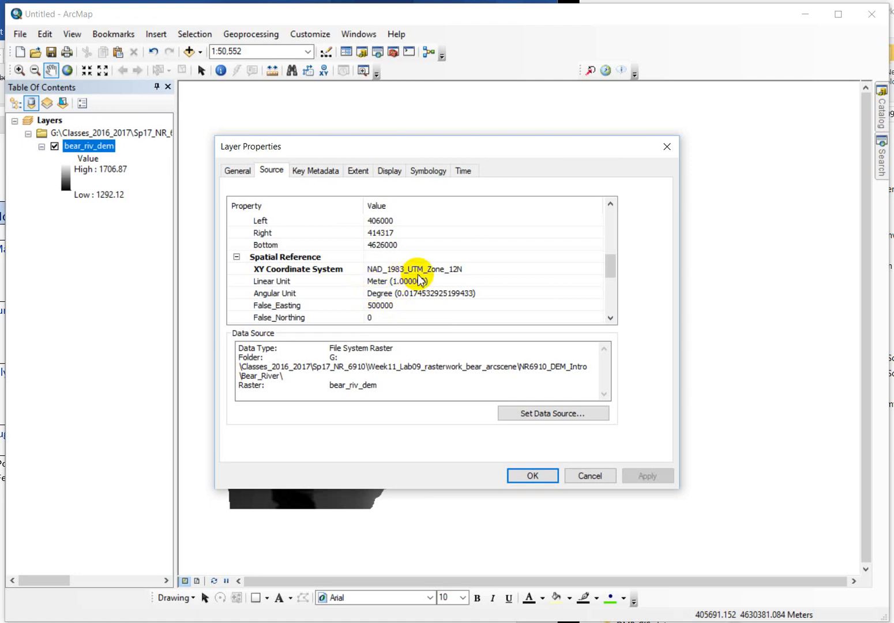
{"action": "mouse_move", "coordinate": [612, 272]}
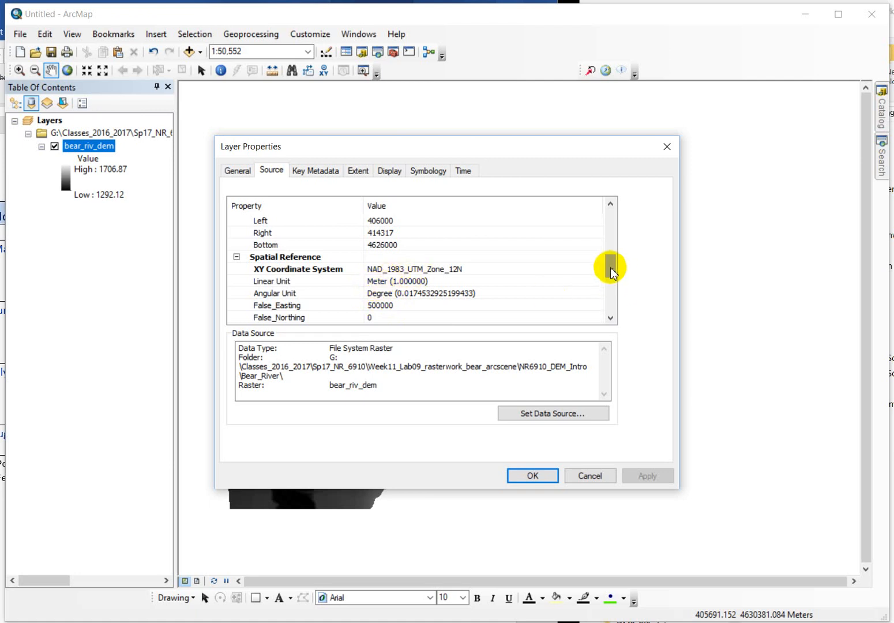
Scroll the Source list back to the raster information: 8317 columns, 6796 rows, 1 m cells.
{"action": "scroll", "scroll_direction": "up", "scroll_amount": 3}
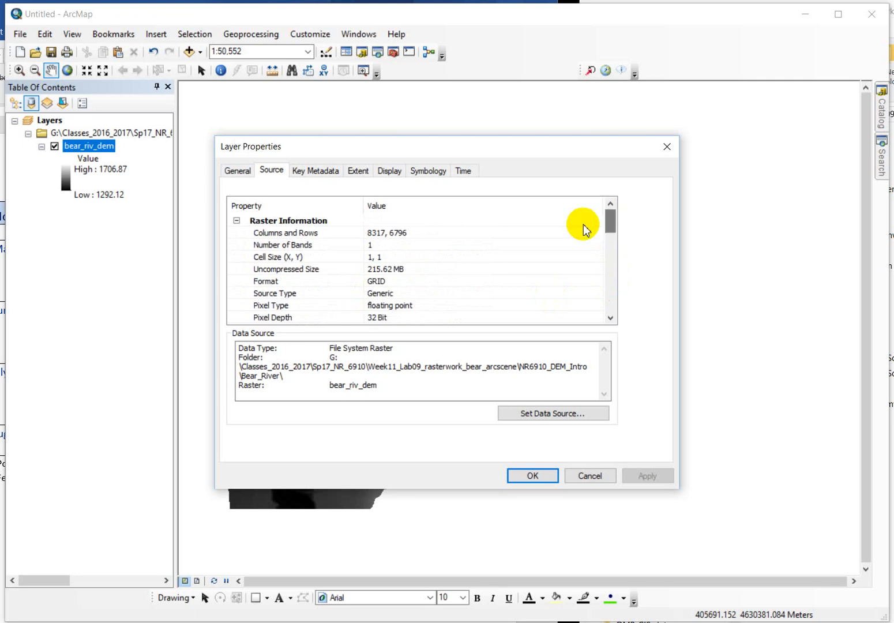
{"action": "mouse_move", "coordinate": [385, 261]}
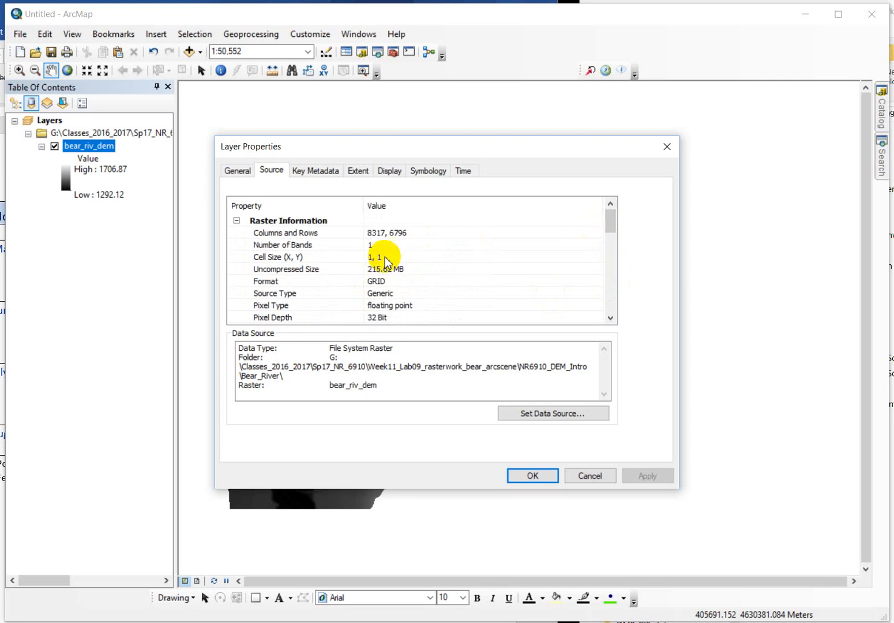
{"action": "mouse_move", "coordinate": [359, 270]}
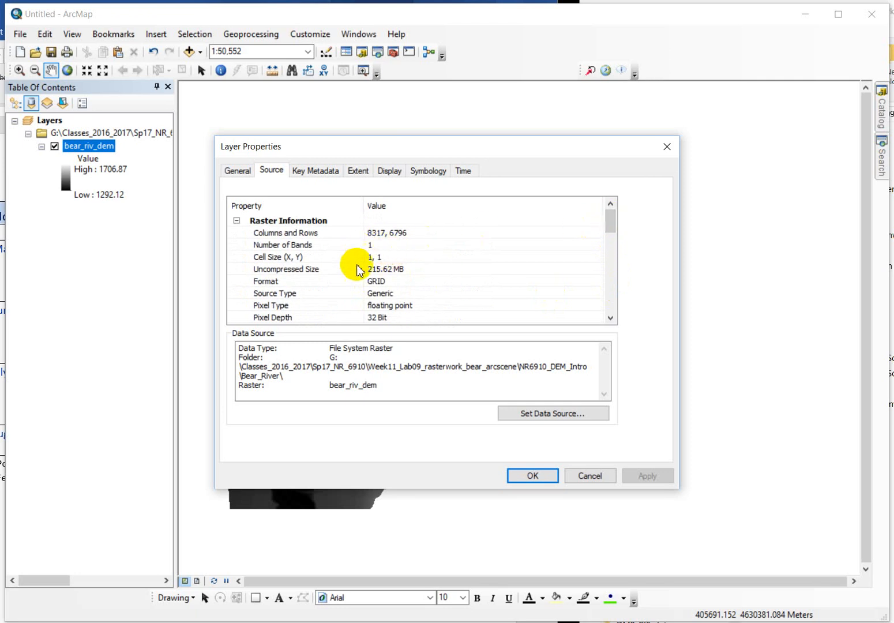
{"action": "mouse_move", "coordinate": [357, 257]}
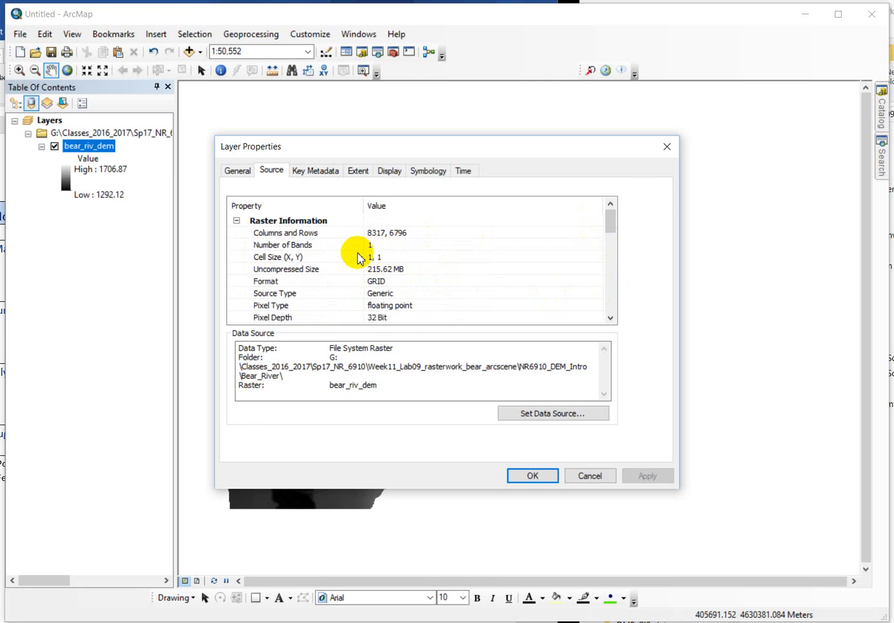
{"action": "mouse_move", "coordinate": [517, 311]}
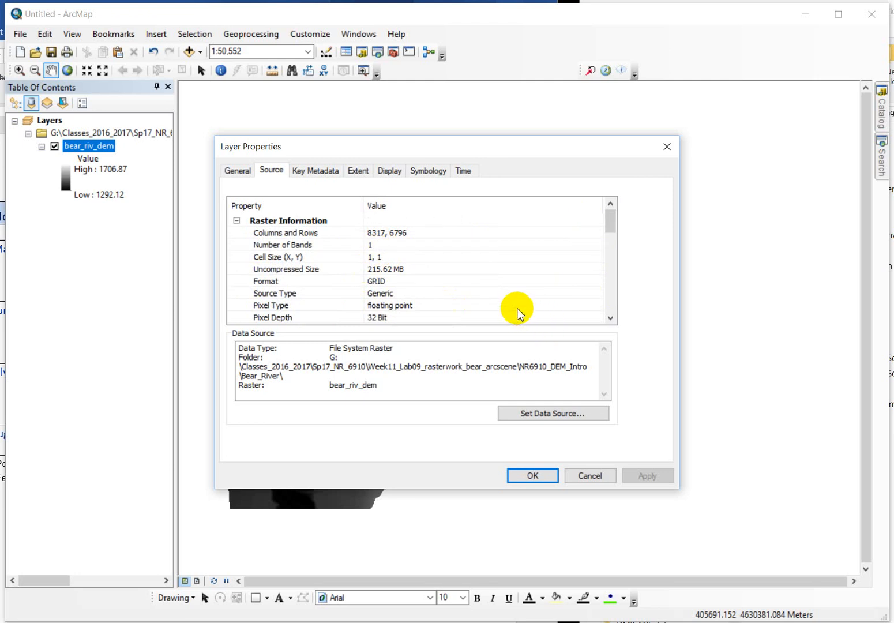
{"action": "mouse_move", "coordinate": [392, 260]}
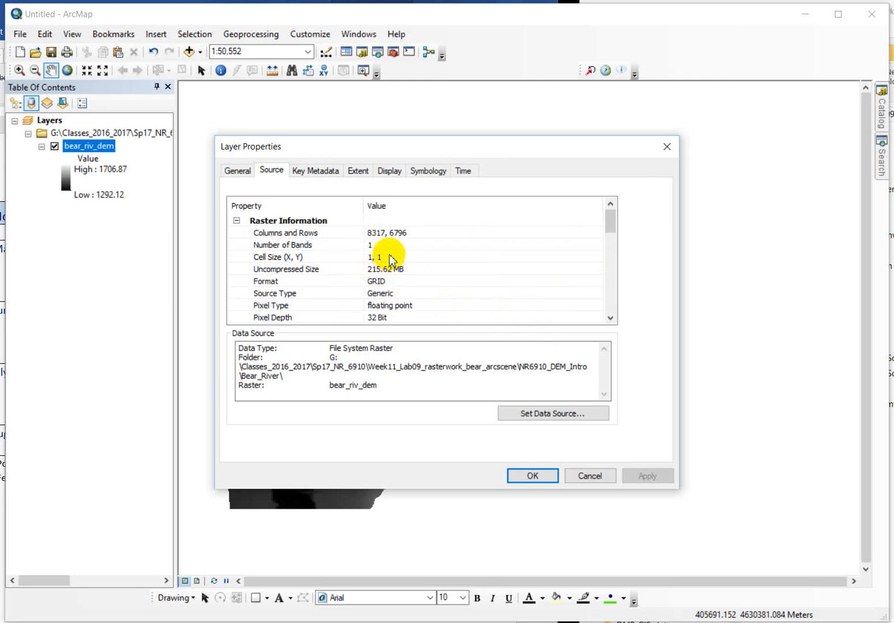
{"action": "mouse_move", "coordinate": [390, 270]}
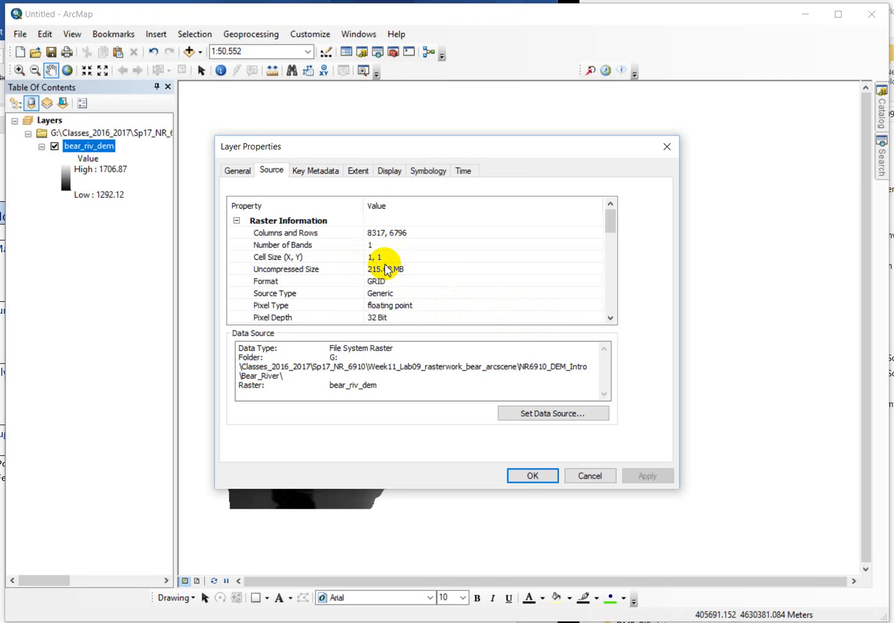
{"action": "mouse_move", "coordinate": [541, 295]}
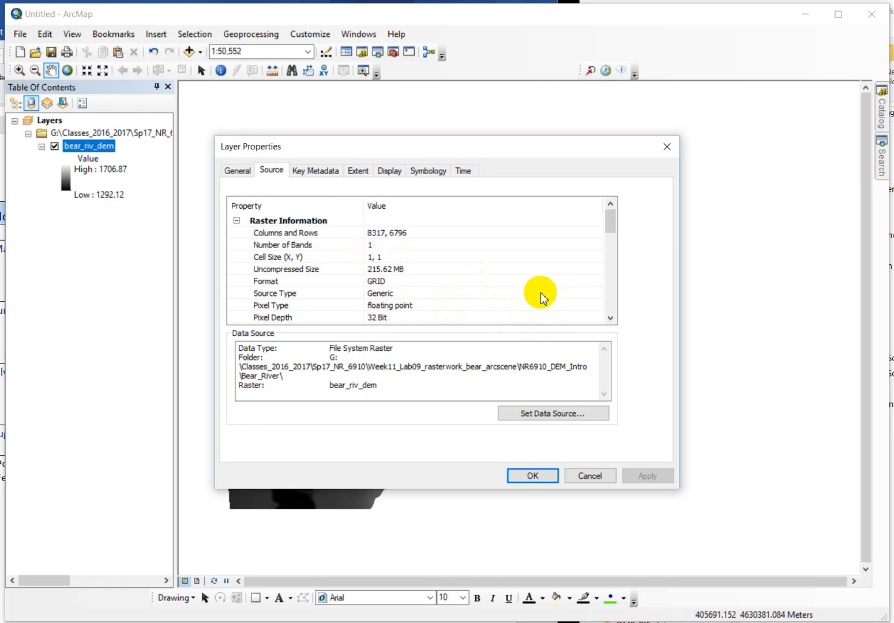
{"action": "mouse_move", "coordinate": [336, 260]}
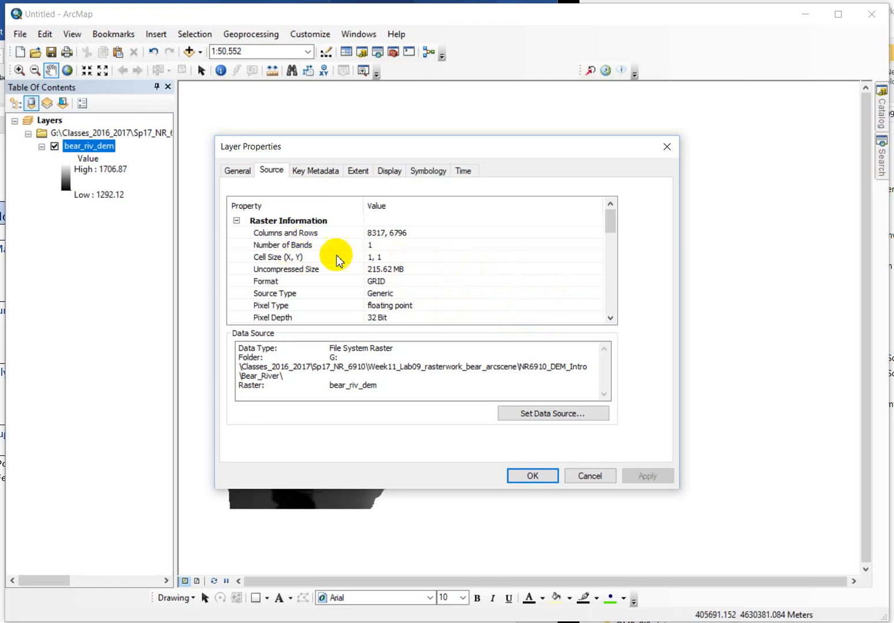
{"action": "mouse_move", "coordinate": [484, 283]}
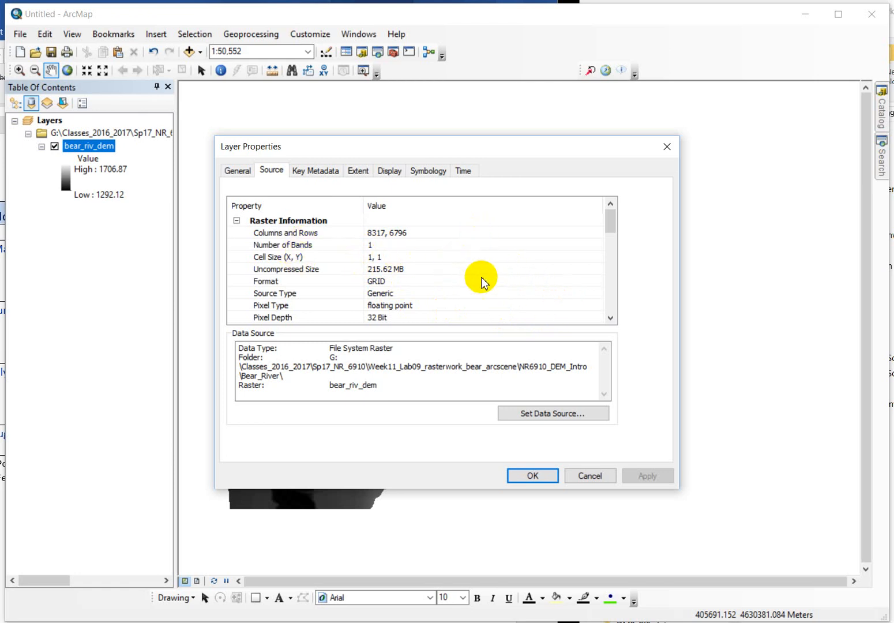
{"action": "mouse_move", "coordinate": [306, 270]}
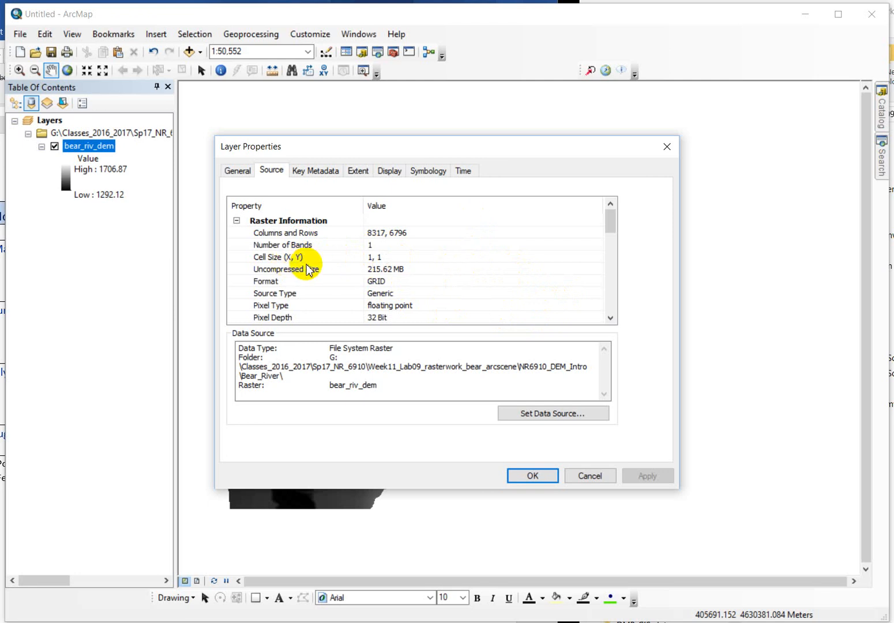
{"action": "mouse_move", "coordinate": [390, 306]}
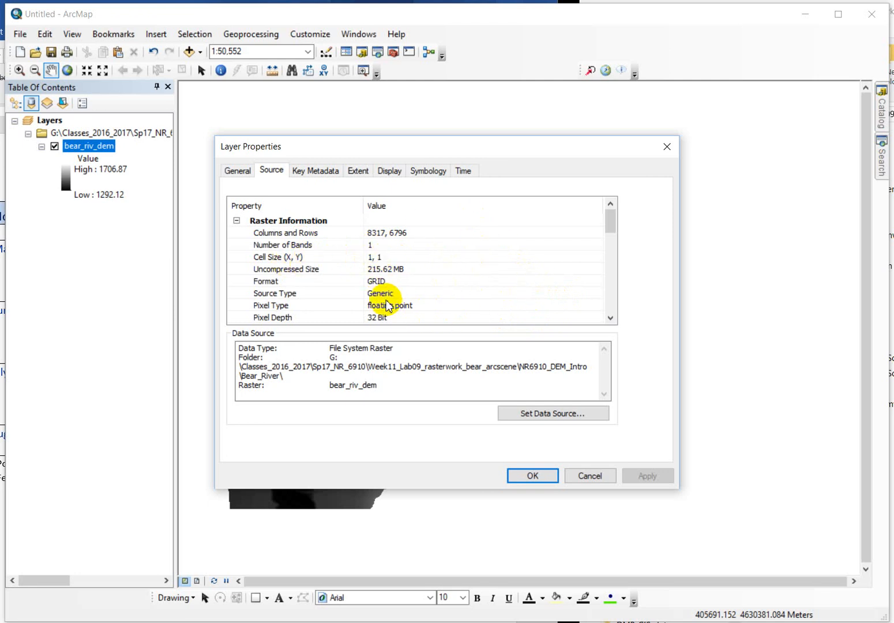
{"action": "mouse_move", "coordinate": [371, 268]}
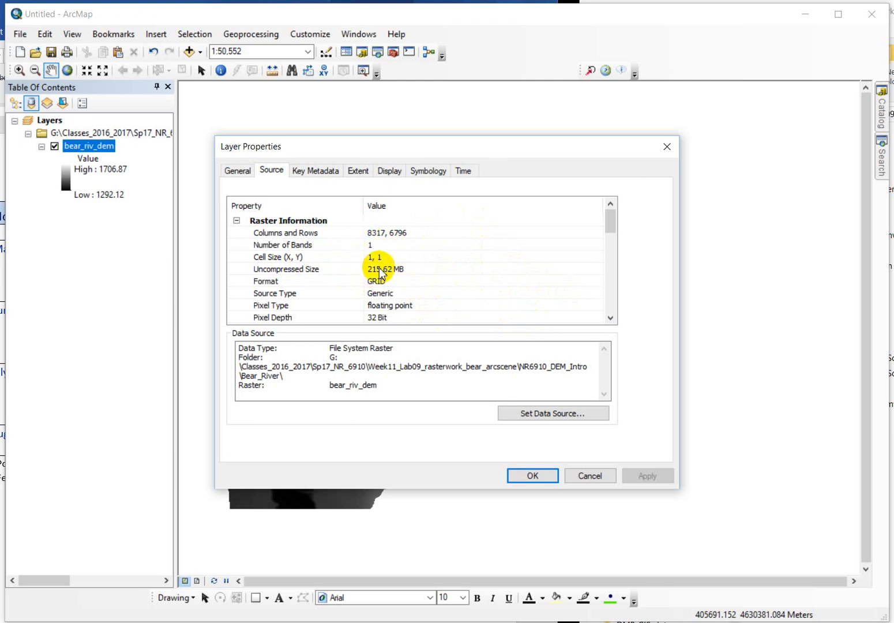
{"action": "mouse_move", "coordinate": [503, 290]}
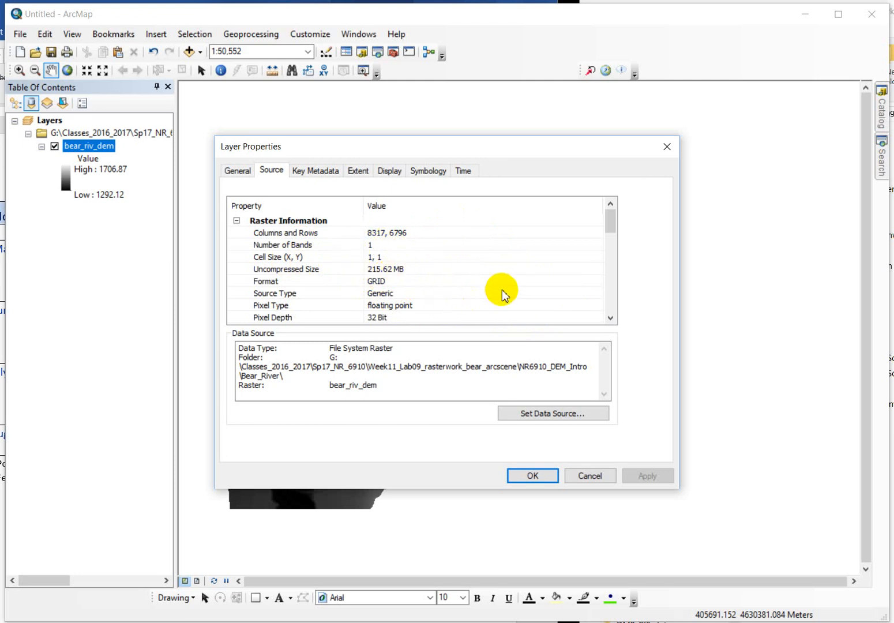
{"action": "mouse_move", "coordinate": [440, 302]}
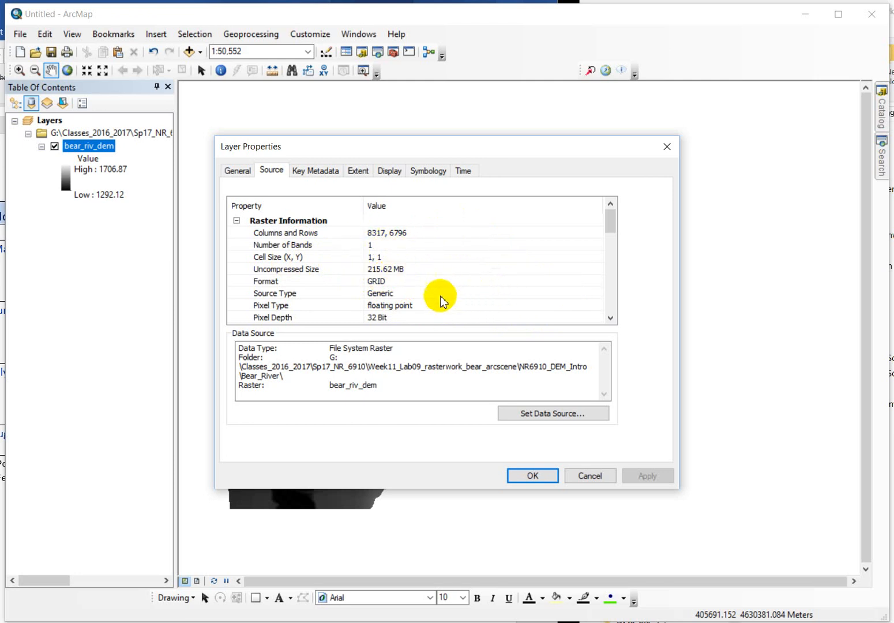
{"action": "mouse_move", "coordinate": [375, 251]}
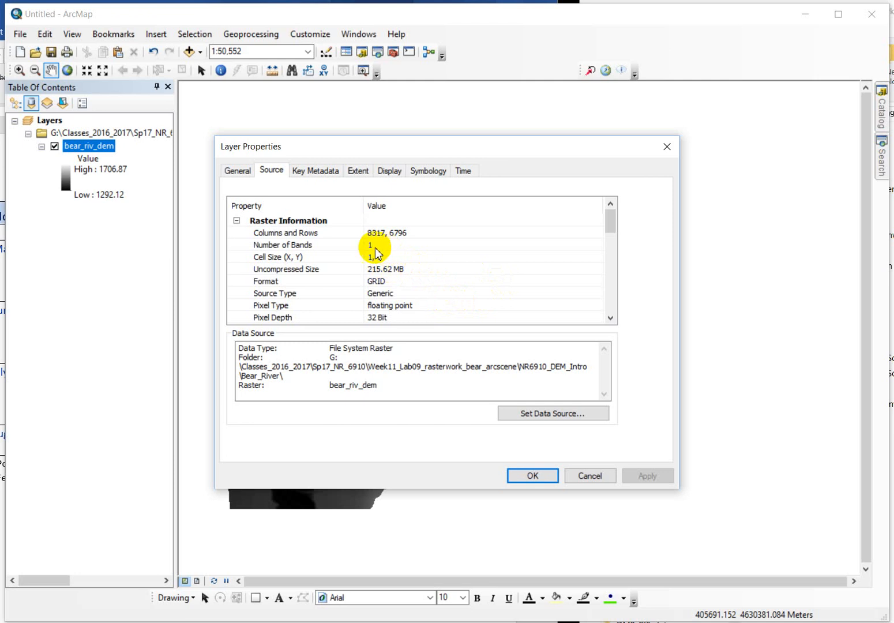
{"action": "mouse_move", "coordinate": [262, 291]}
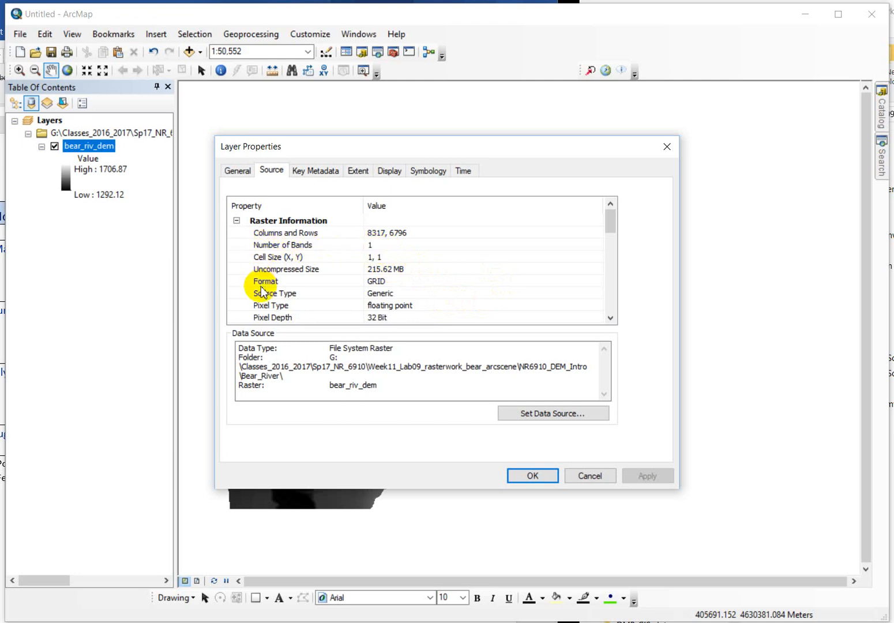
{"action": "mouse_move", "coordinate": [264, 295]}
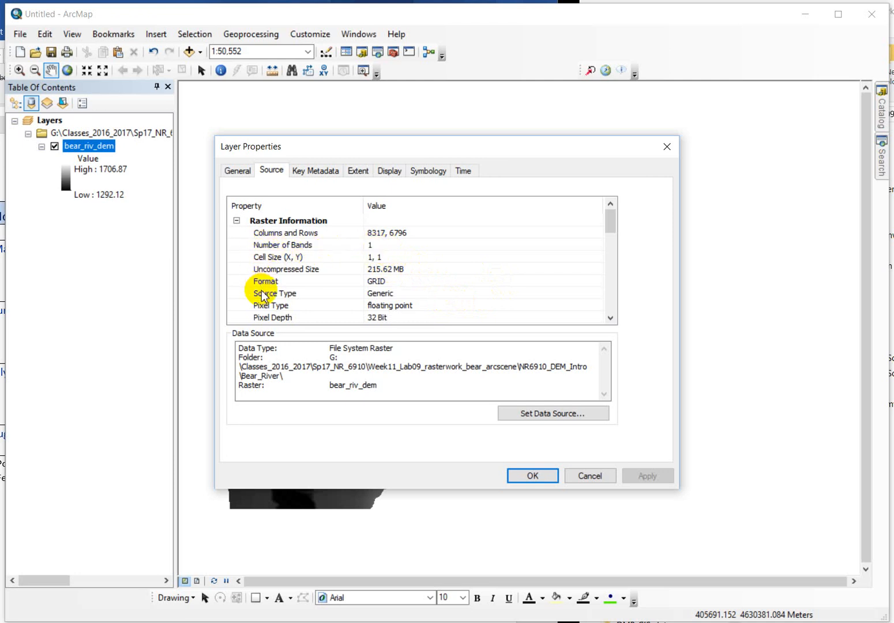
{"action": "mouse_move", "coordinate": [647, 339]}
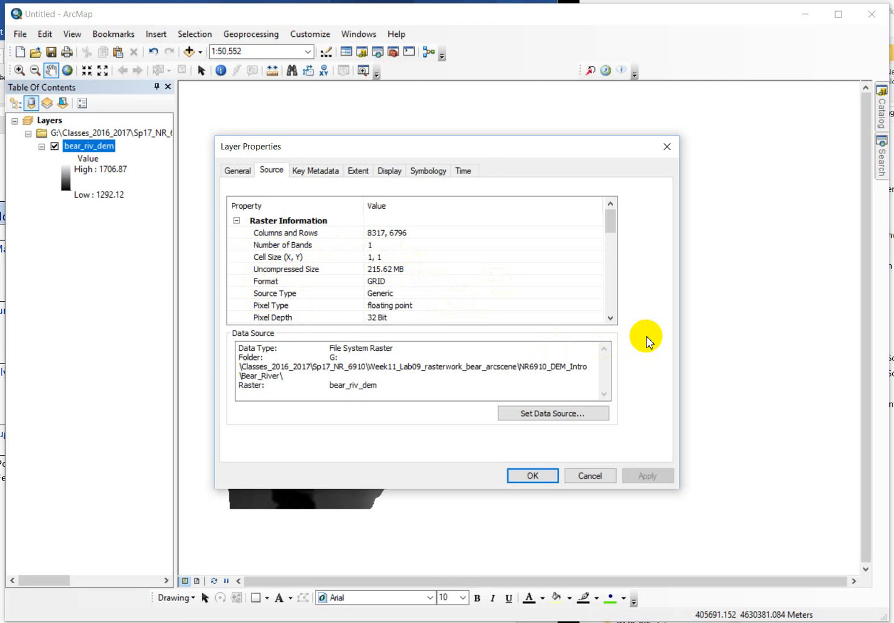
{"action": "mouse_move", "coordinate": [371, 271]}
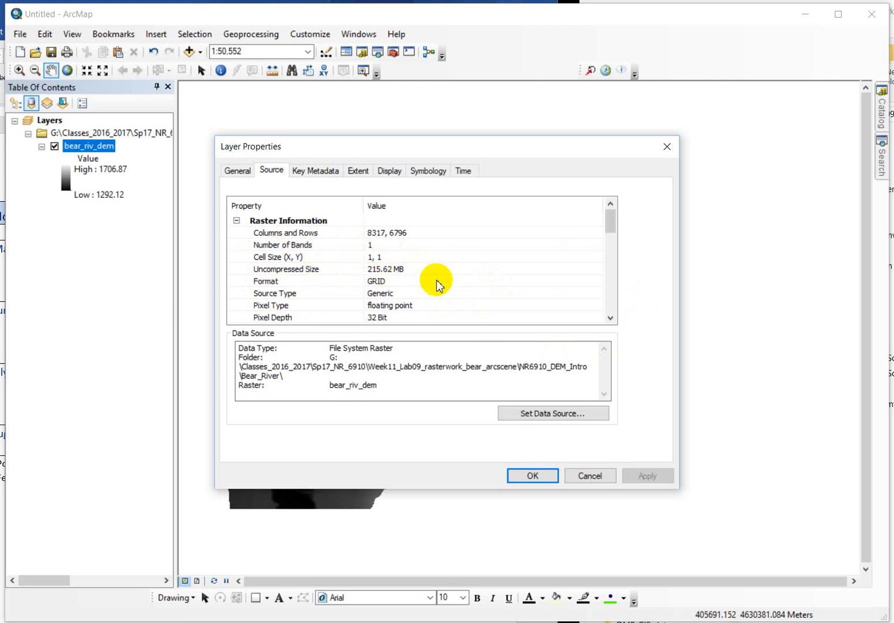
{"action": "mouse_move", "coordinate": [371, 296]}
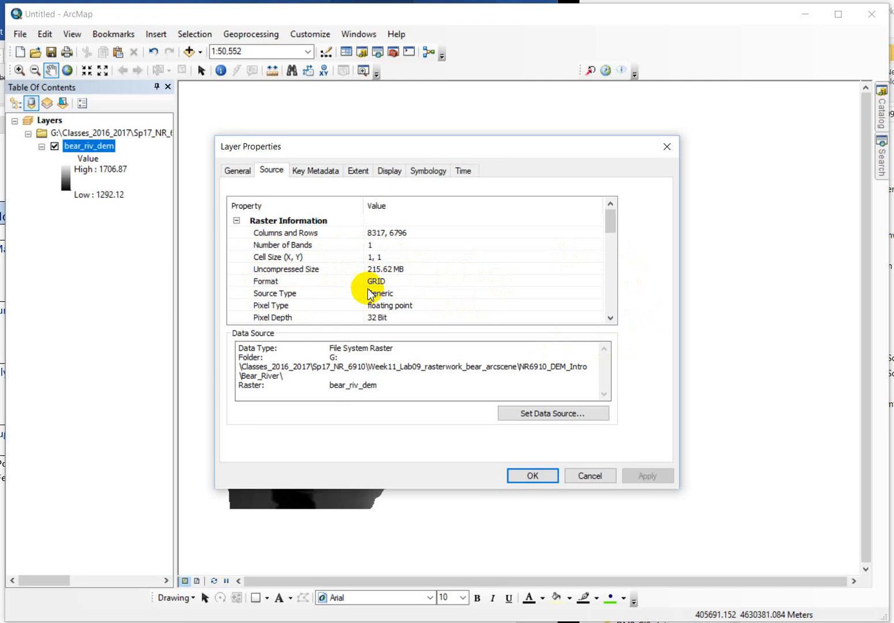
{"action": "mouse_move", "coordinate": [391, 283]}
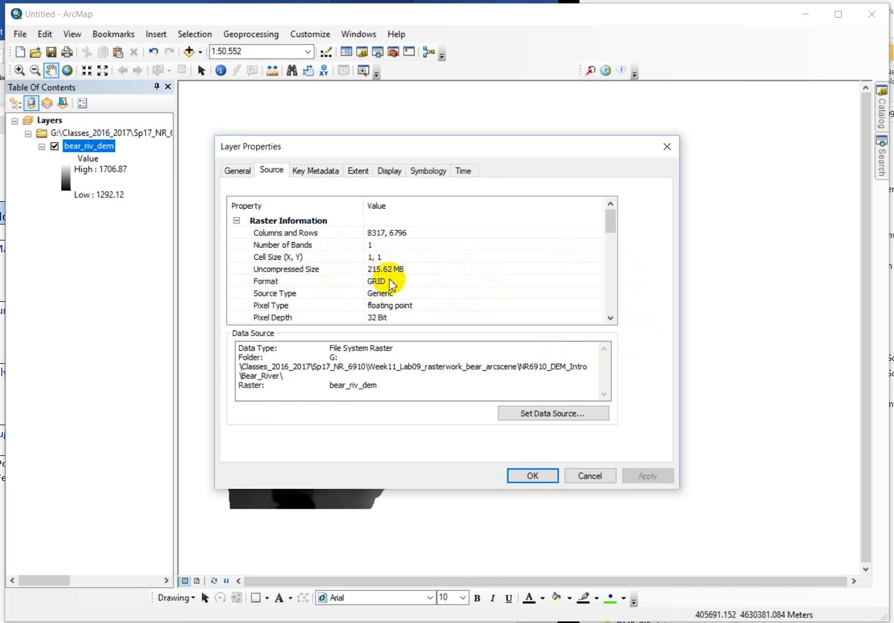
{"action": "mouse_move", "coordinate": [385, 284]}
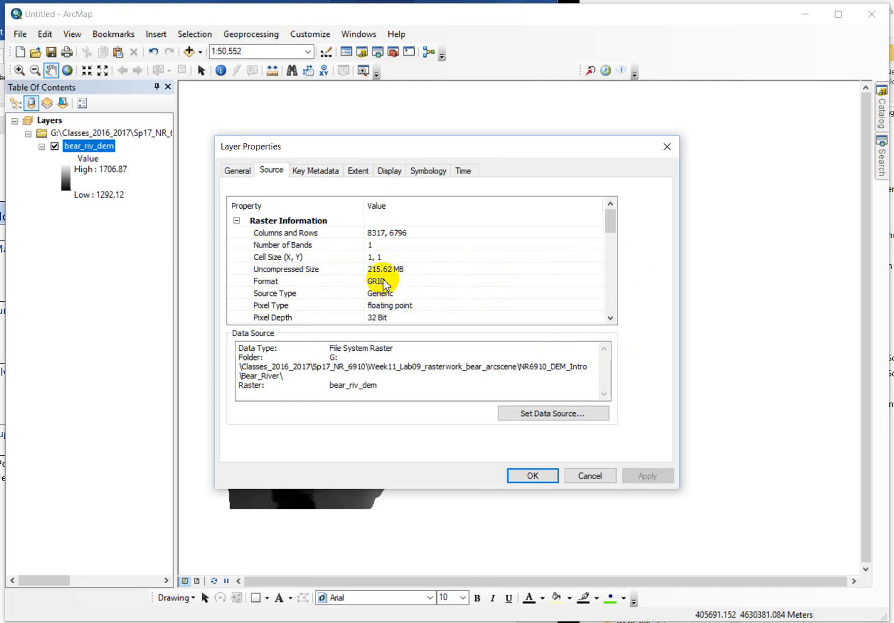
{"action": "mouse_move", "coordinate": [565, 271]}
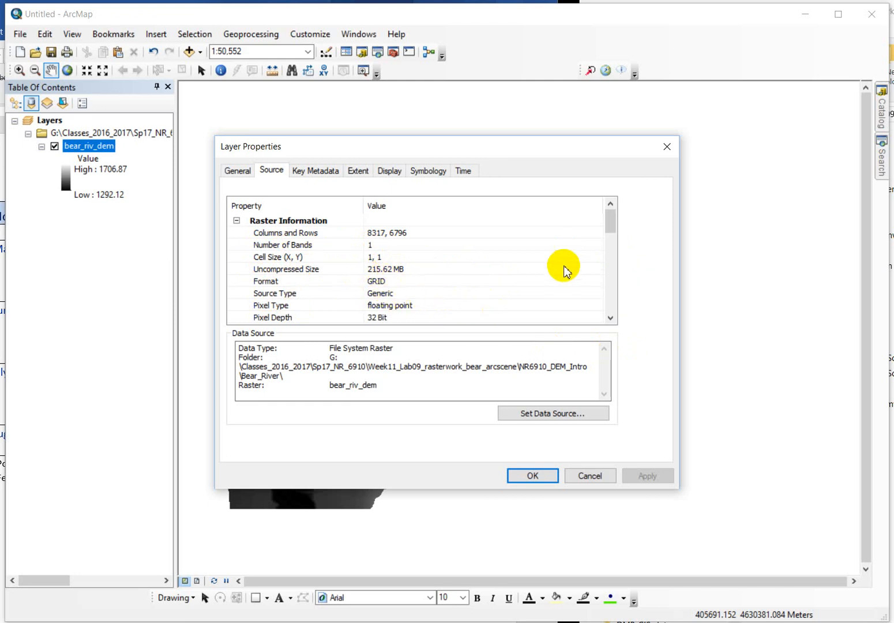
Scroll the Source list down to pixel type, 32-bit depth and the NoData value.
{"action": "scroll", "scroll_direction": "down", "scroll_amount": 3}
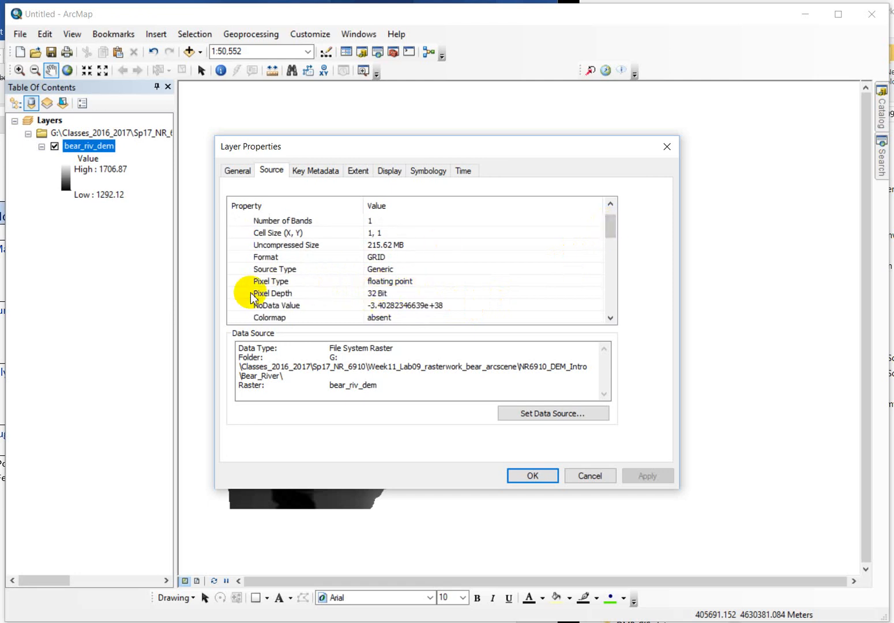
{"action": "mouse_move", "coordinate": [398, 299]}
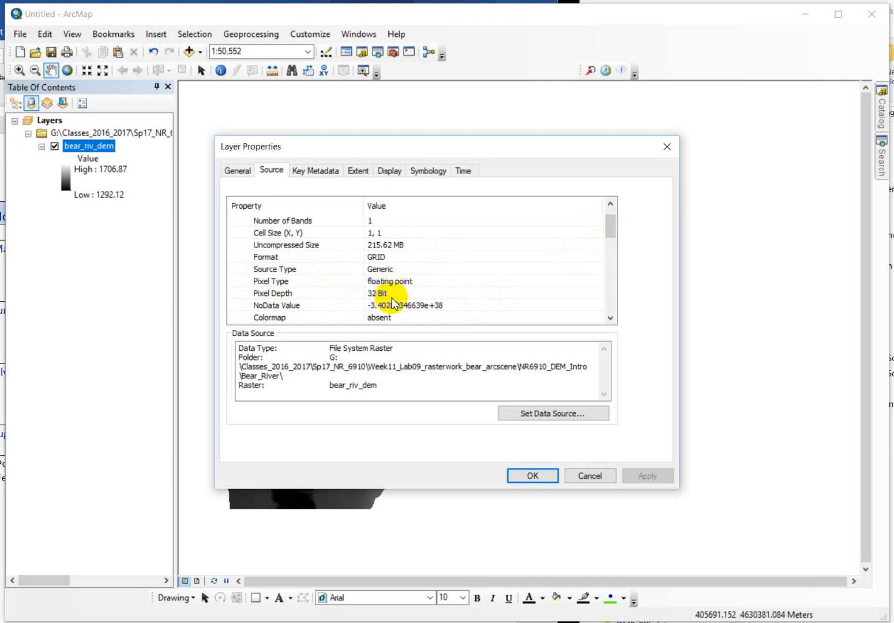
{"action": "mouse_move", "coordinate": [415, 381]}
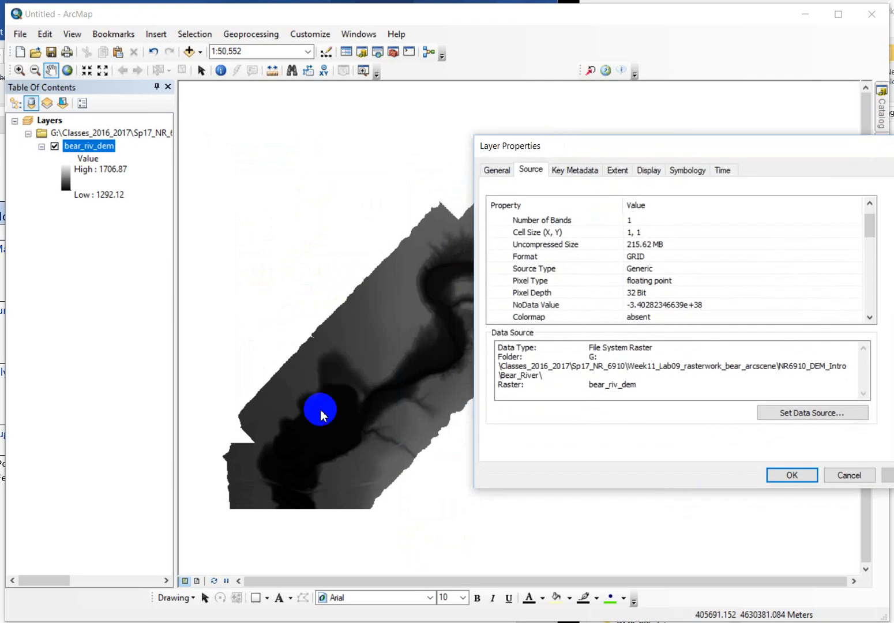
{"action": "mouse_move", "coordinate": [386, 353]}
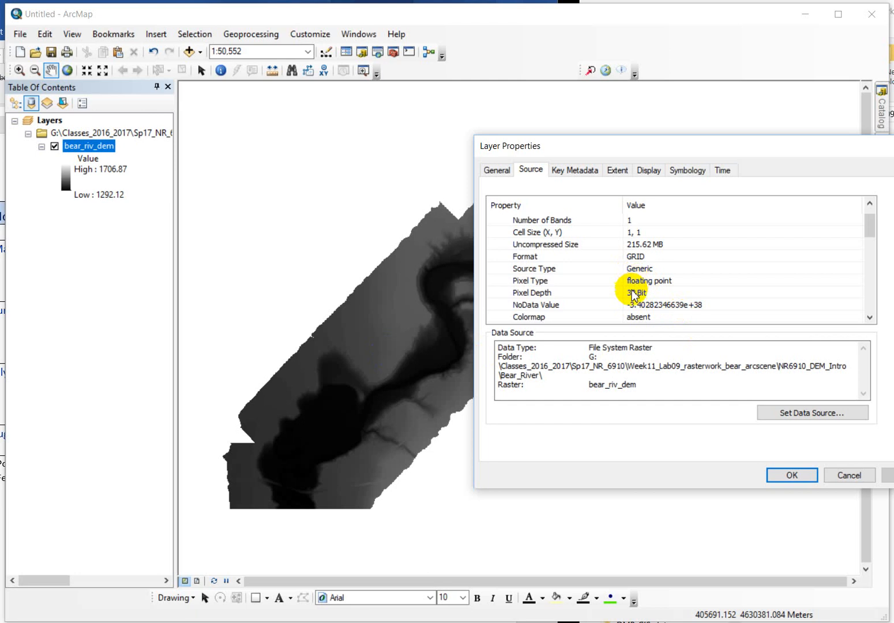
{"action": "mouse_move", "coordinate": [635, 299]}
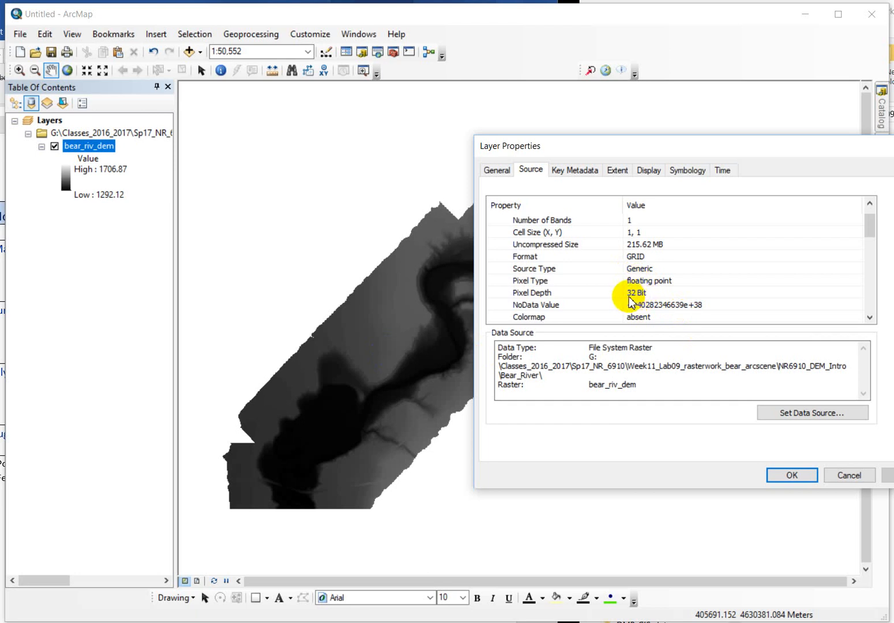
{"action": "mouse_move", "coordinate": [632, 307]}
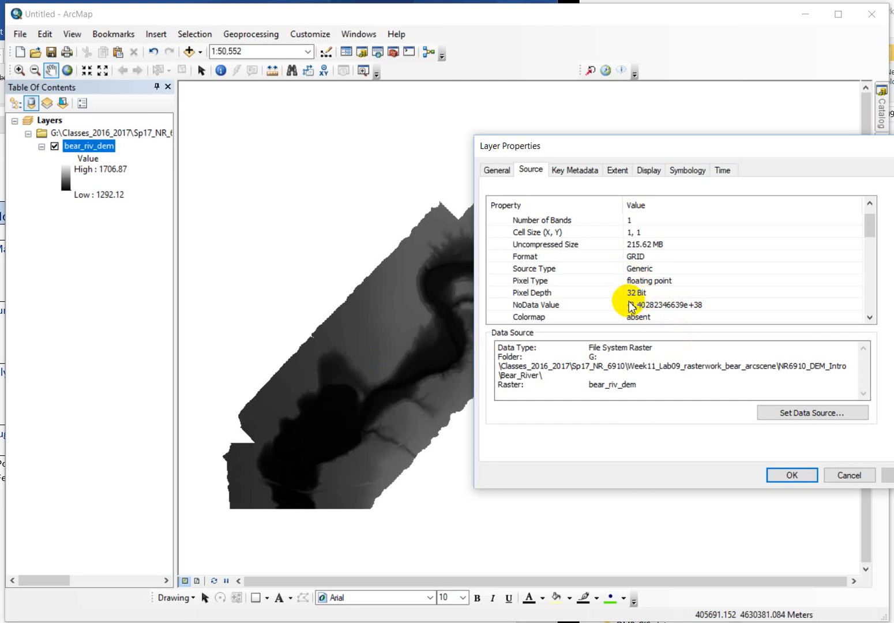
{"action": "mouse_move", "coordinate": [640, 295]}
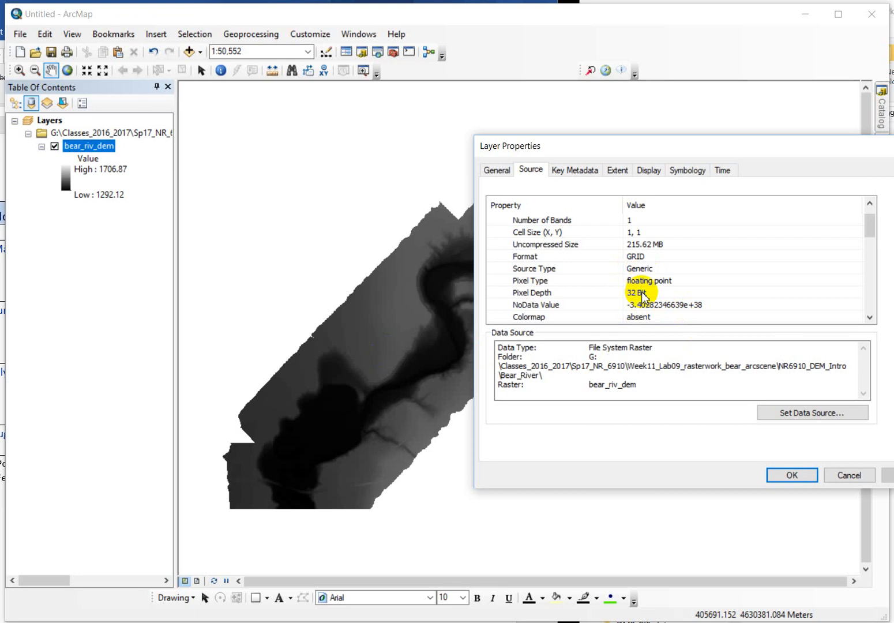
{"action": "mouse_move", "coordinate": [568, 300]}
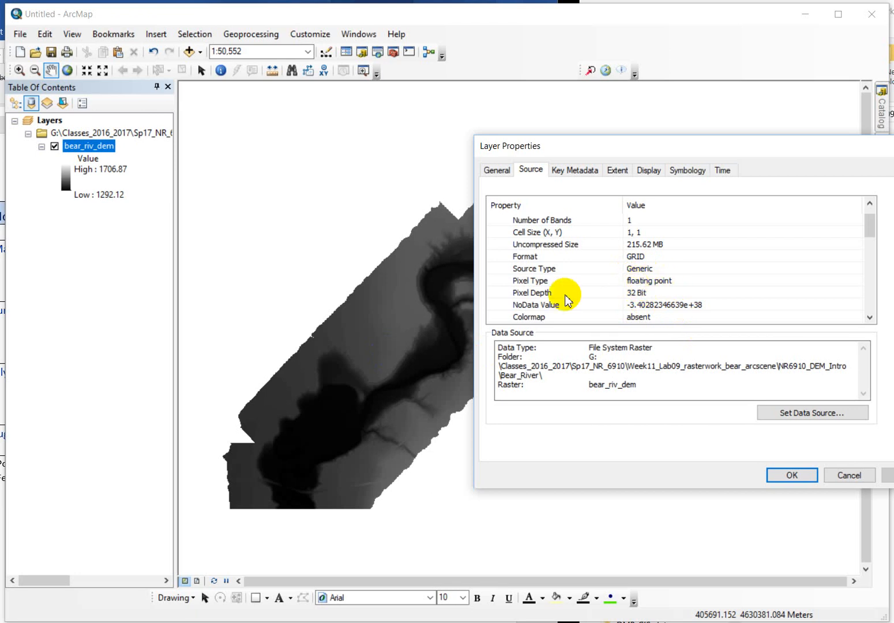
{"action": "mouse_move", "coordinate": [656, 297]}
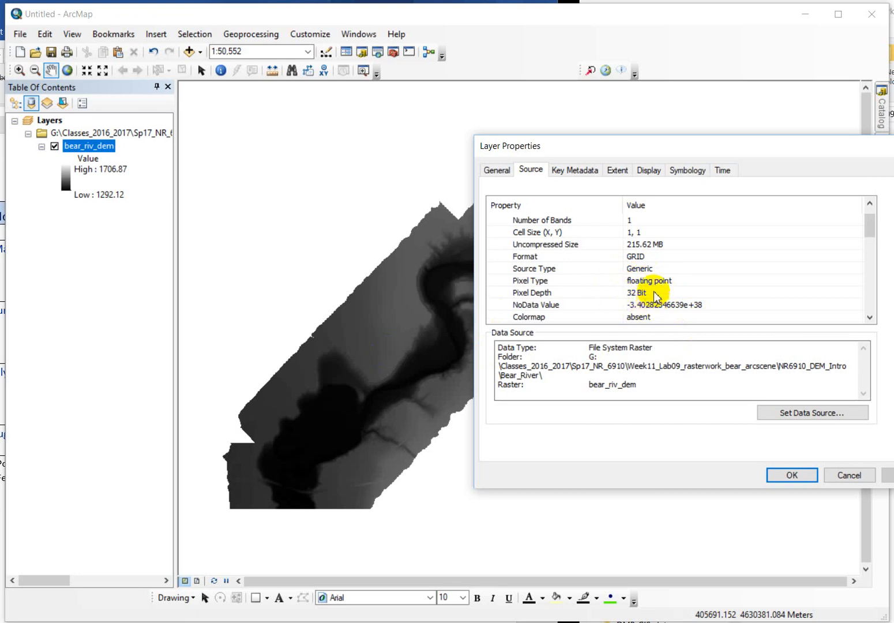
{"action": "mouse_move", "coordinate": [478, 311]}
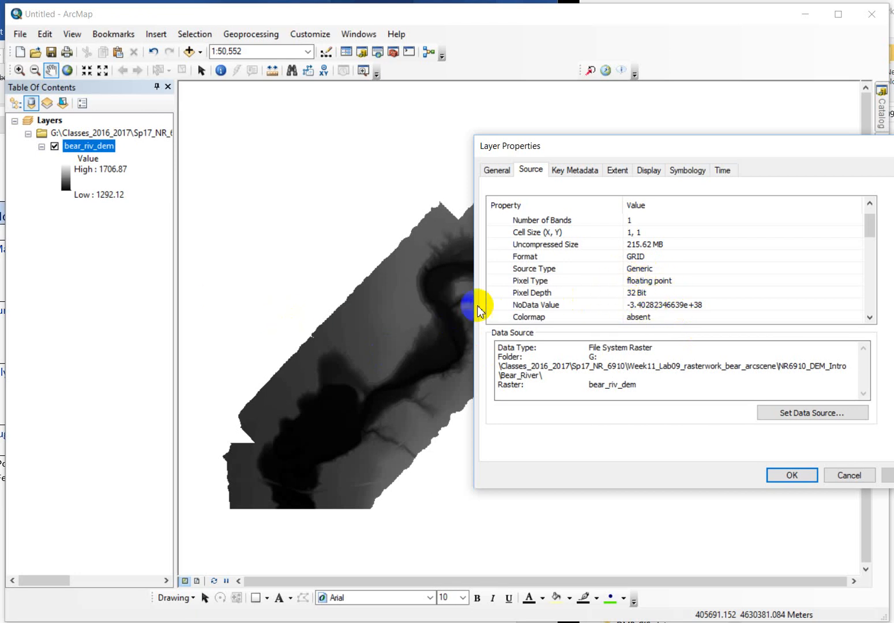
{"action": "mouse_move", "coordinate": [842, 275]}
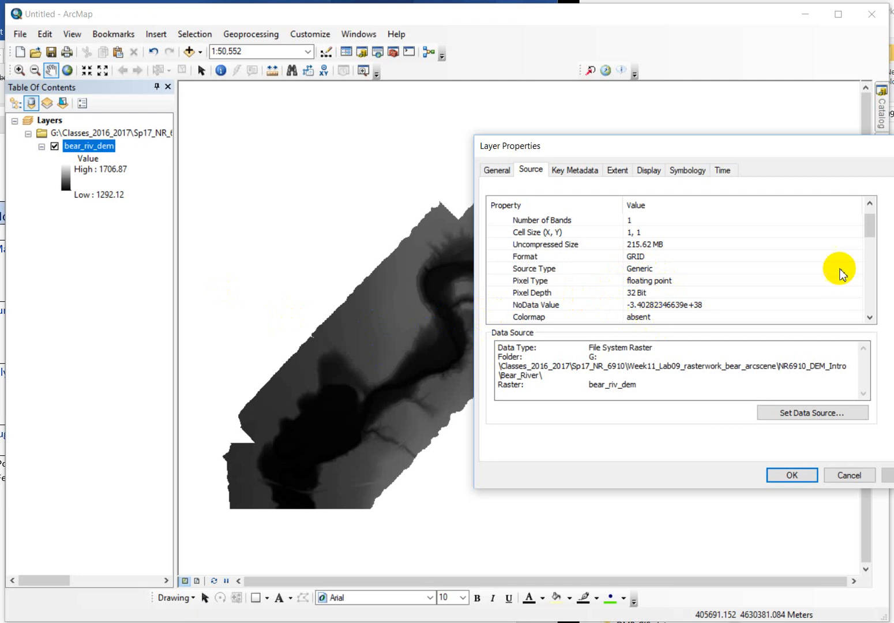
Scroll further to the DEM extent and NAD_1983_UTM_Zone_12N spatial reference.
{"action": "scroll", "scroll_direction": "down", "scroll_amount": 3}
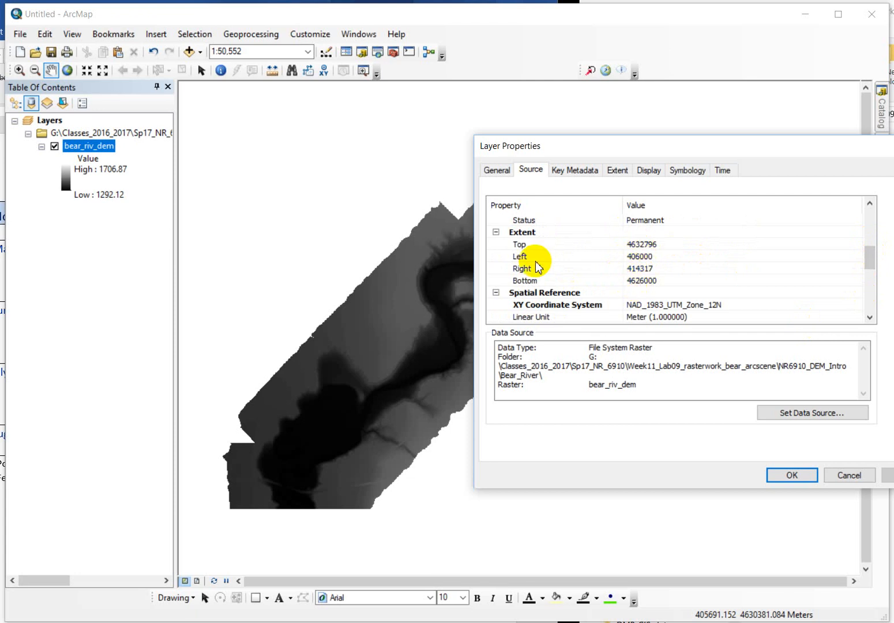
{"action": "mouse_move", "coordinate": [528, 287]}
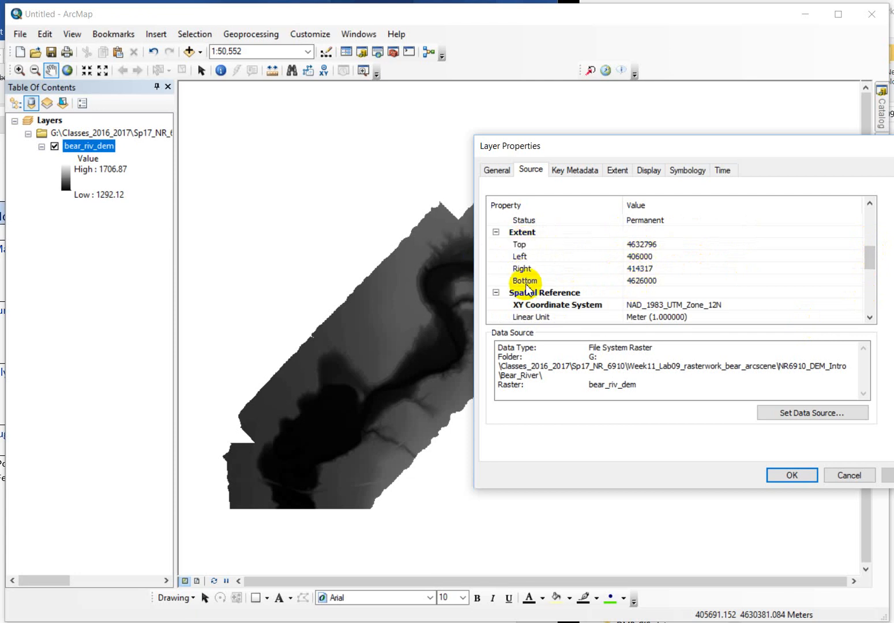
{"action": "mouse_move", "coordinate": [524, 263]}
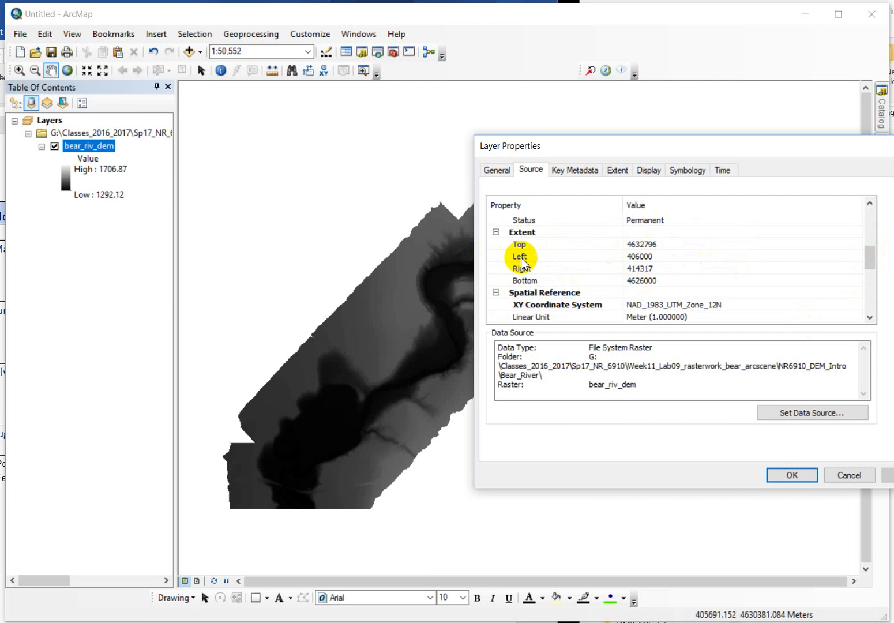
{"action": "mouse_move", "coordinate": [611, 284]}
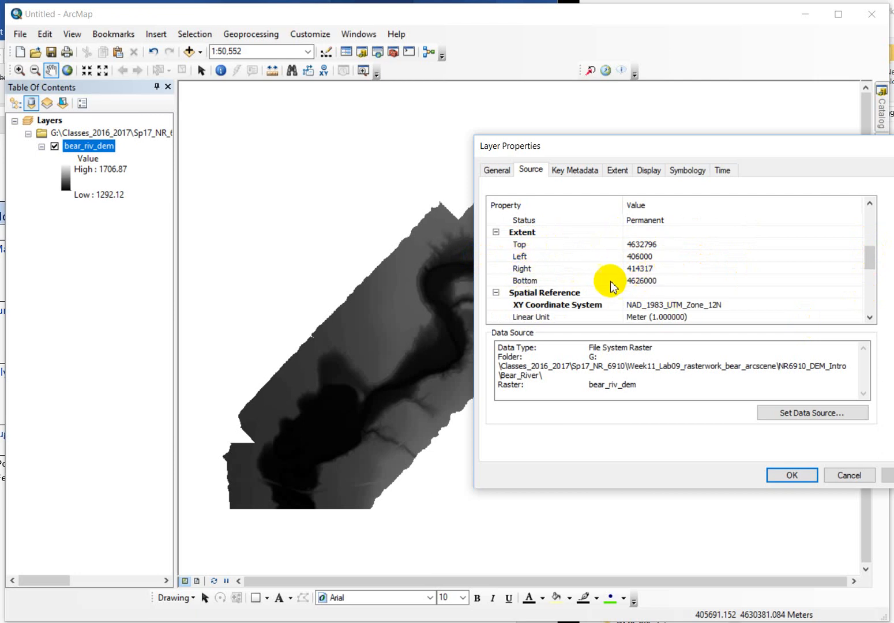
{"action": "mouse_move", "coordinate": [214, 120]}
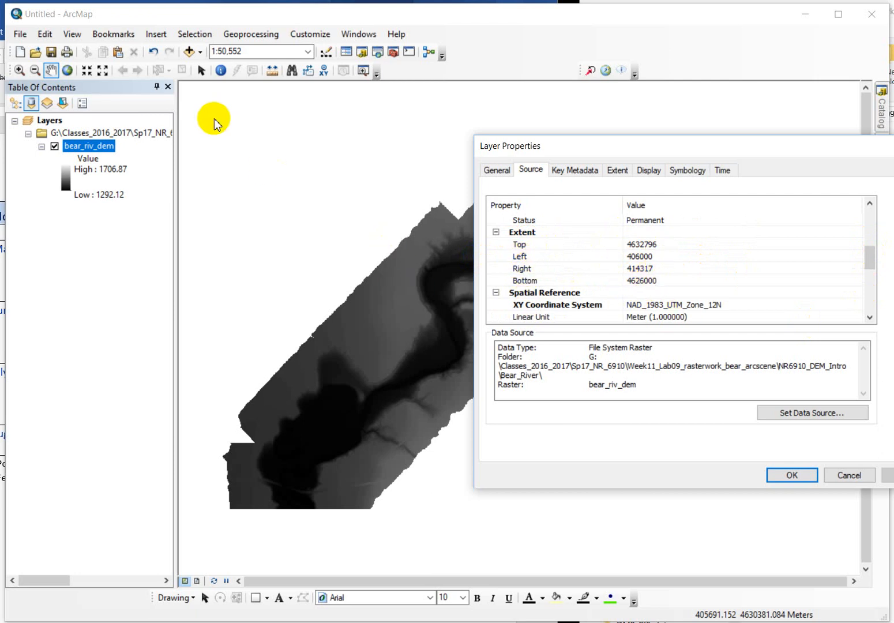
{"action": "mouse_move", "coordinate": [501, 273]}
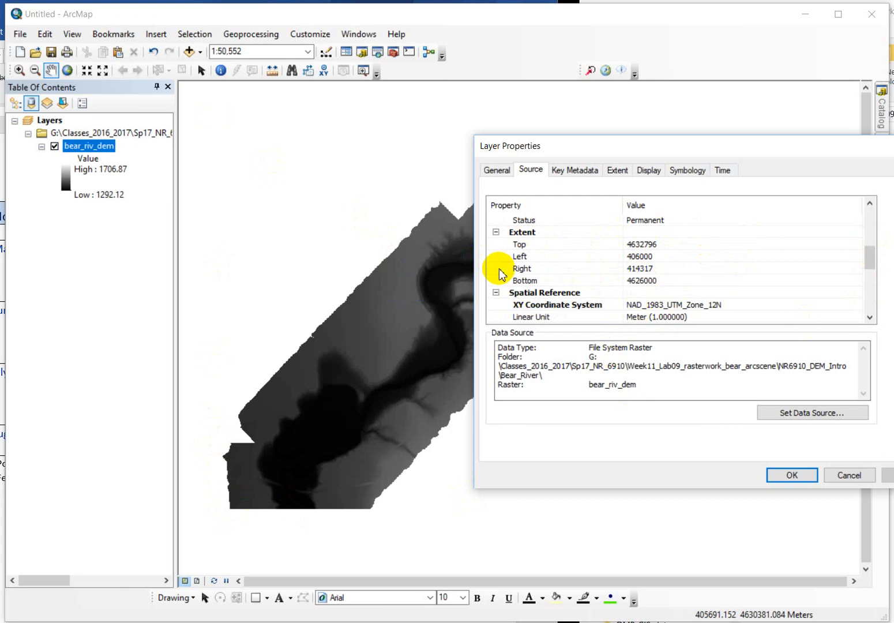
{"action": "mouse_move", "coordinate": [635, 256]}
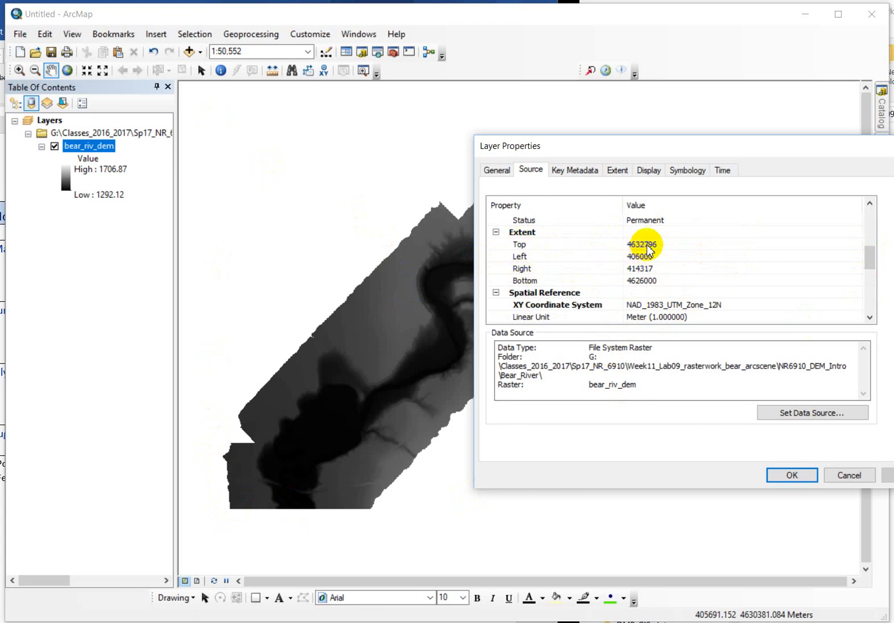
{"action": "mouse_move", "coordinate": [650, 253]}
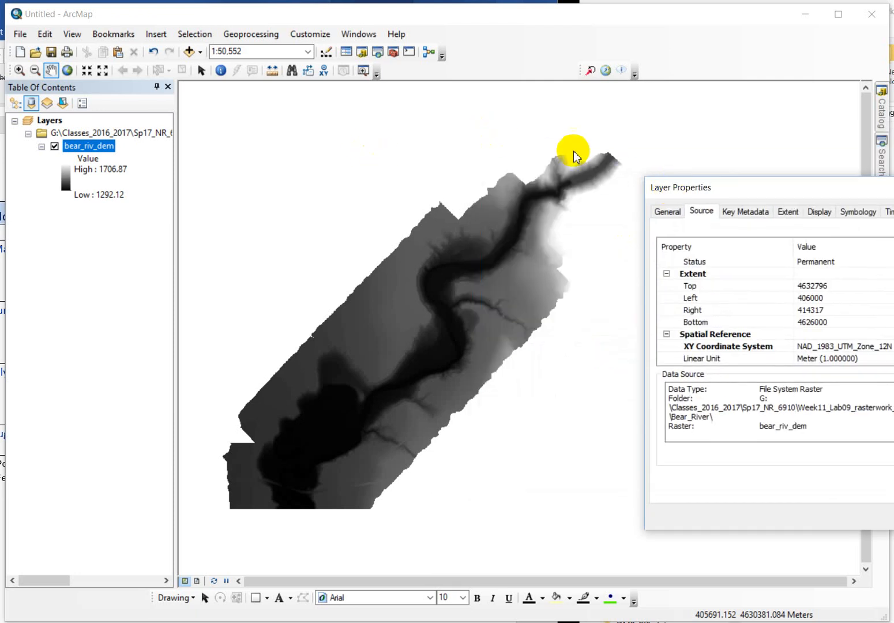
{"action": "mouse_move", "coordinate": [325, 516]}
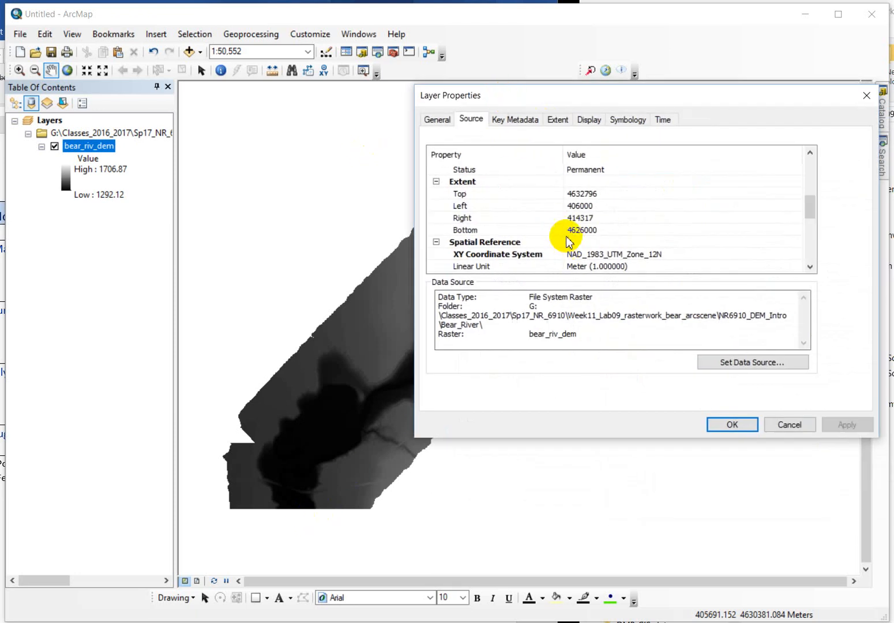
{"action": "mouse_move", "coordinate": [560, 282]}
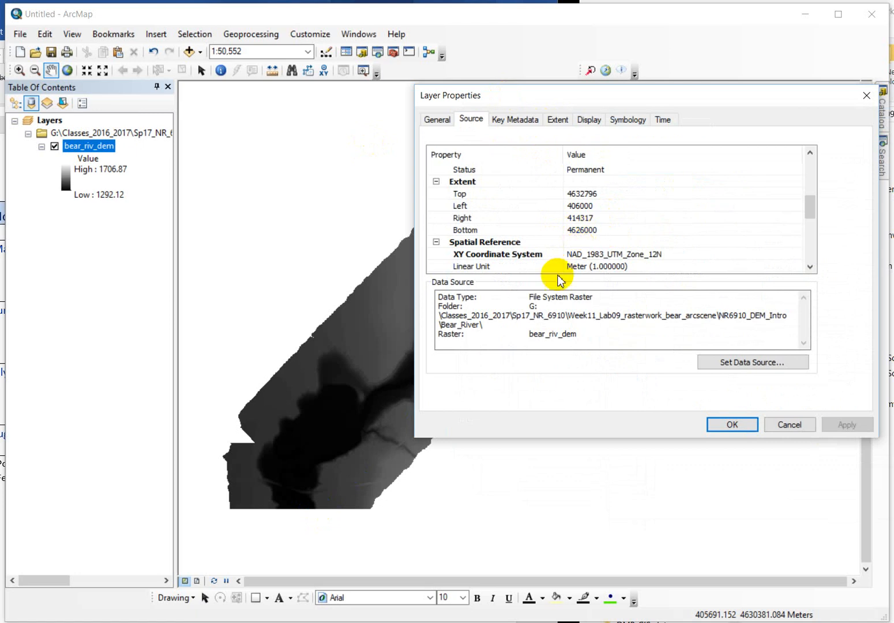
{"action": "mouse_move", "coordinate": [521, 276]}
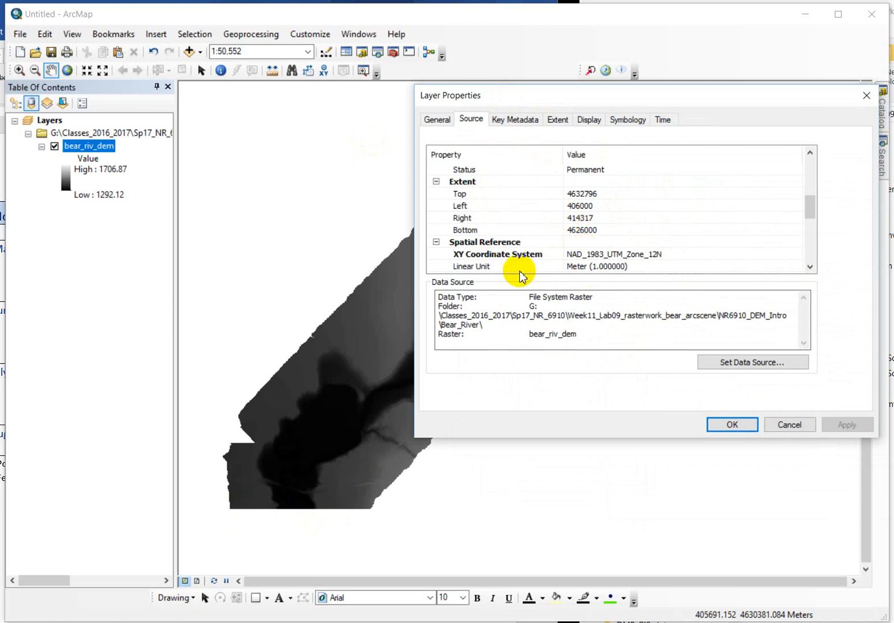
{"action": "mouse_move", "coordinate": [580, 218]}
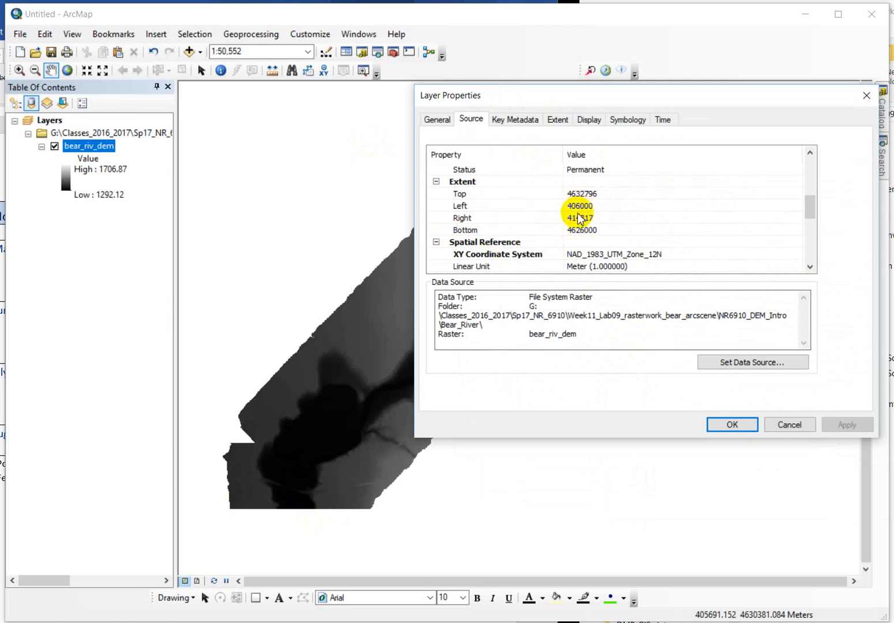
{"action": "mouse_move", "coordinate": [352, 330]}
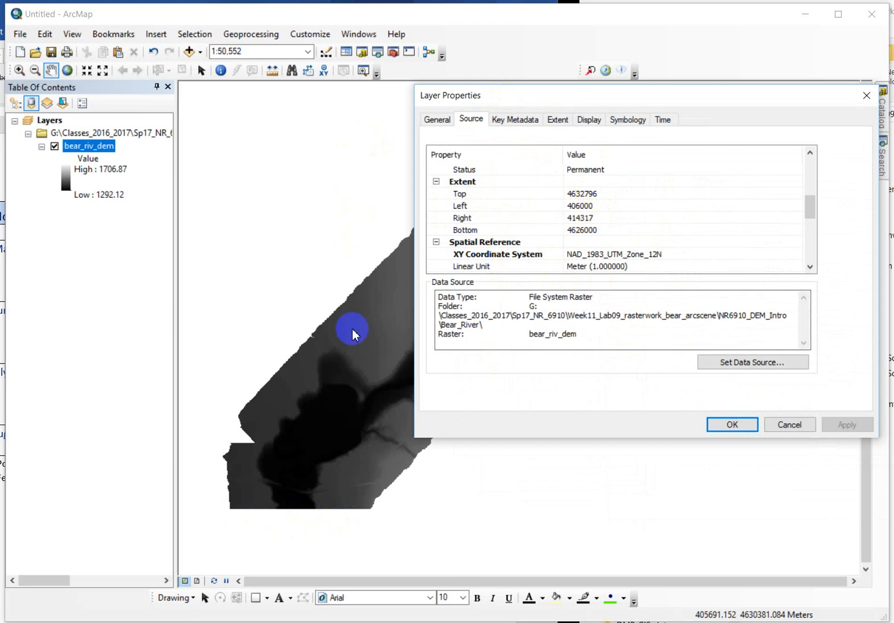
{"action": "mouse_move", "coordinate": [595, 287]}
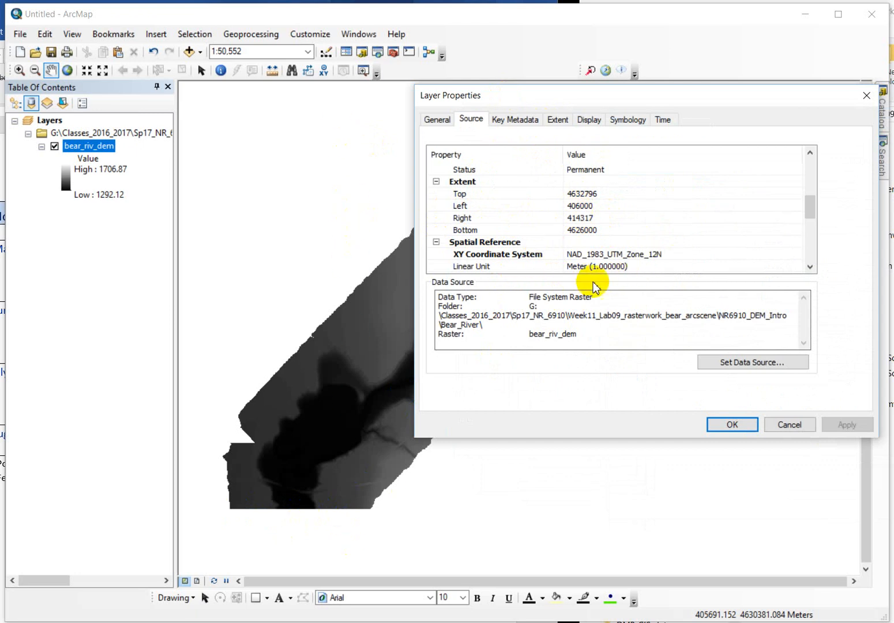
{"action": "mouse_move", "coordinate": [636, 274]}
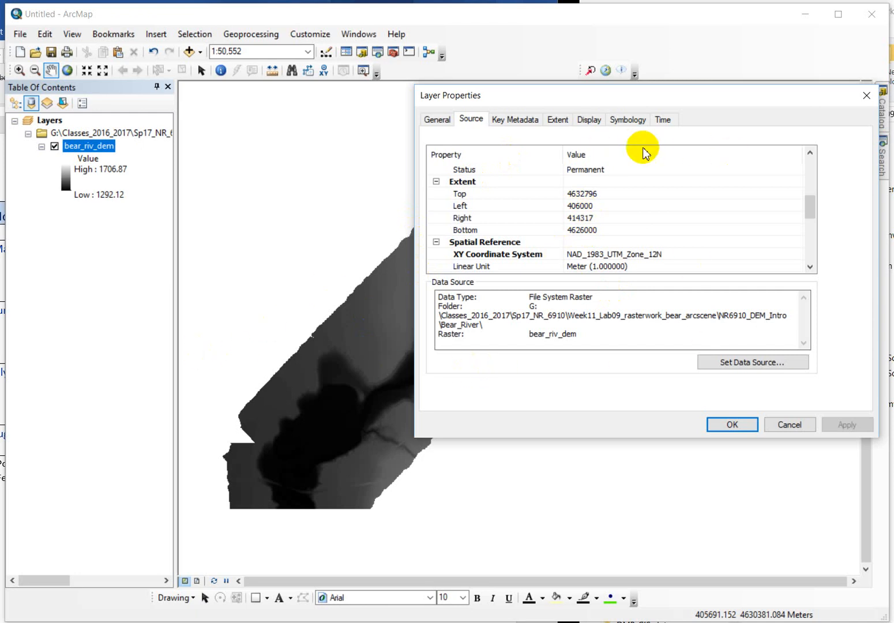
{"action": "mouse_move", "coordinate": [109, 380]}
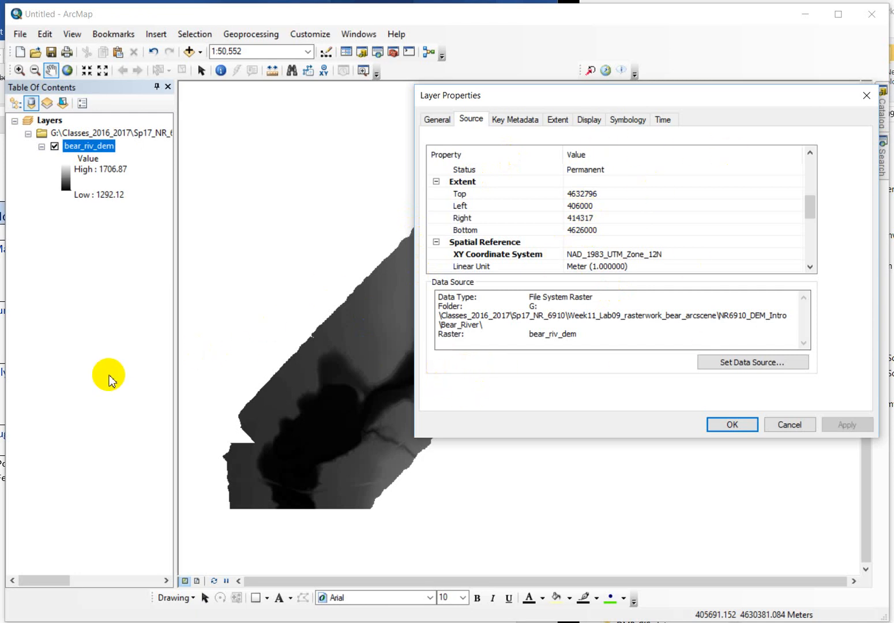
{"action": "mouse_move", "coordinate": [563, 225]}
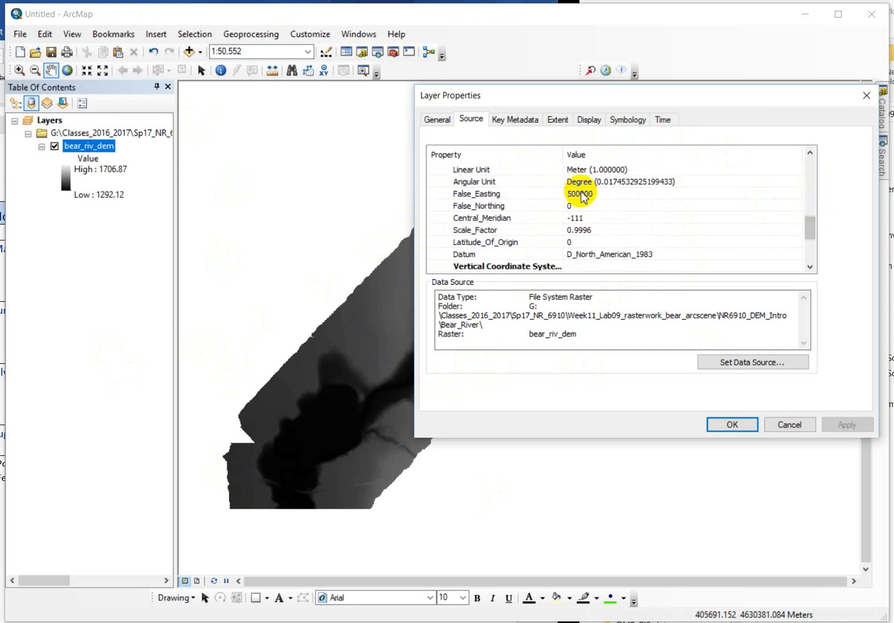
{"action": "scroll", "scroll_direction": "down", "scroll_amount": 3}
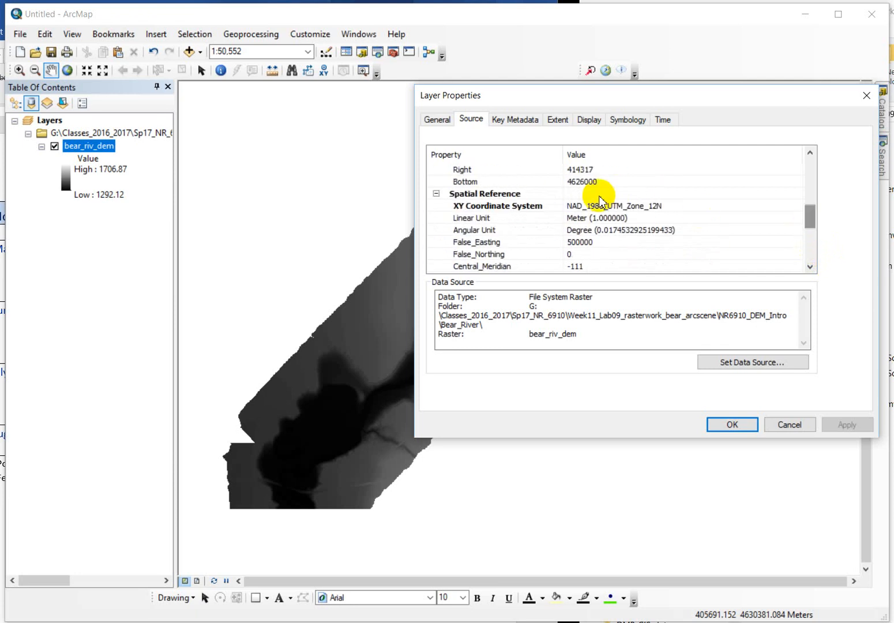
{"action": "scroll", "scroll_direction": "down", "scroll_amount": 3}
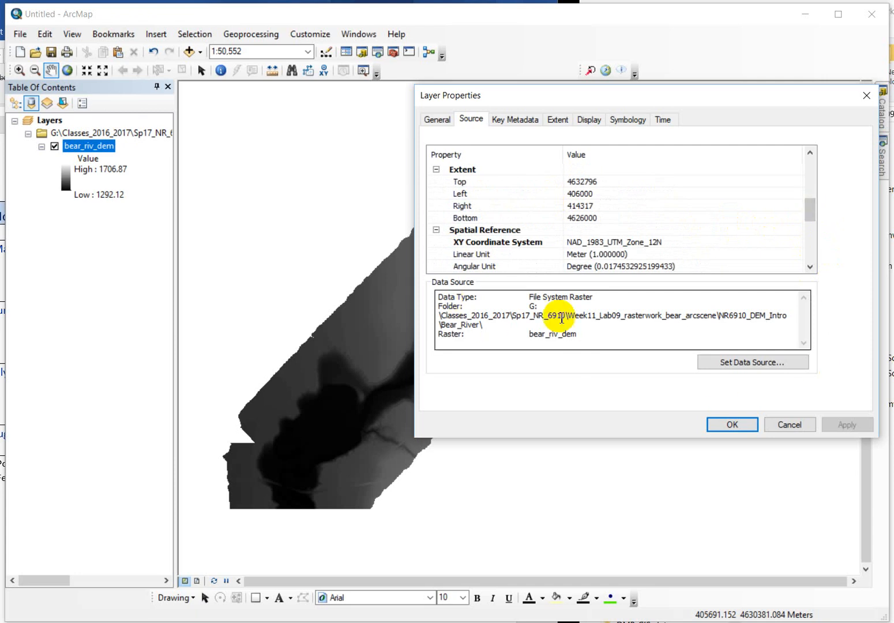
{"action": "mouse_move", "coordinate": [452, 113]}
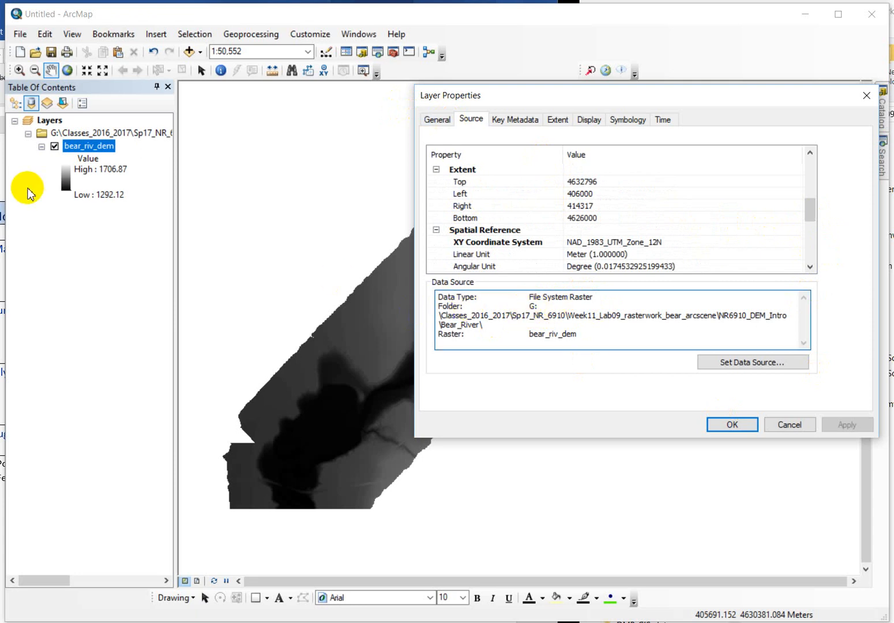
{"action": "mouse_move", "coordinate": [92, 160]}
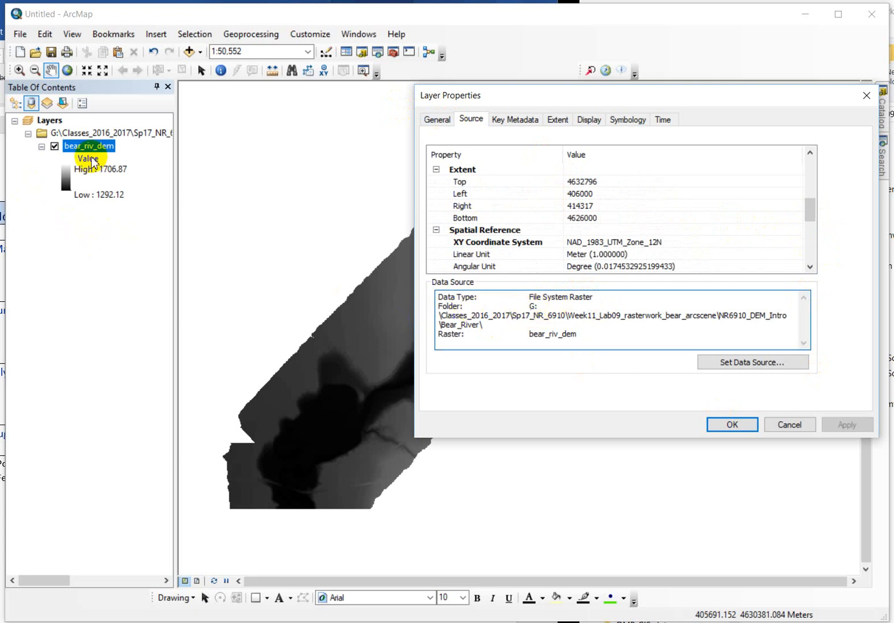
{"action": "mouse_move", "coordinate": [529, 310]}
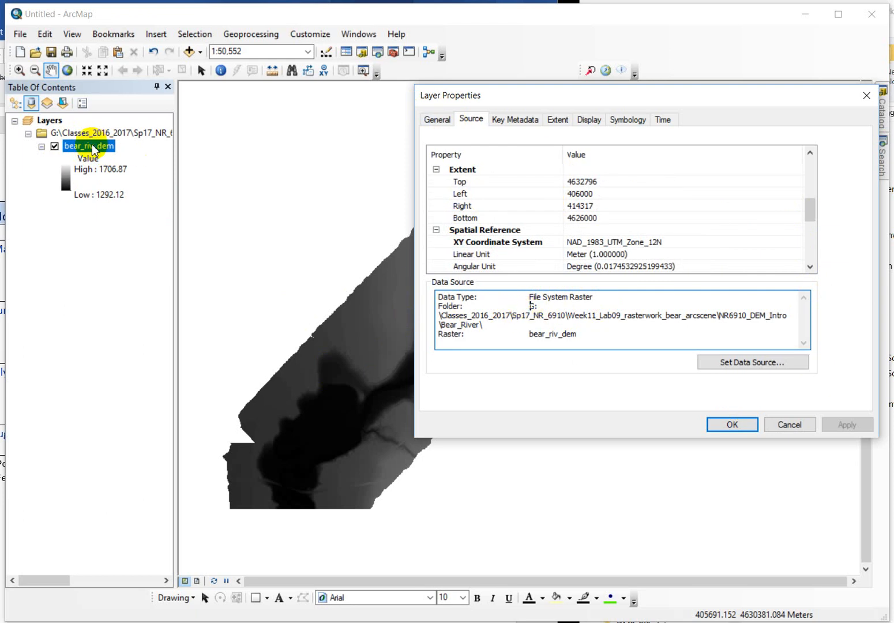
{"action": "mouse_move", "coordinate": [530, 316]}
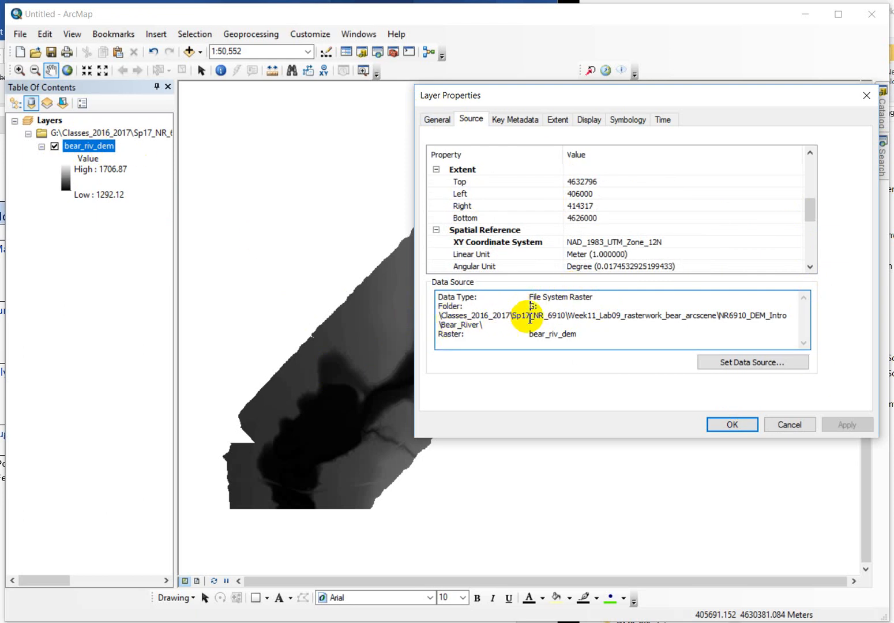
{"action": "mouse_move", "coordinate": [762, 333]}
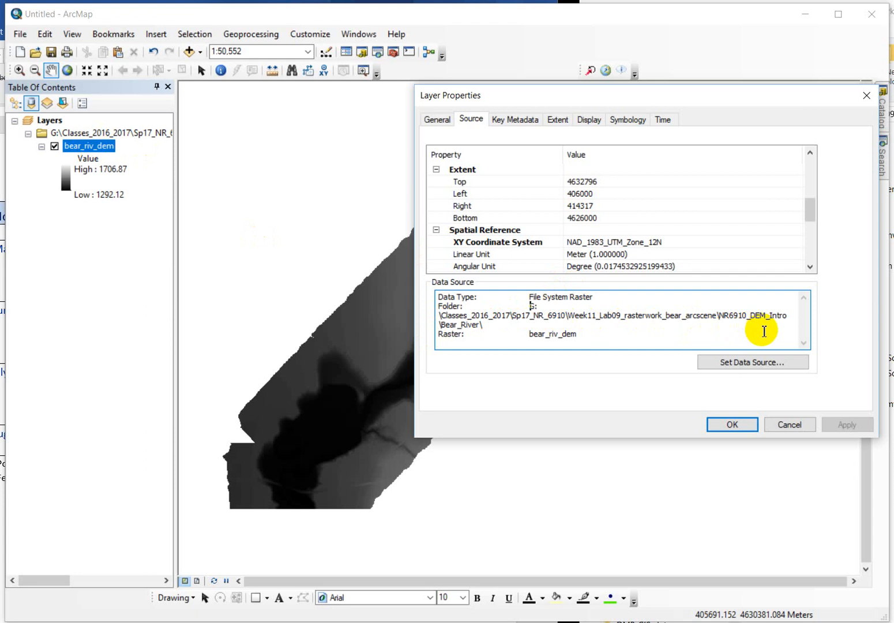
{"action": "mouse_move", "coordinate": [460, 311]}
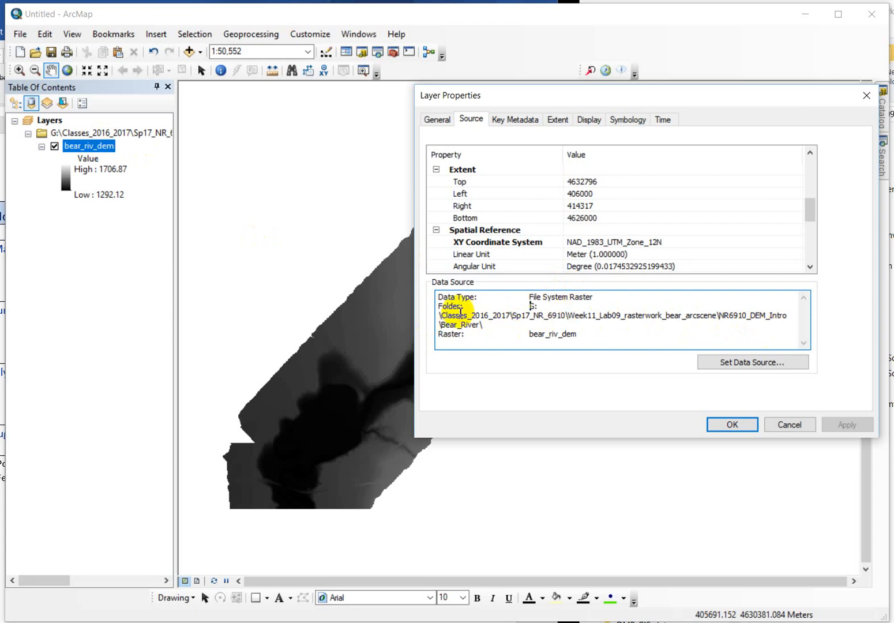
{"action": "mouse_move", "coordinate": [533, 326]}
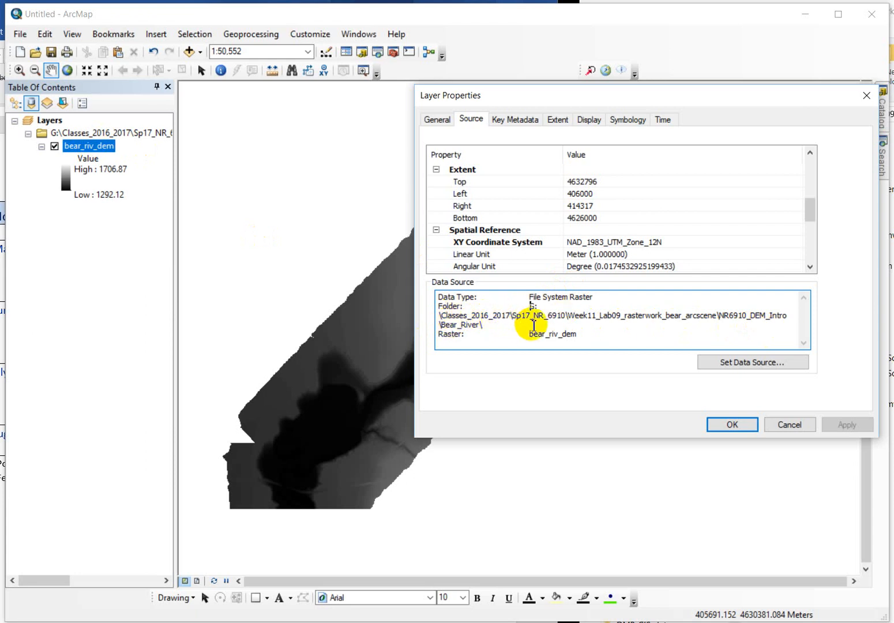
{"action": "mouse_move", "coordinate": [649, 320]}
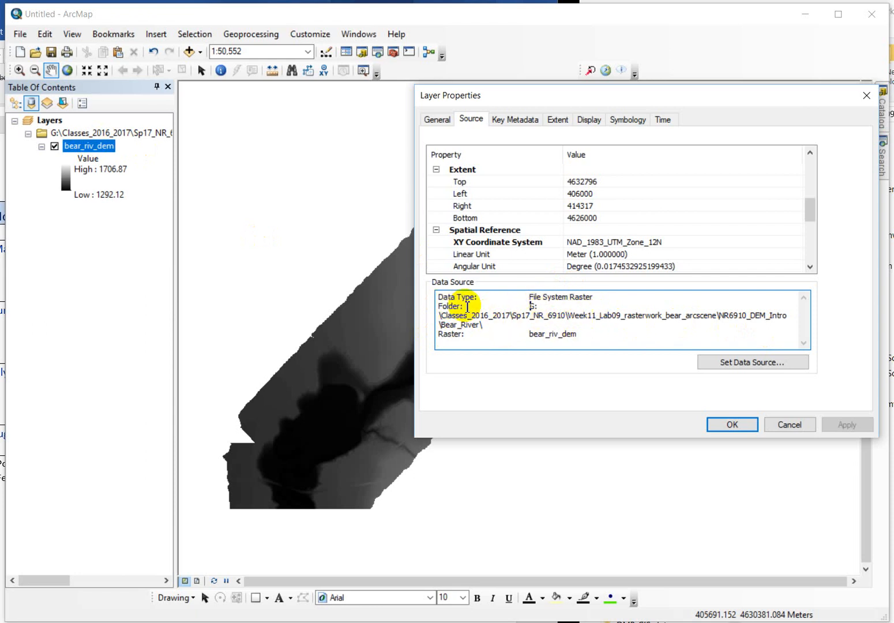
{"action": "mouse_move", "coordinate": [699, 332]}
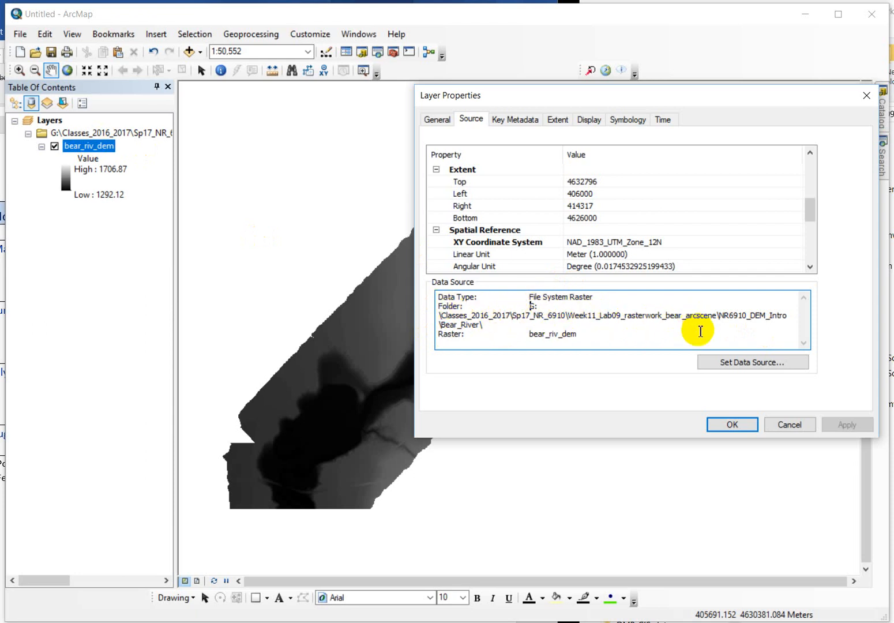
{"action": "mouse_move", "coordinate": [647, 307]}
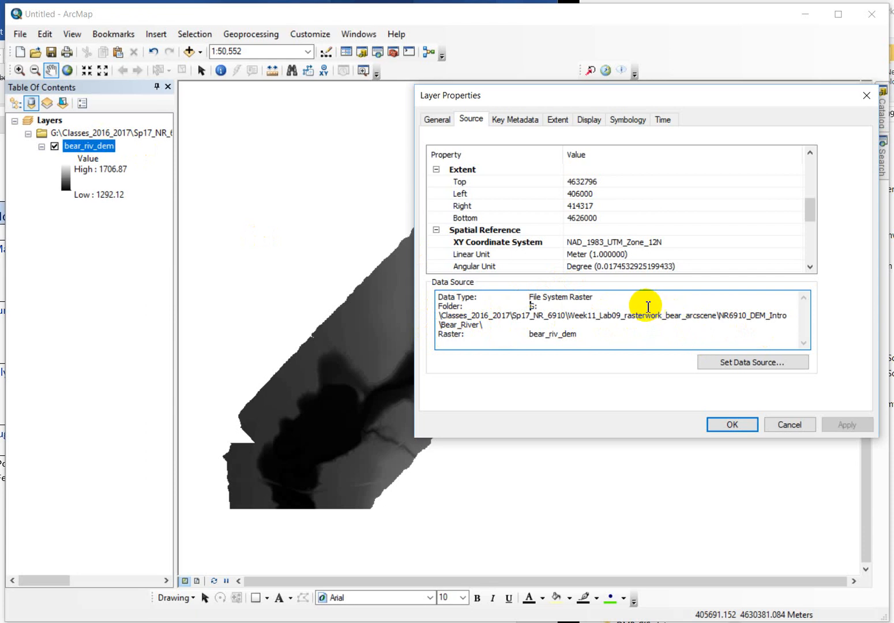
{"action": "mouse_move", "coordinate": [623, 323]}
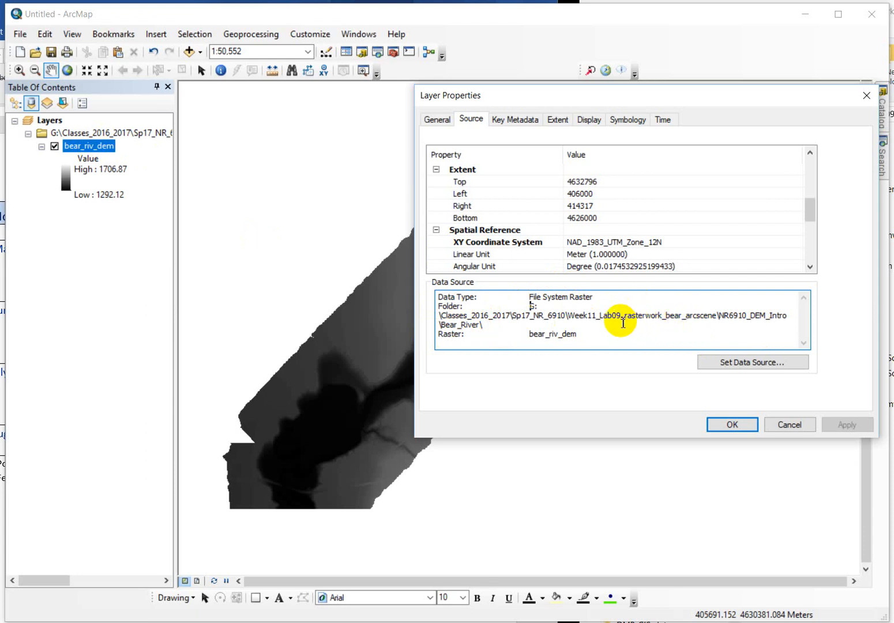
{"action": "mouse_move", "coordinate": [713, 314]}
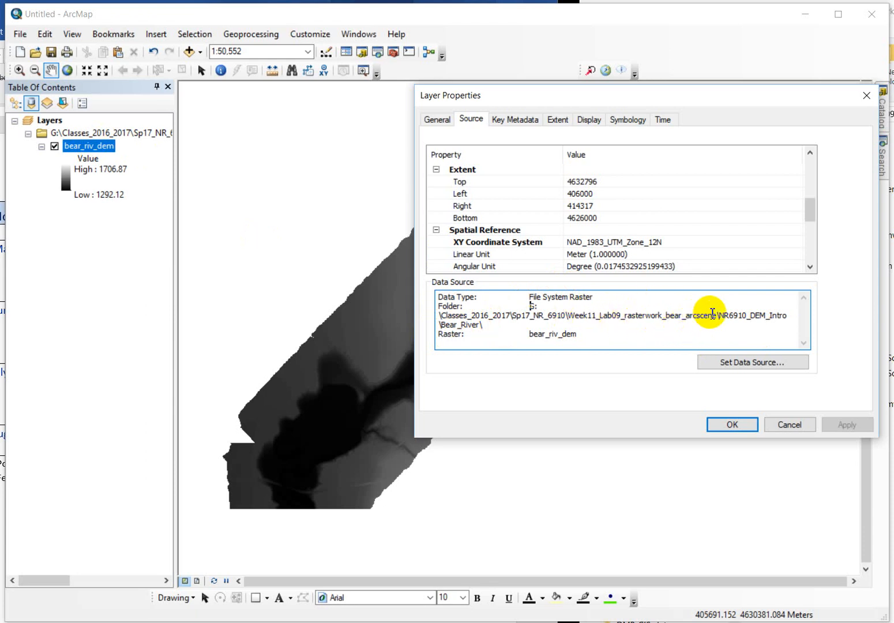
{"action": "mouse_move", "coordinate": [530, 346]}
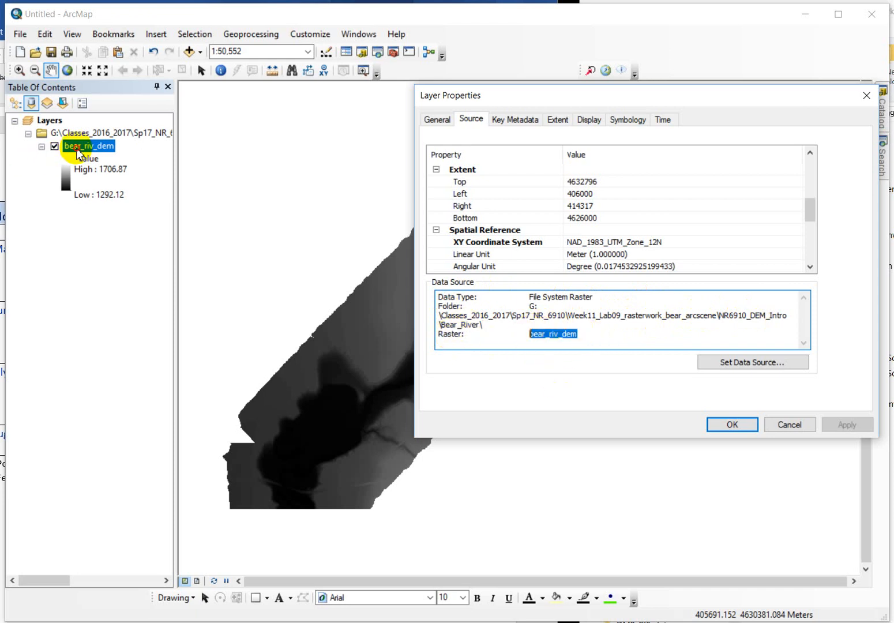
{"action": "mouse_move", "coordinate": [102, 157]}
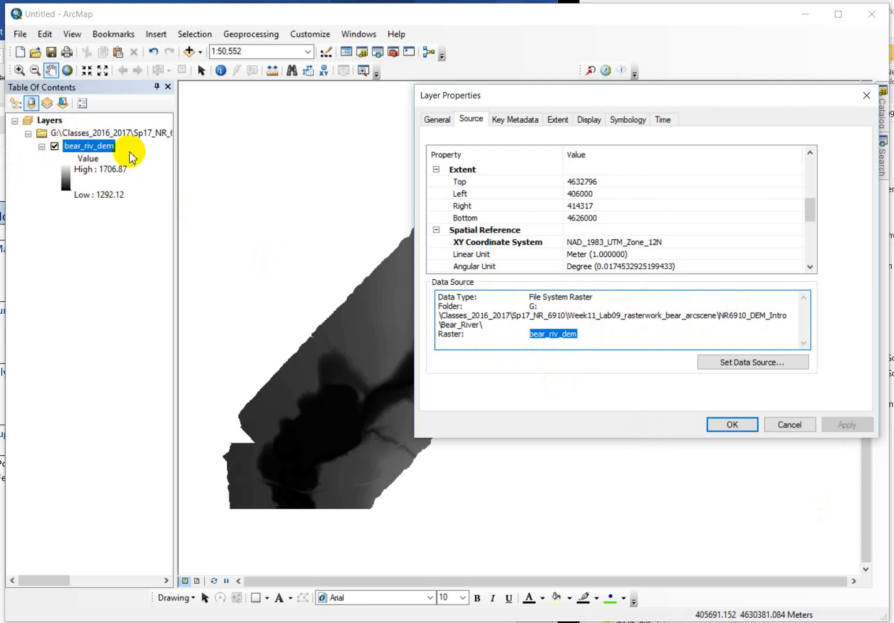
{"action": "mouse_move", "coordinate": [570, 354]}
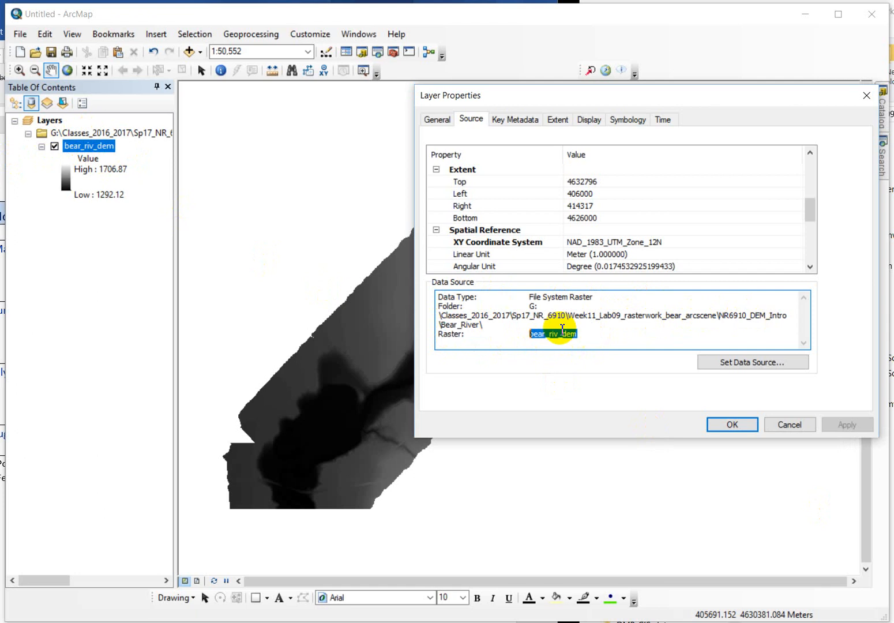
{"action": "mouse_move", "coordinate": [90, 471]}
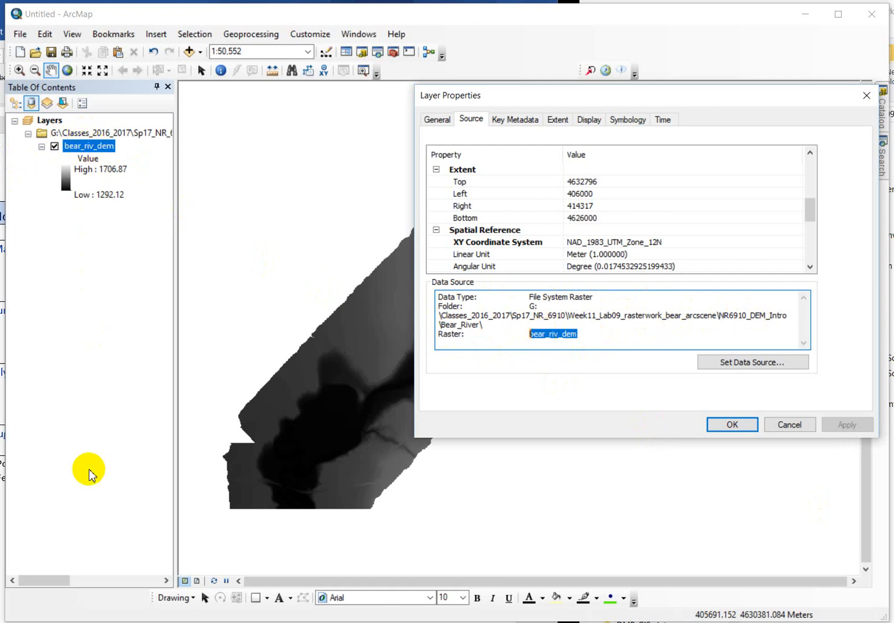
{"action": "mouse_move", "coordinate": [86, 145]}
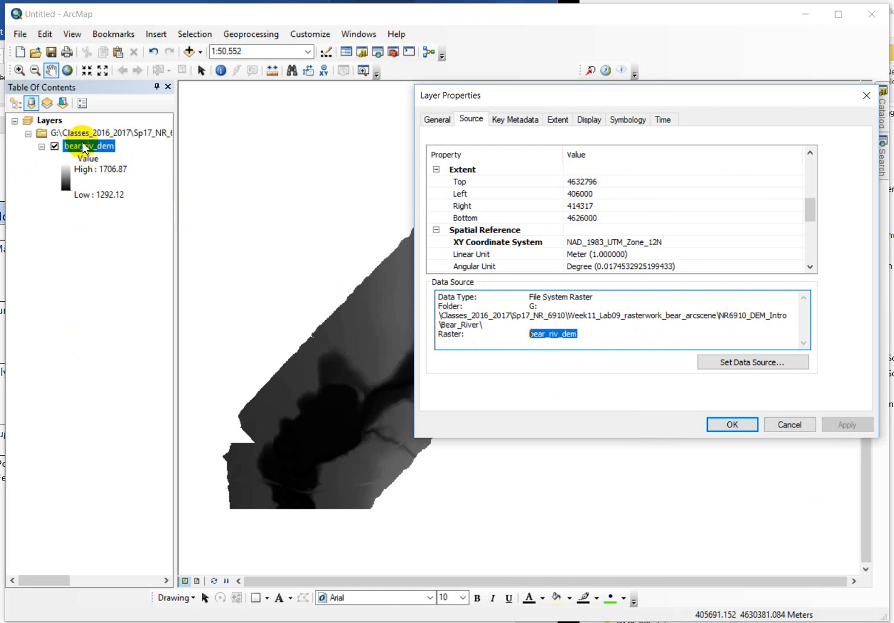
{"action": "mouse_move", "coordinate": [132, 166]}
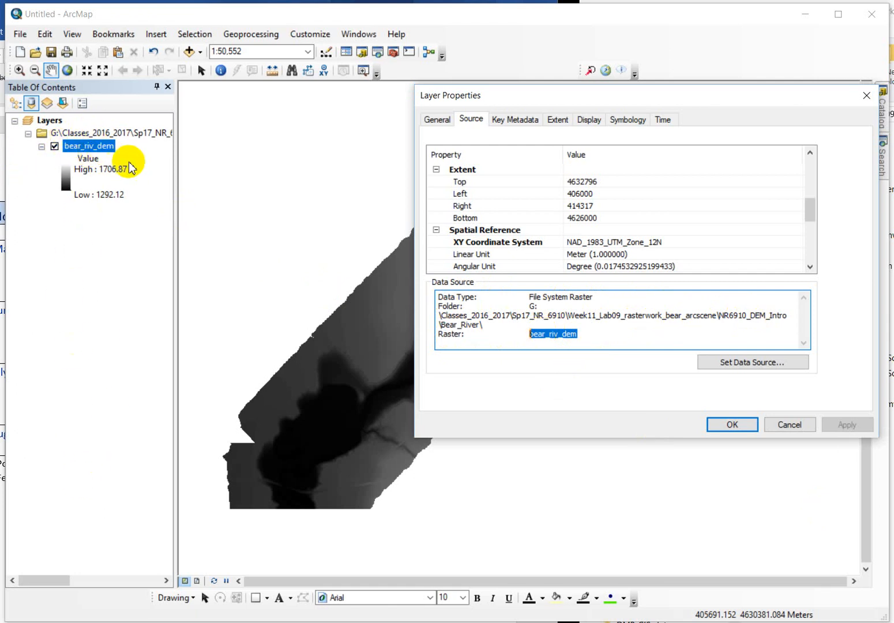
{"action": "mouse_move", "coordinate": [568, 357]}
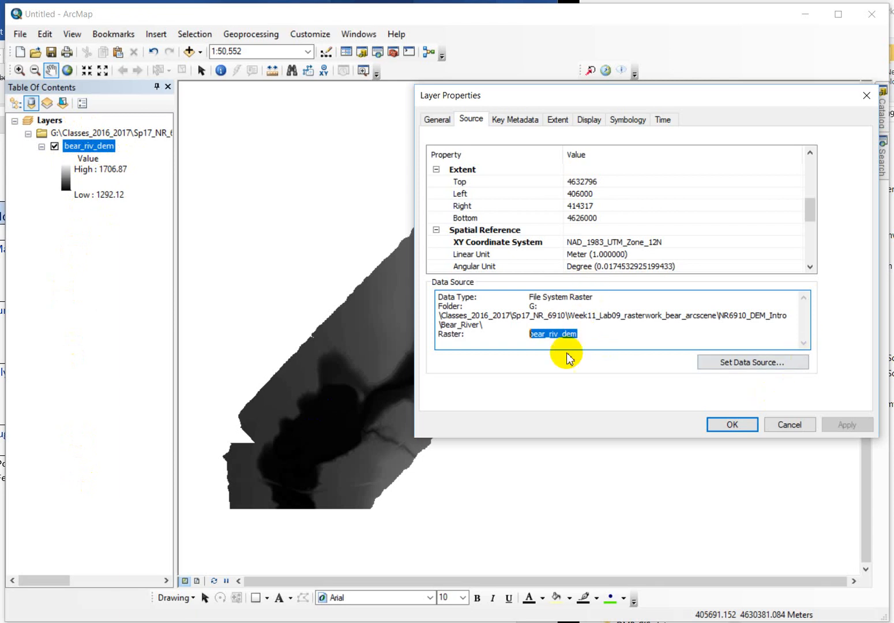
{"action": "mouse_move", "coordinate": [565, 357]}
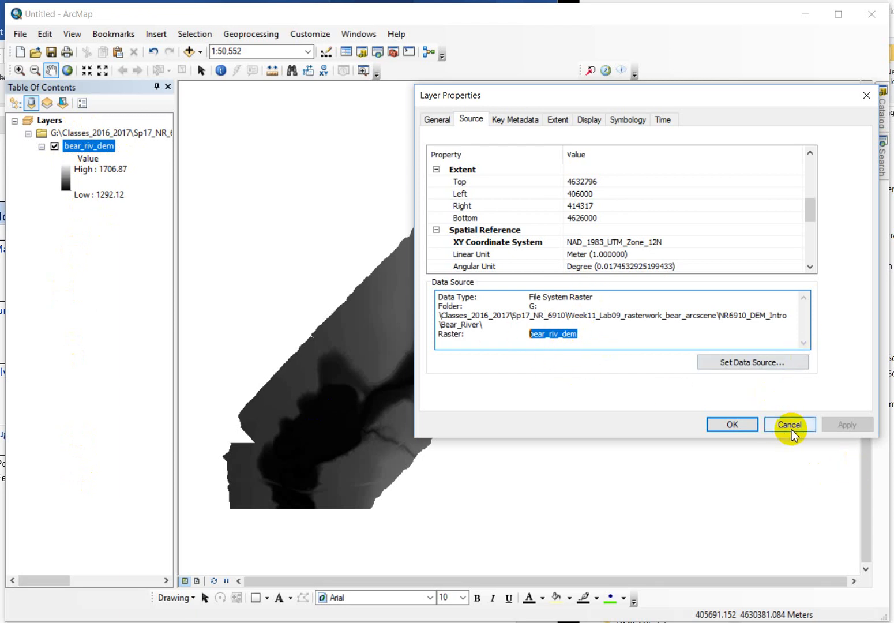
Cancel the layer properties and search for 'hillshade' in the Search pane.
{"action": "left_click", "coordinate": [789, 425]}
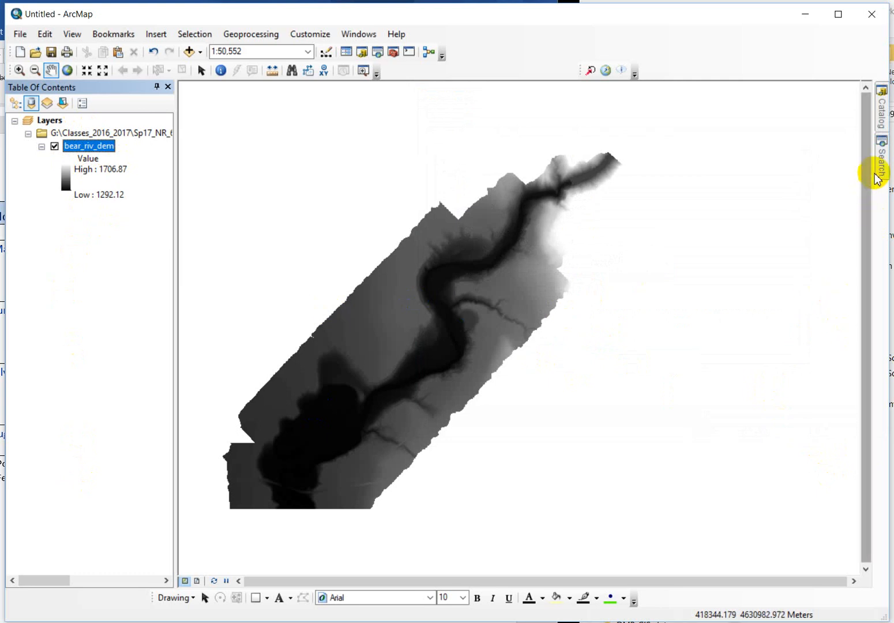
{"action": "left_click", "coordinate": [879, 157]}
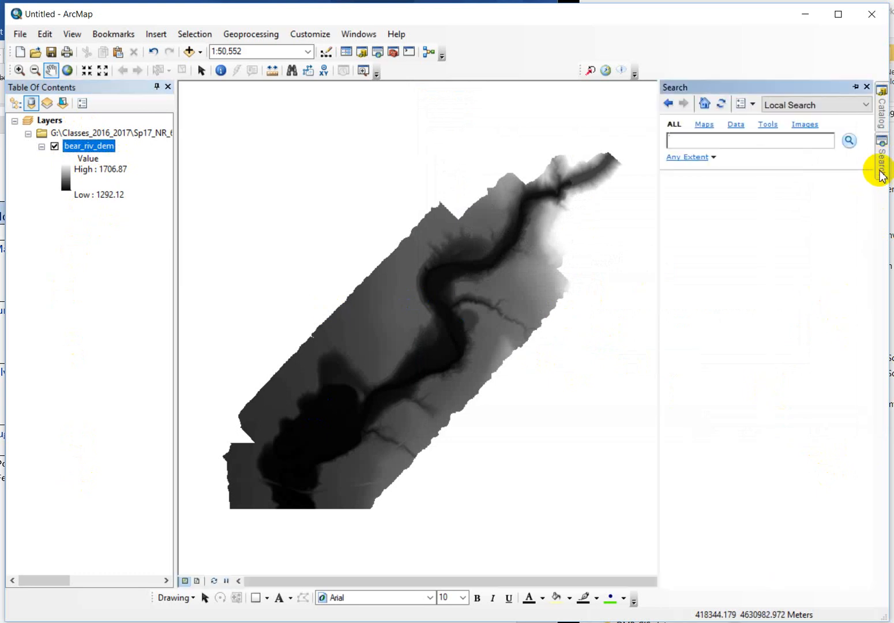
{"action": "mouse_move", "coordinate": [711, 142]}
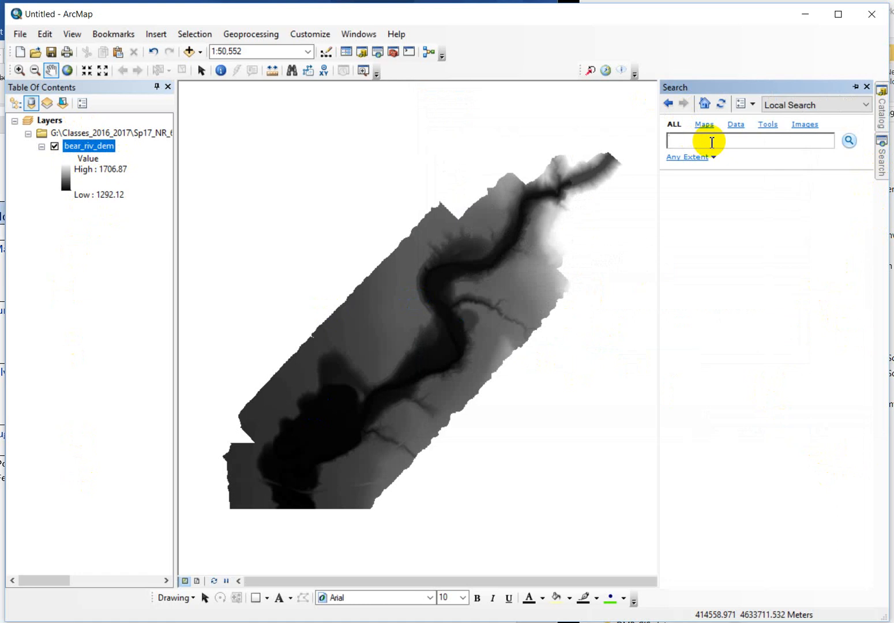
{"action": "type", "text": "hillsha"}
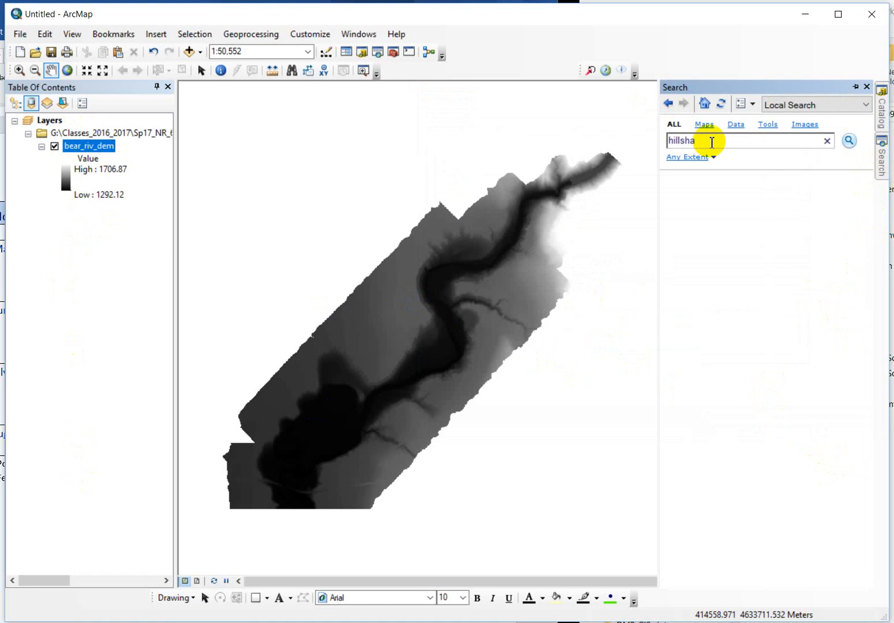
{"action": "left_click", "coordinate": [849, 141]}
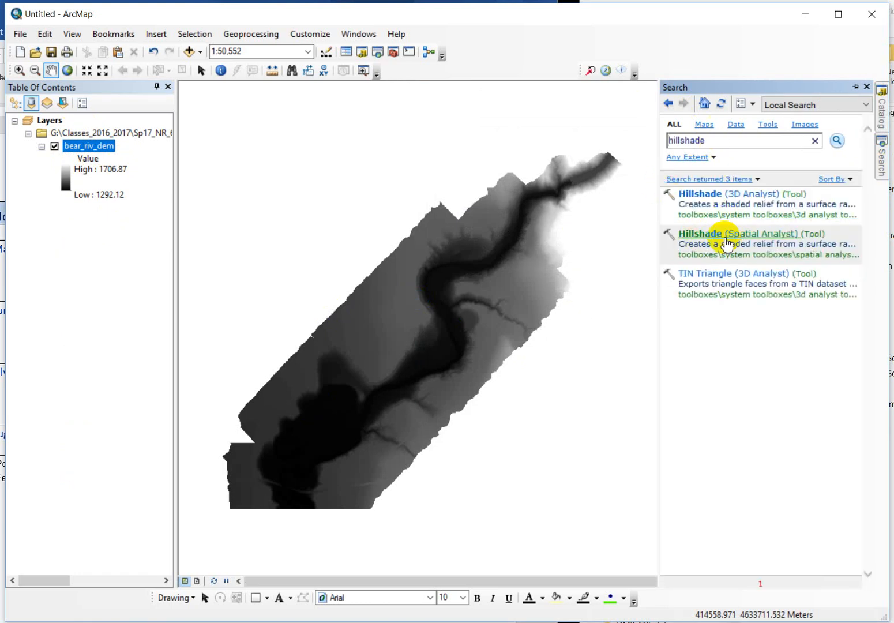
{"action": "mouse_move", "coordinate": [755, 219]}
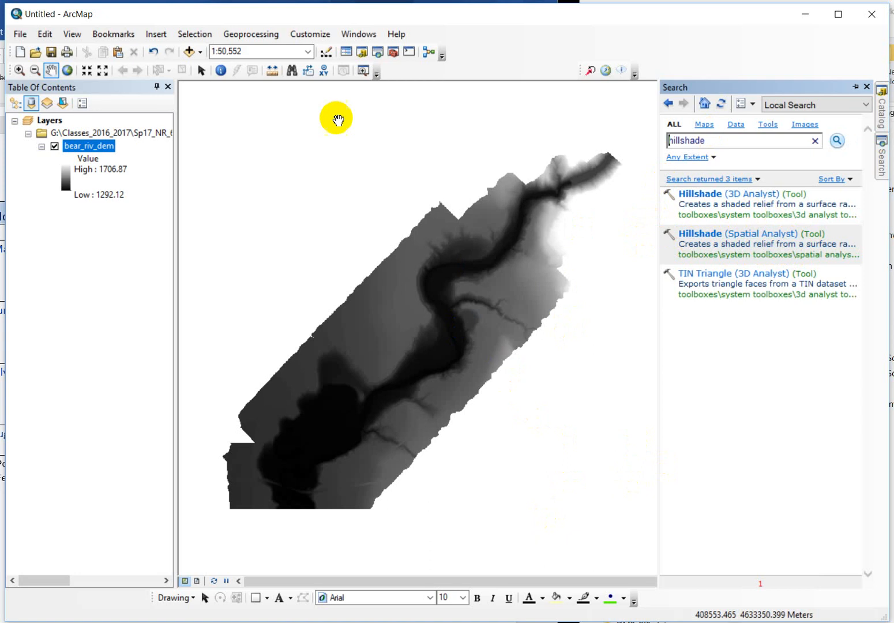
{"action": "mouse_move", "coordinate": [362, 329]}
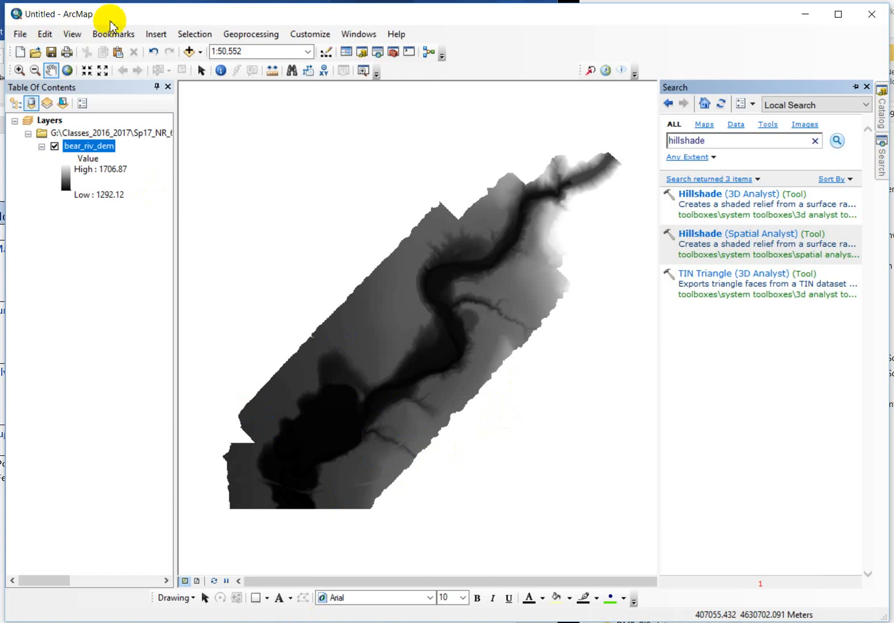
{"action": "mouse_move", "coordinate": [57, 25]}
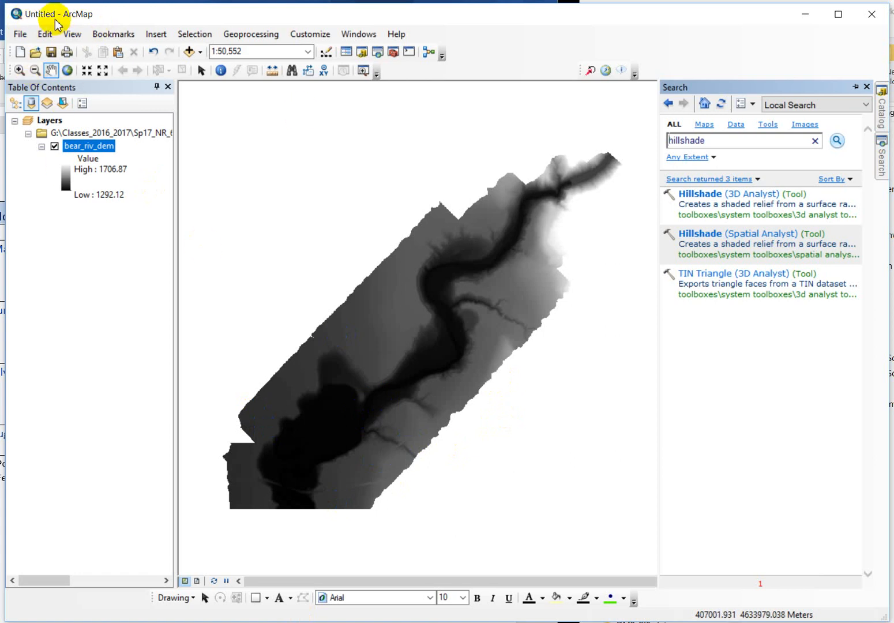
{"action": "mouse_move", "coordinate": [688, 134]}
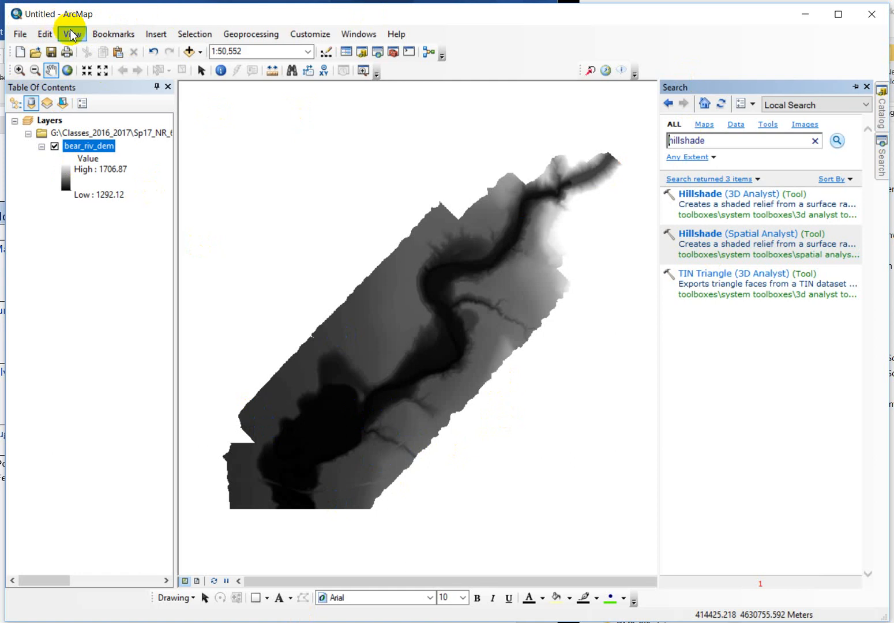
{"action": "mouse_move", "coordinate": [518, 321]}
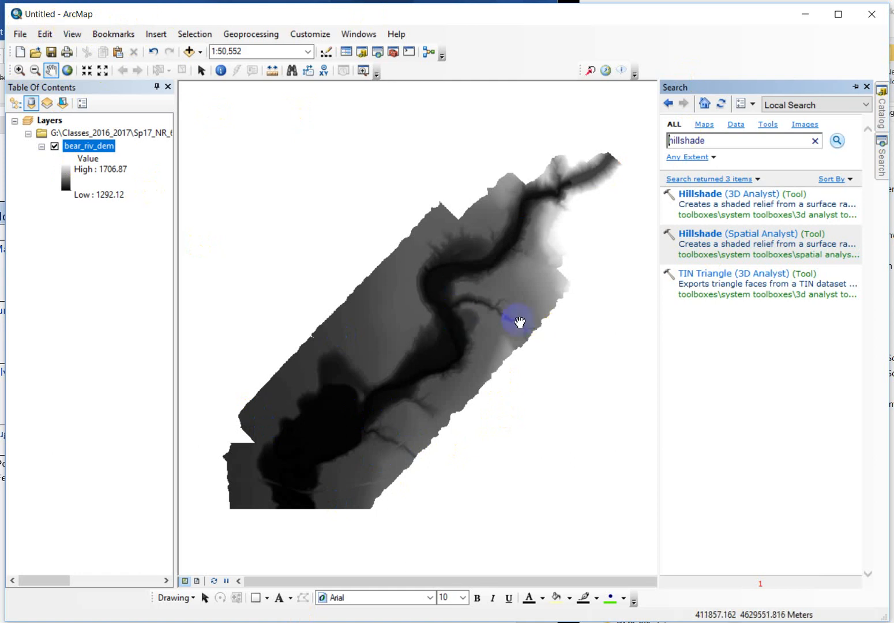
{"action": "mouse_move", "coordinate": [485, 374]}
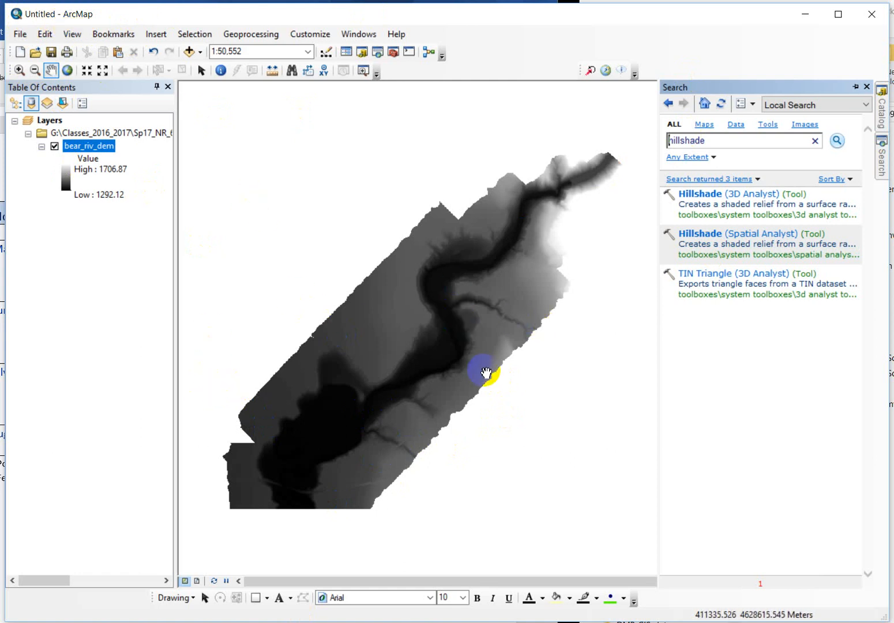
{"action": "mouse_move", "coordinate": [563, 348]}
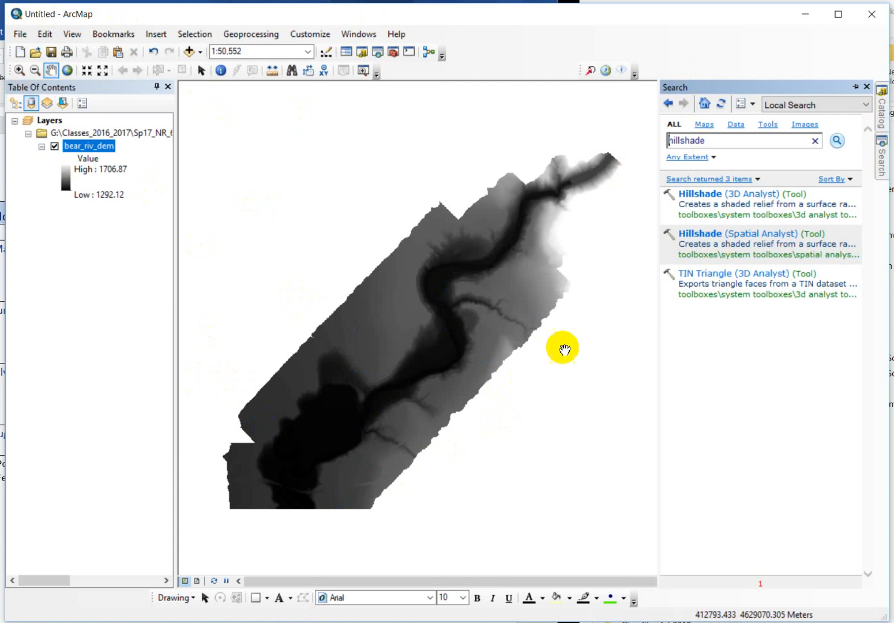
{"action": "mouse_move", "coordinate": [413, 268]}
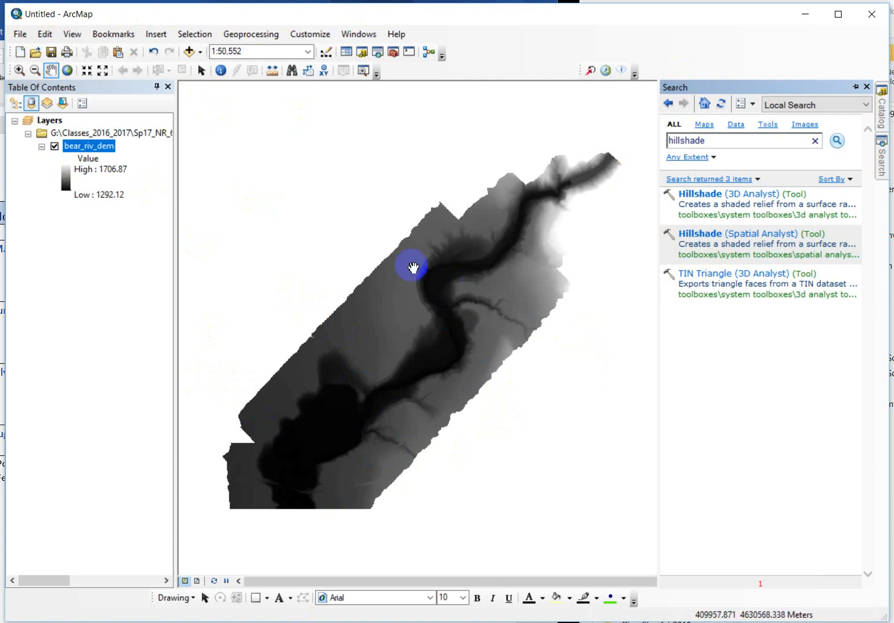
{"action": "mouse_move", "coordinate": [444, 306]}
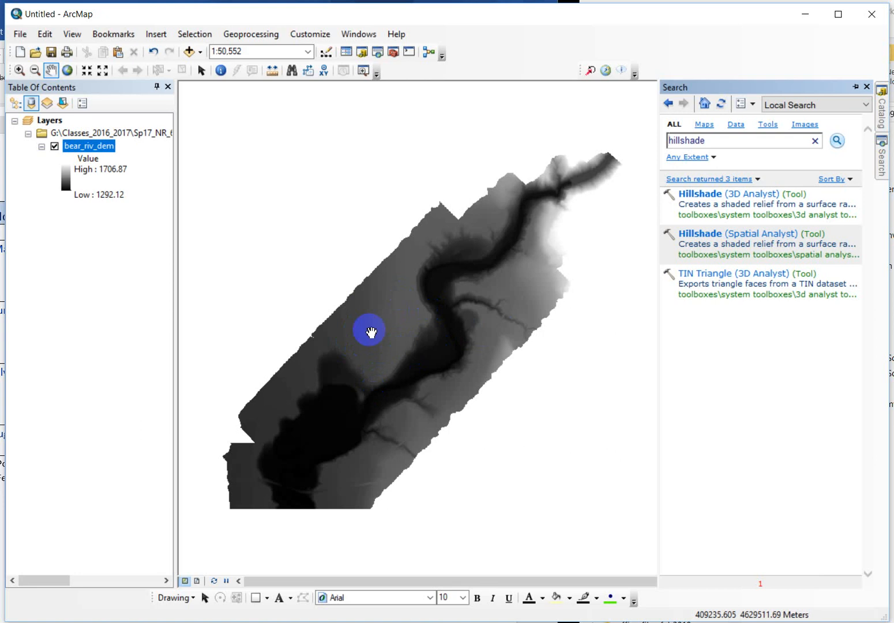
{"action": "mouse_move", "coordinate": [575, 431]}
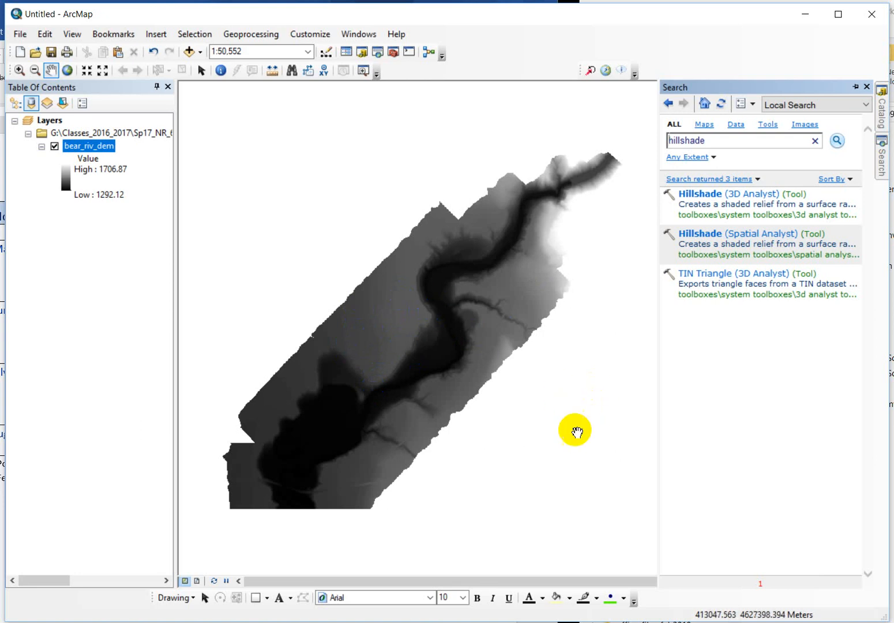
{"action": "mouse_move", "coordinate": [408, 383]}
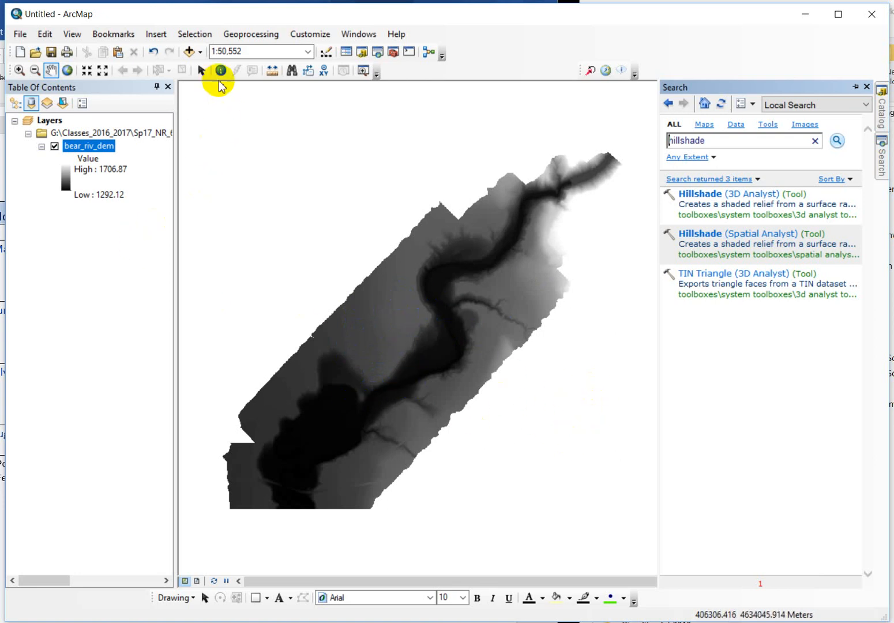
{"action": "mouse_move", "coordinate": [221, 70]}
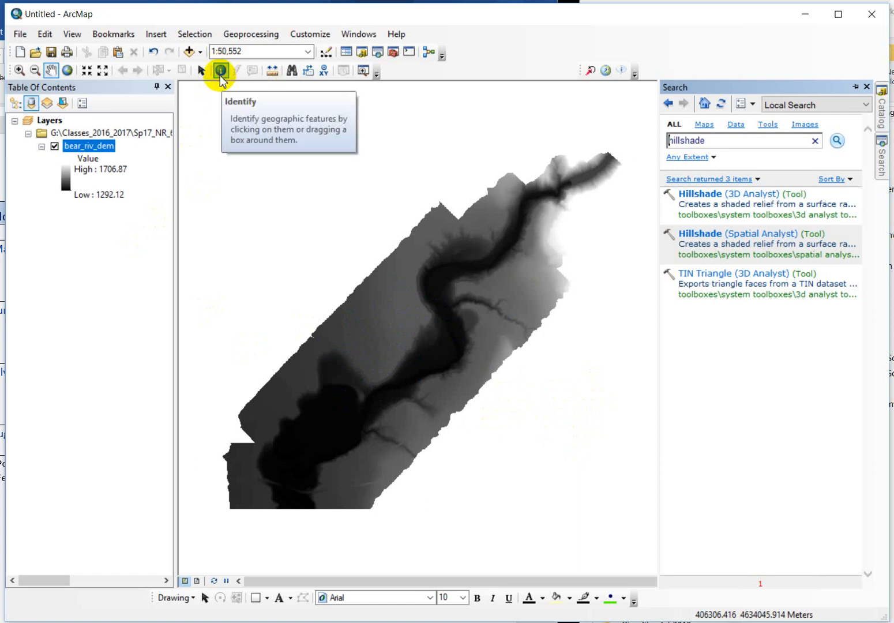
{"action": "mouse_move", "coordinate": [129, 233]}
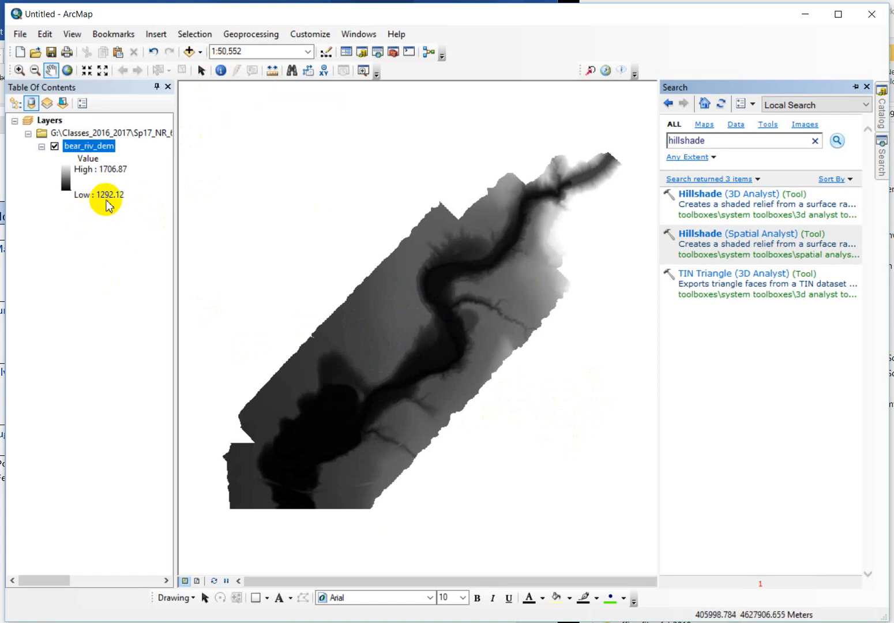
{"action": "mouse_move", "coordinate": [127, 182]}
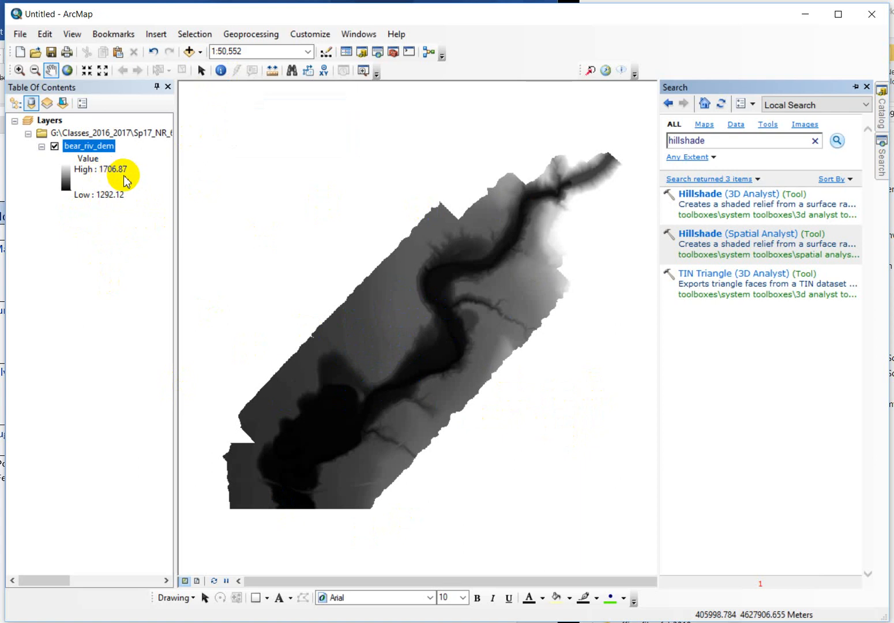
{"action": "mouse_move", "coordinate": [120, 200]}
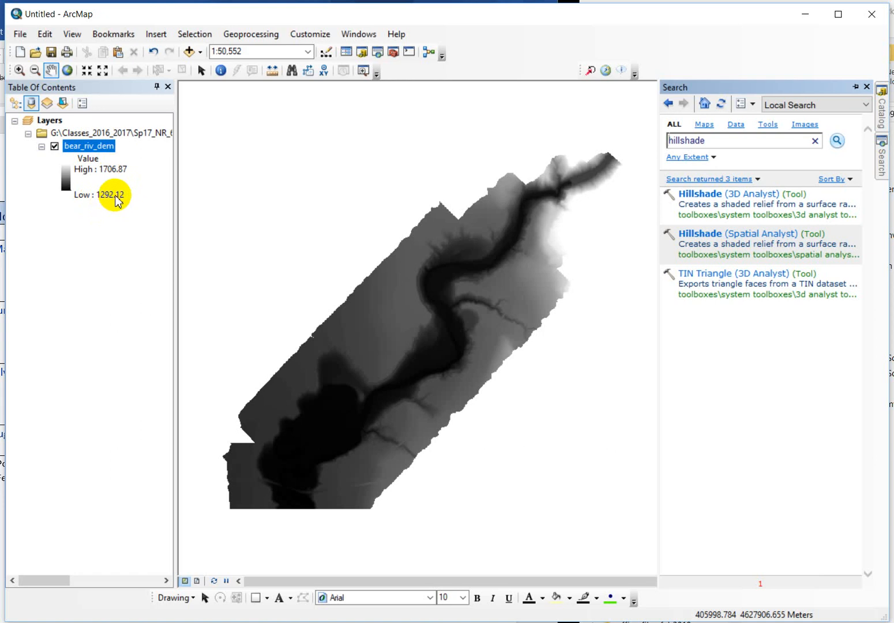
{"action": "mouse_move", "coordinate": [99, 214]}
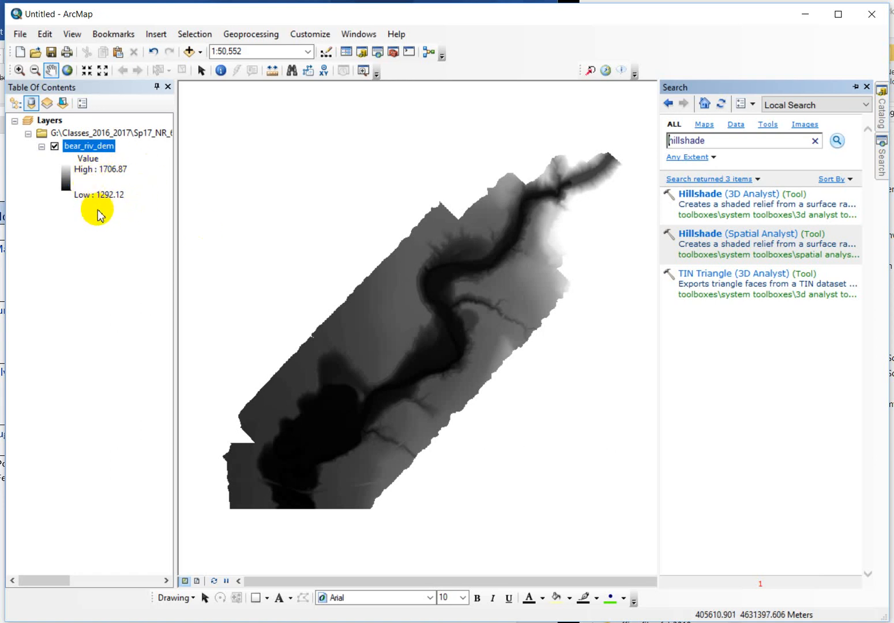
{"action": "mouse_move", "coordinate": [130, 213]}
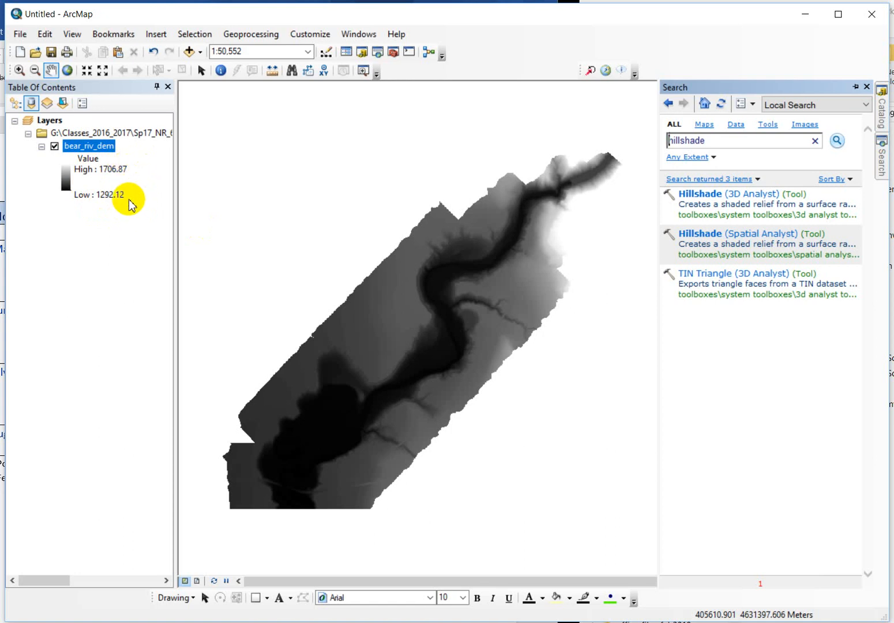
{"action": "mouse_move", "coordinate": [130, 184]}
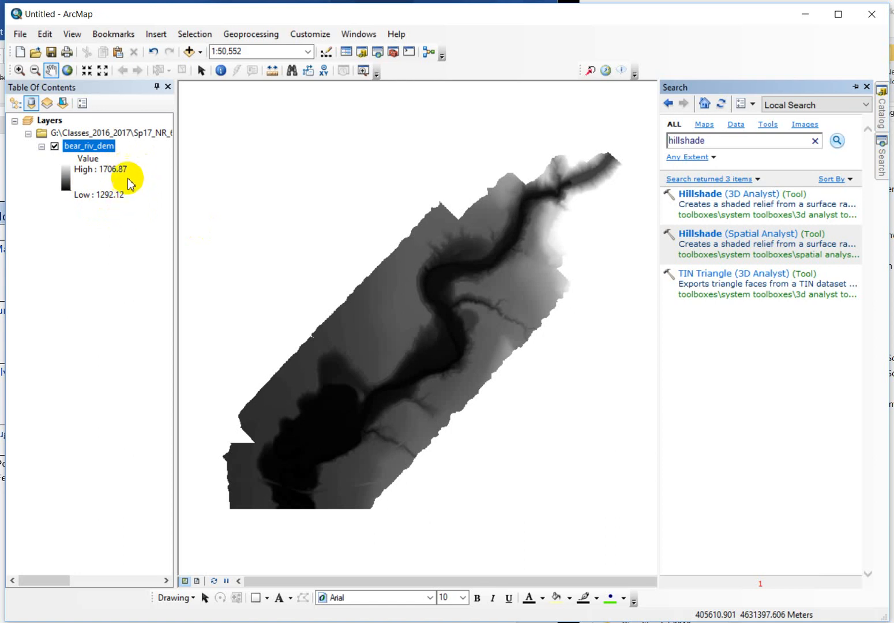
{"action": "mouse_move", "coordinate": [136, 203]}
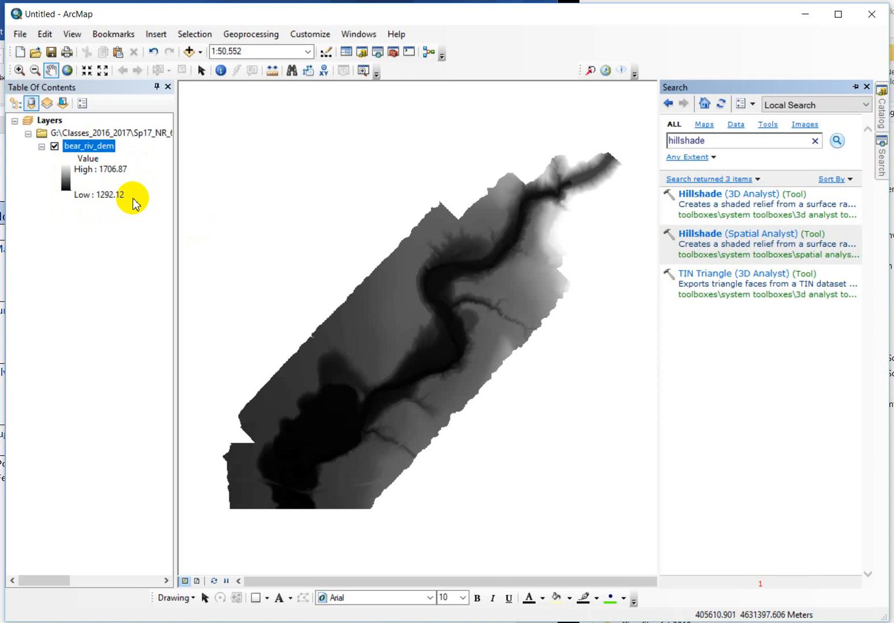
{"action": "mouse_move", "coordinate": [505, 320]}
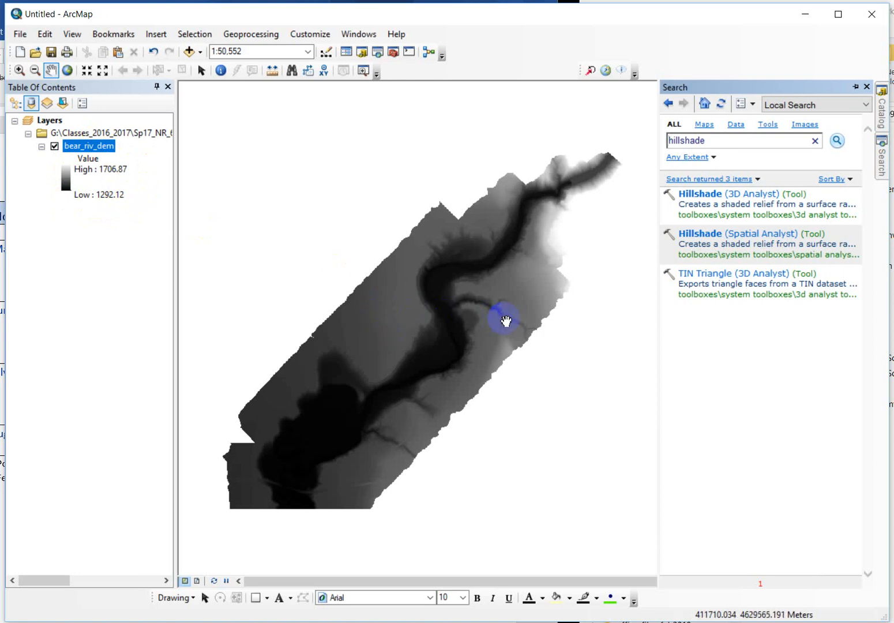
{"action": "mouse_move", "coordinate": [139, 171]}
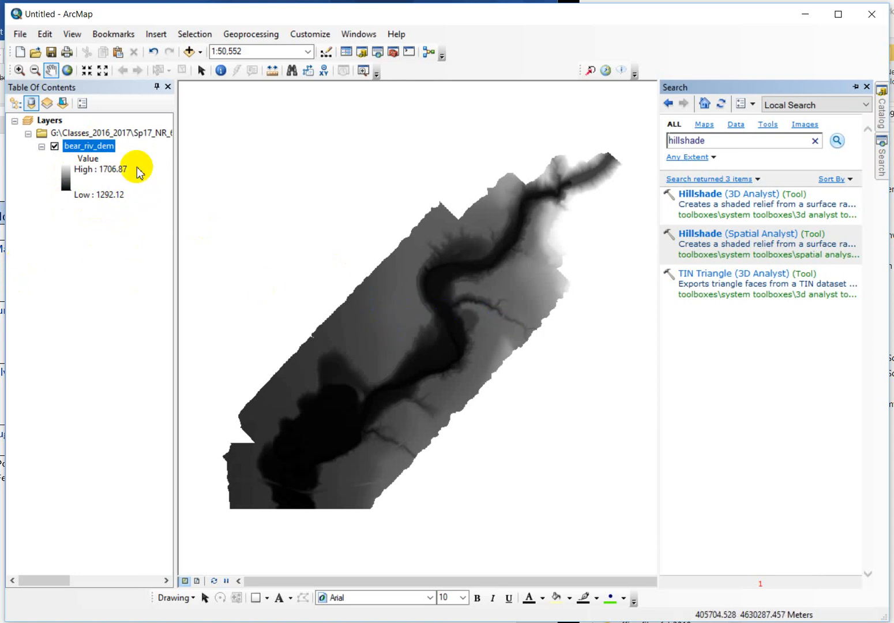
{"action": "mouse_move", "coordinate": [120, 228]}
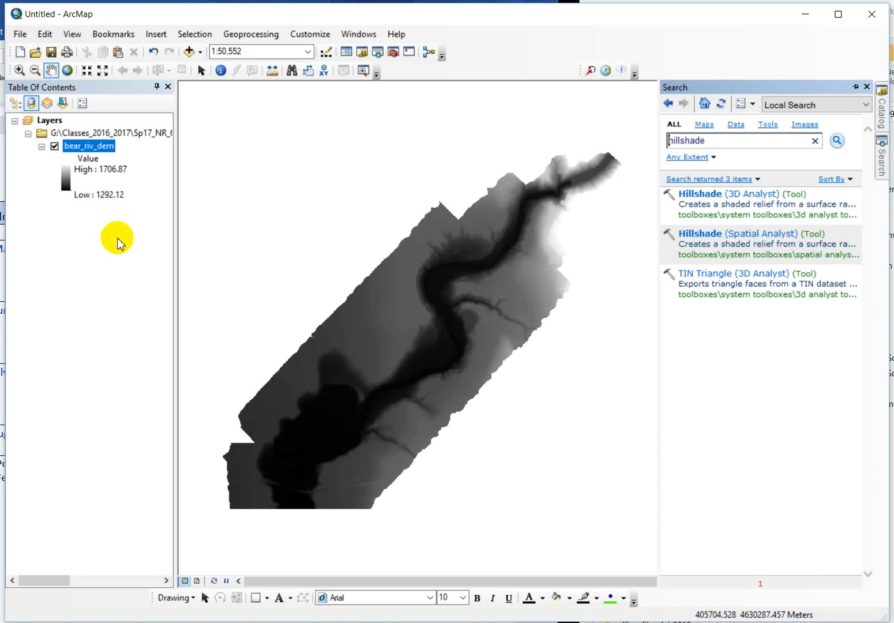
{"action": "mouse_move", "coordinate": [91, 206]}
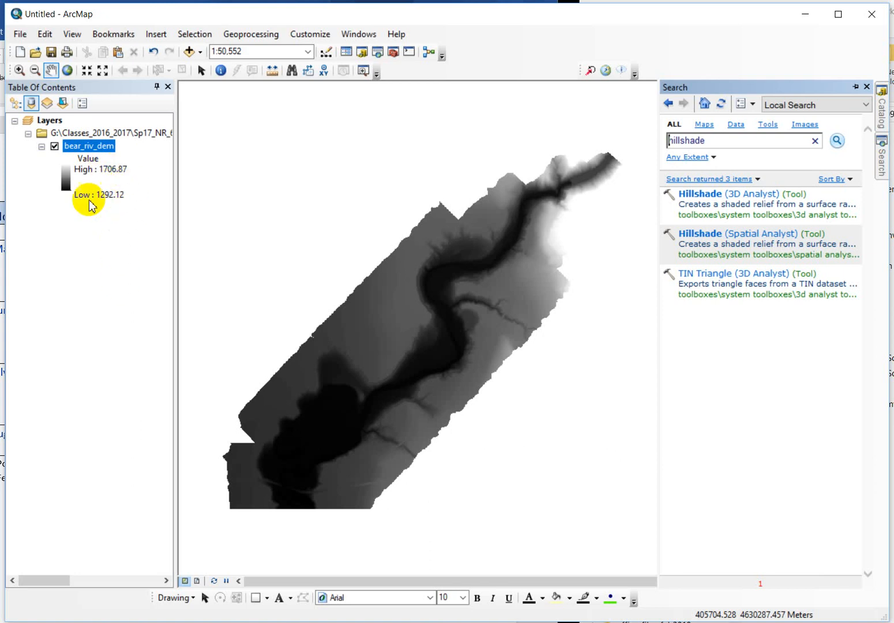
{"action": "mouse_move", "coordinate": [143, 206]}
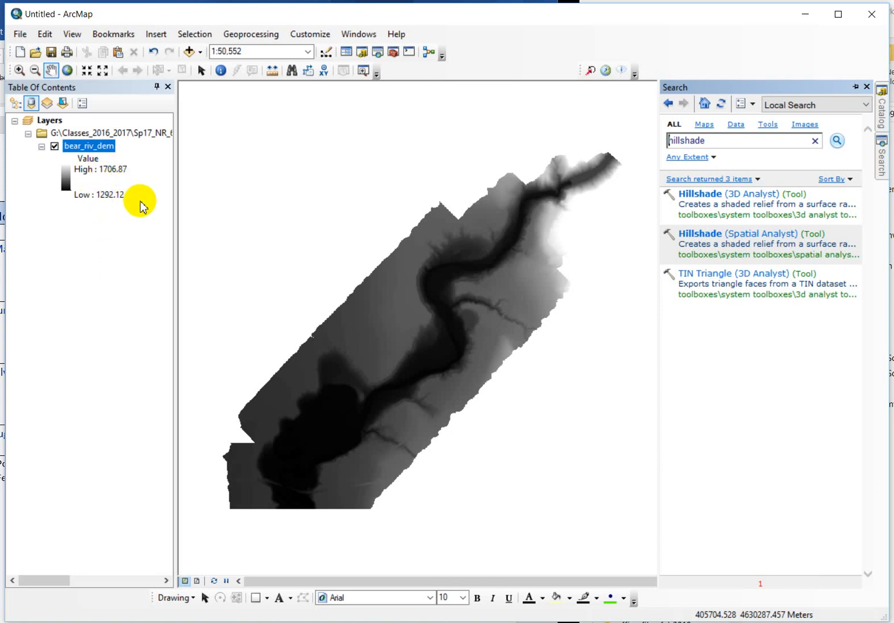
{"action": "mouse_move", "coordinate": [134, 180]}
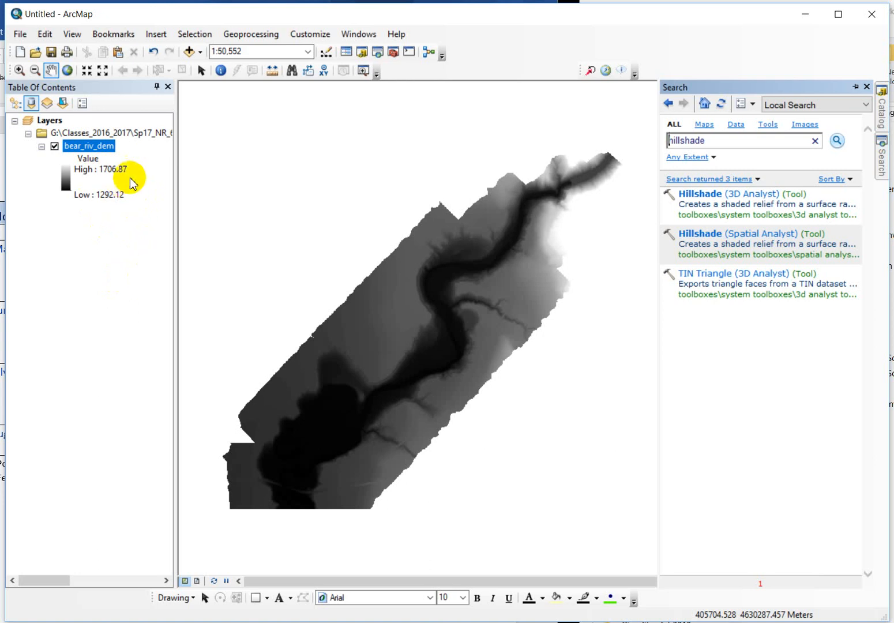
{"action": "mouse_move", "coordinate": [125, 221]}
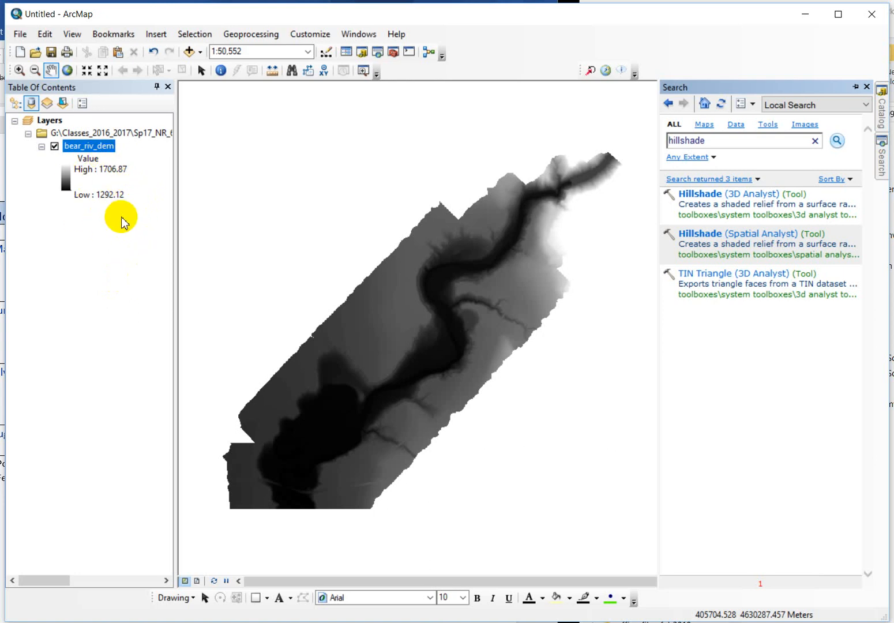
{"action": "mouse_move", "coordinate": [543, 382]}
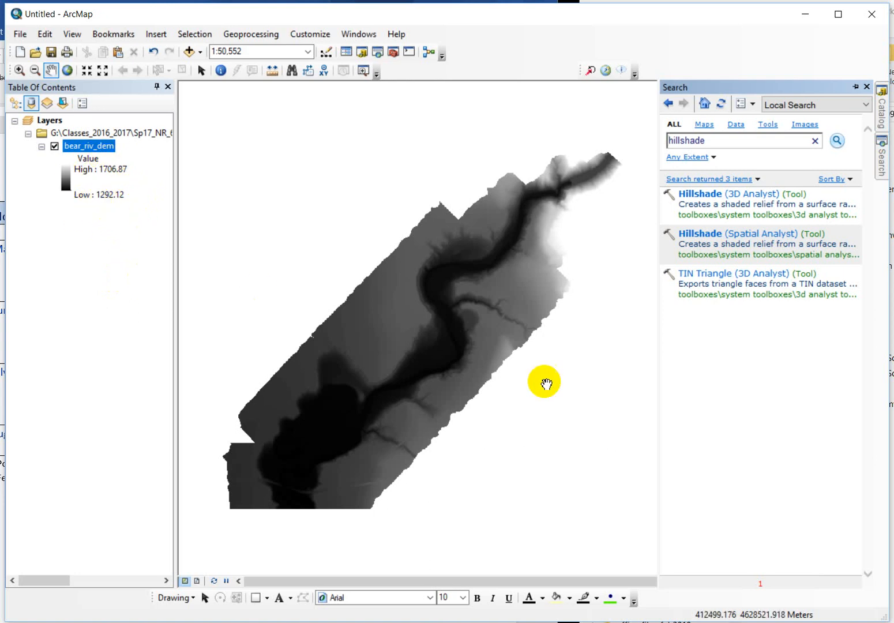
{"action": "mouse_move", "coordinate": [662, 443]}
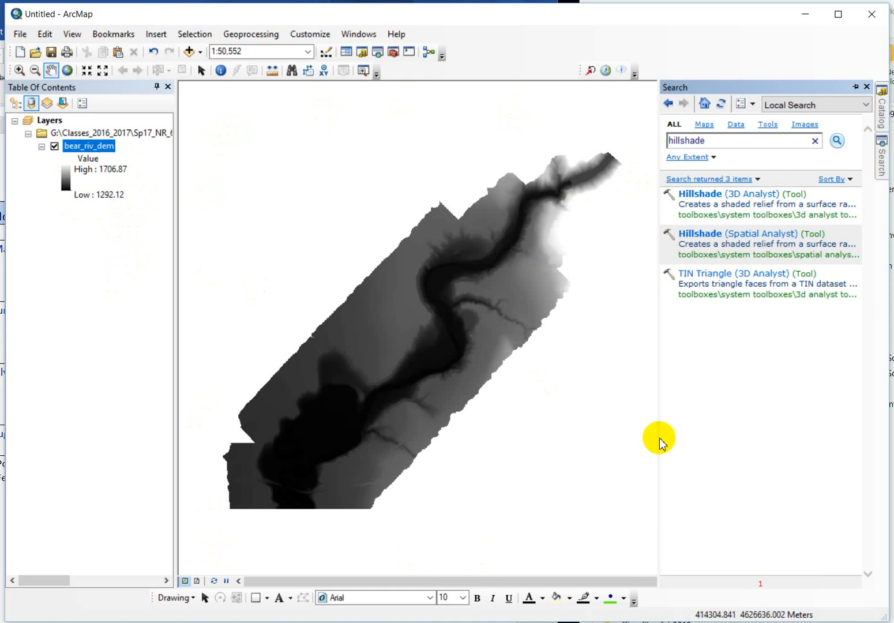
{"action": "mouse_move", "coordinate": [101, 201]}
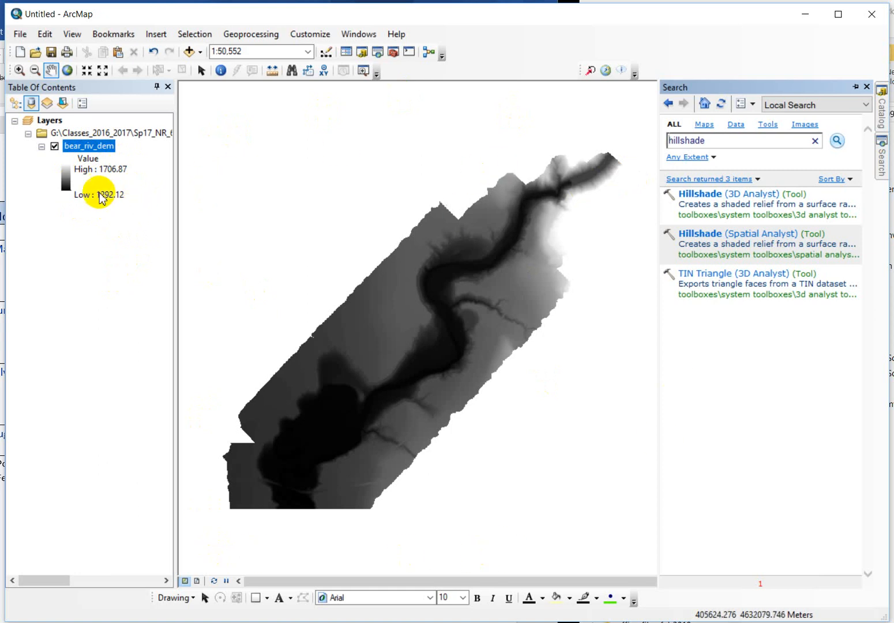
{"action": "mouse_move", "coordinate": [120, 204]}
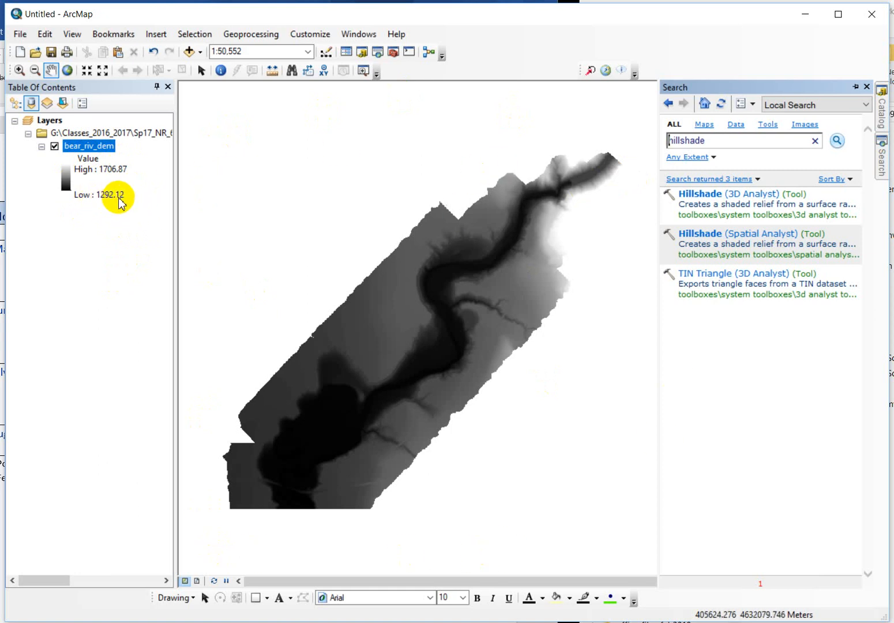
{"action": "mouse_move", "coordinate": [105, 178]}
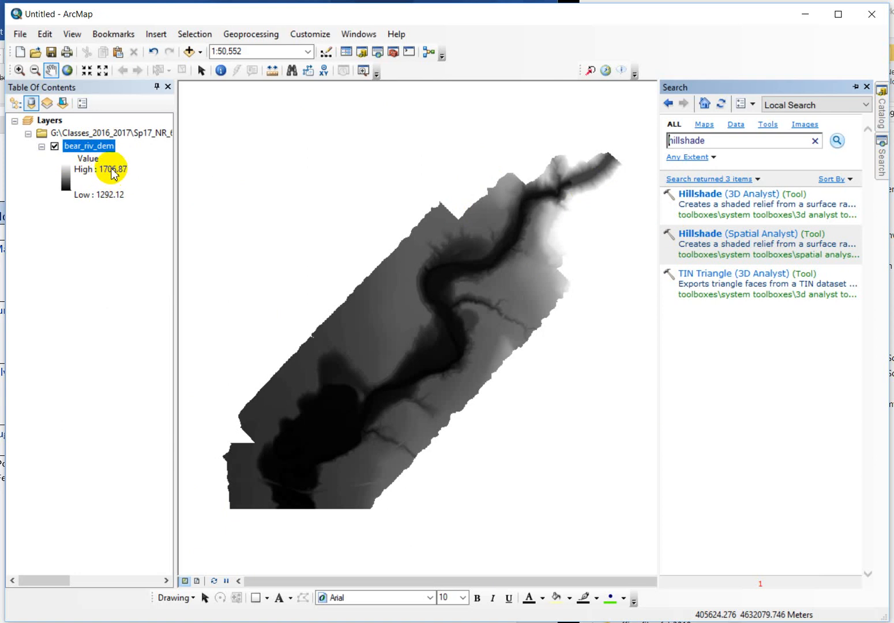
{"action": "mouse_move", "coordinate": [364, 387]}
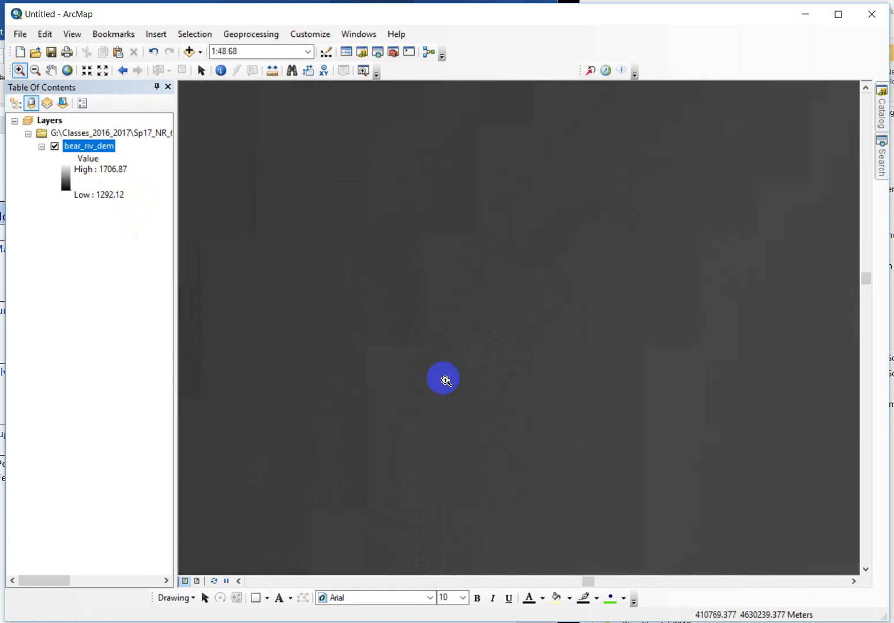
Zoom in and apply the multicolour green-to-brown-to-white stretch ramp to bear_riv_dem.
{"action": "left_click", "coordinate": [443, 380]}
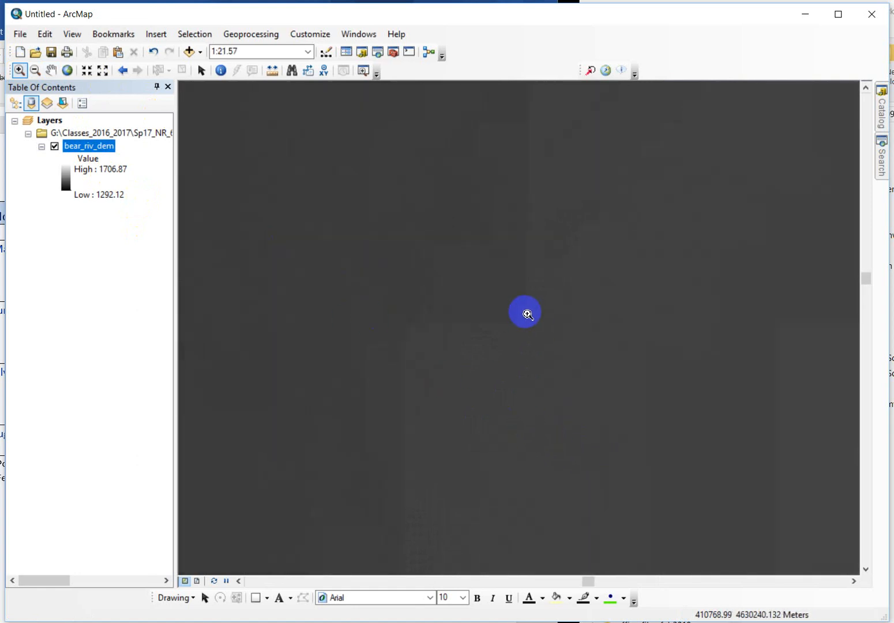
{"action": "mouse_move", "coordinate": [561, 330]}
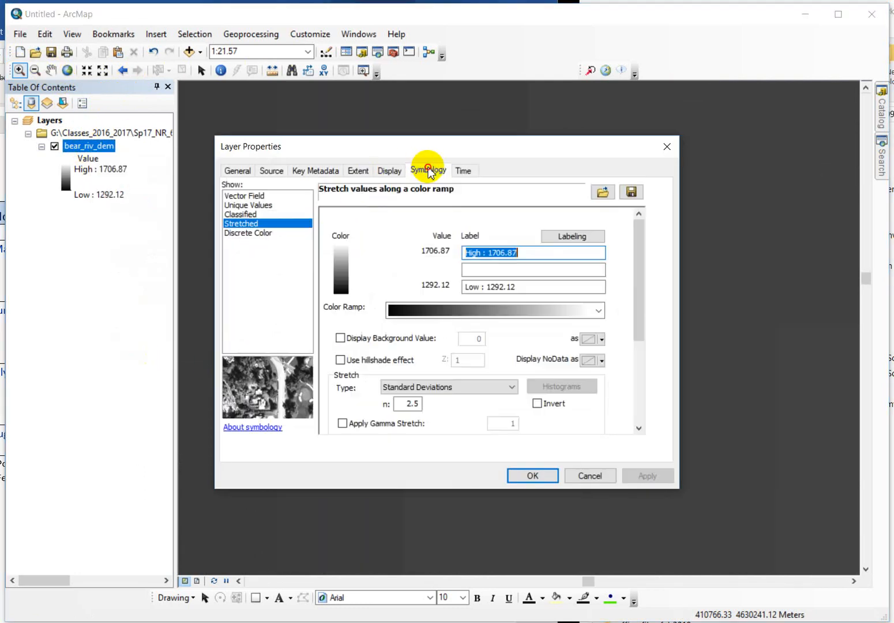
{"action": "left_click", "coordinate": [599, 310]}
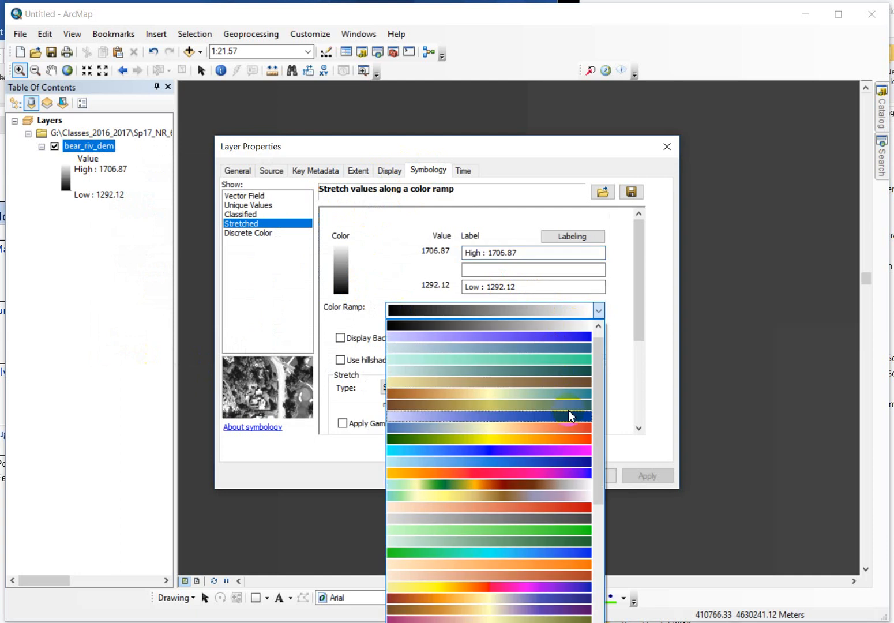
{"action": "left_click", "coordinate": [490, 415]}
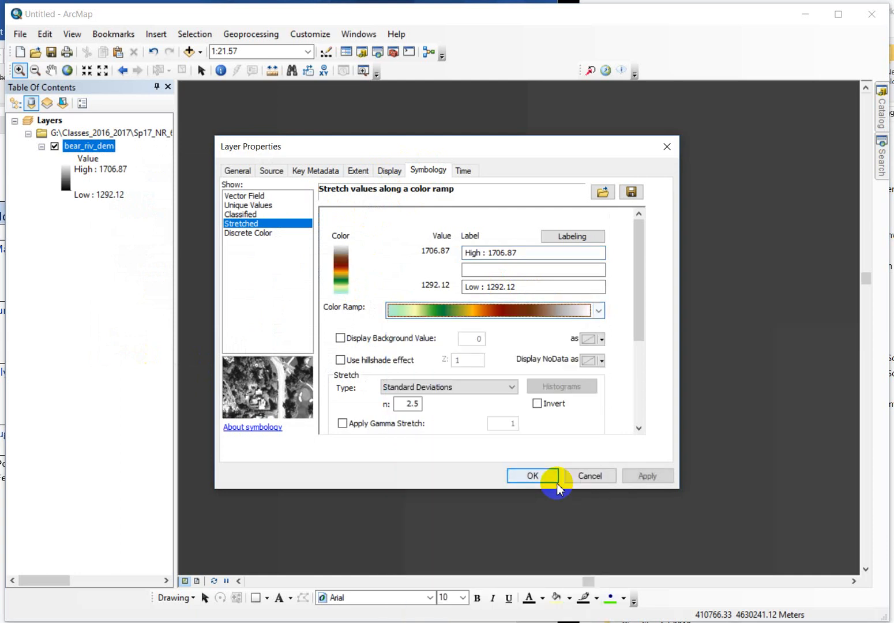
{"action": "left_click", "coordinate": [532, 475]}
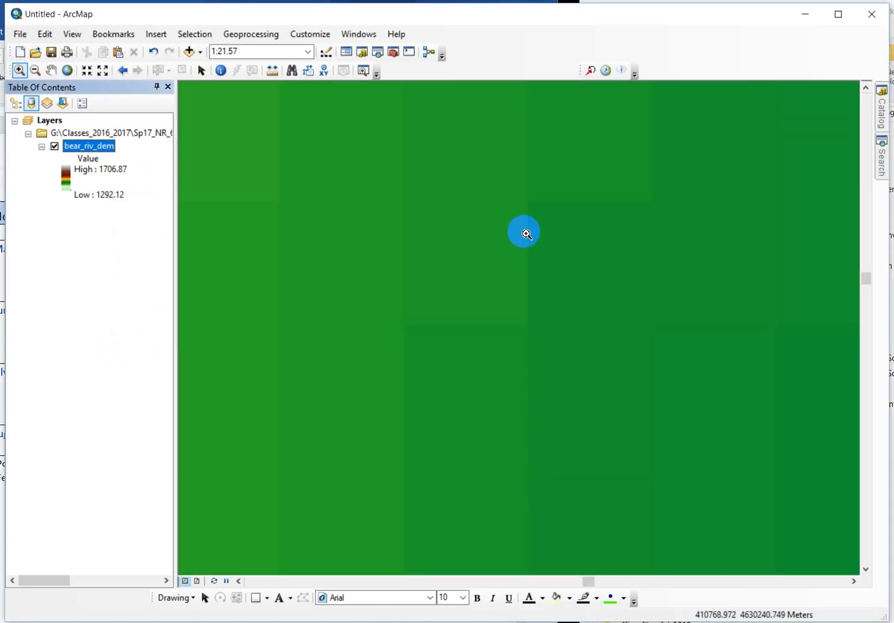
{"action": "mouse_move", "coordinate": [593, 379]}
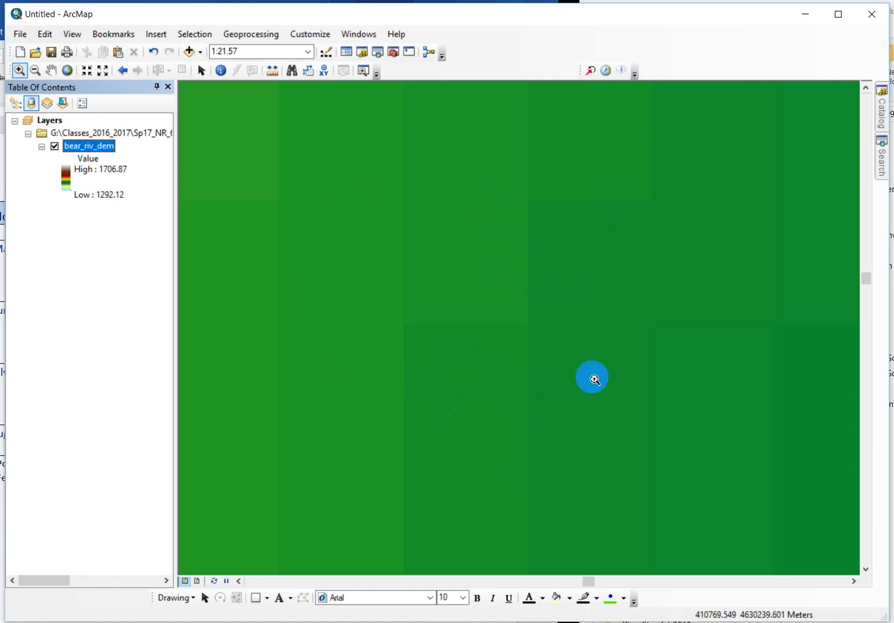
{"action": "mouse_move", "coordinate": [10, 94]}
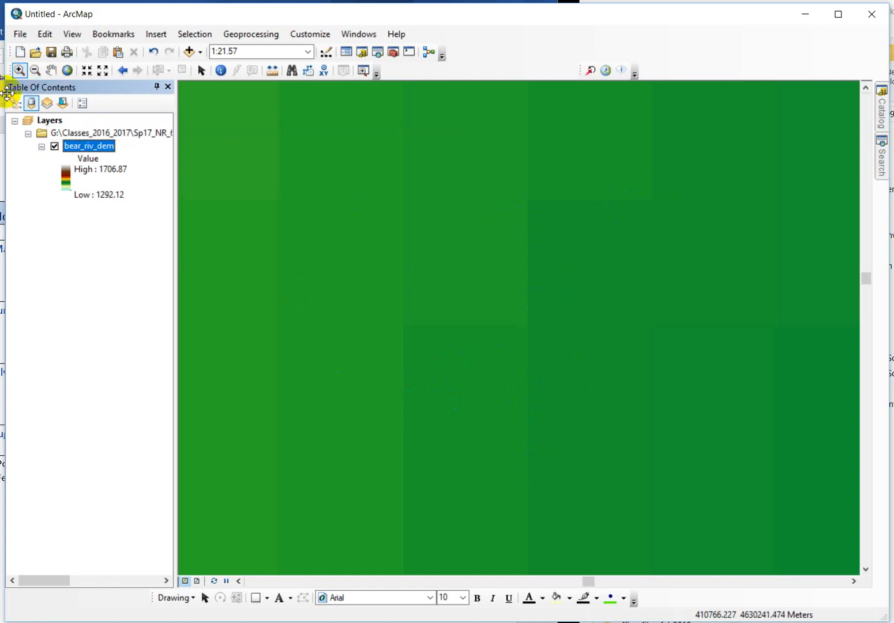
Zoom to the bear_riv_dem layer's full extent, then zoom in on another area of the raster.
{"action": "right_click", "coordinate": [89, 145]}
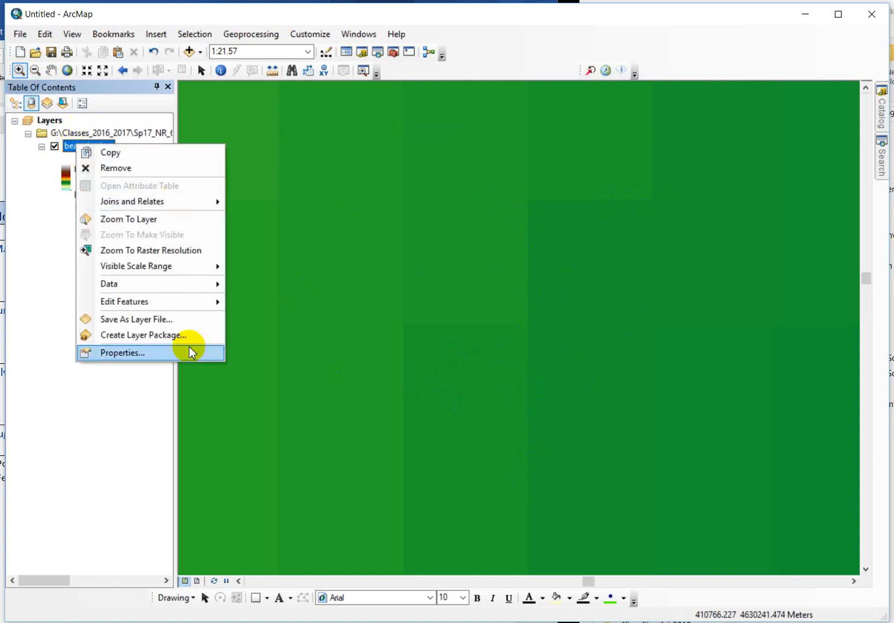
{"action": "left_click", "coordinate": [120, 353]}
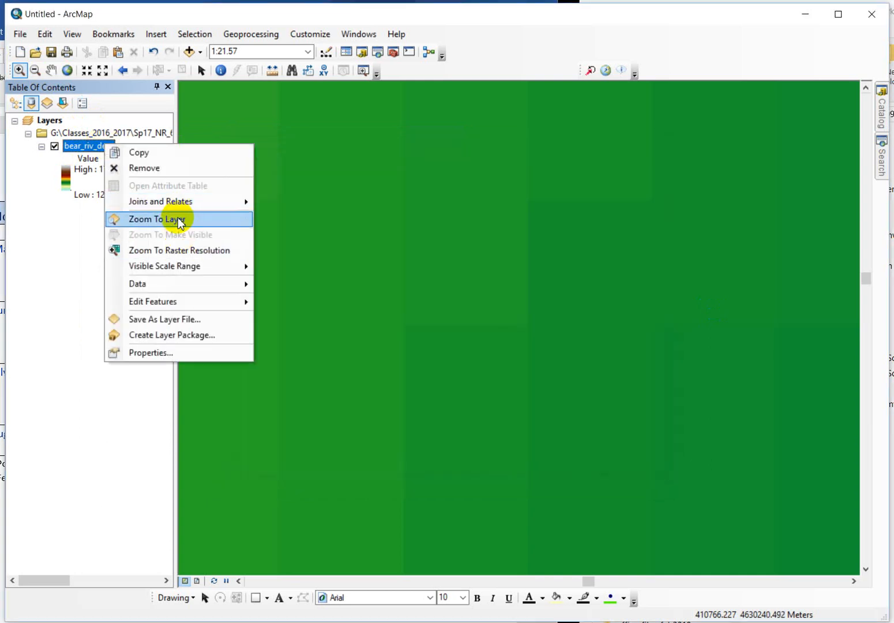
{"action": "left_click", "coordinate": [153, 219]}
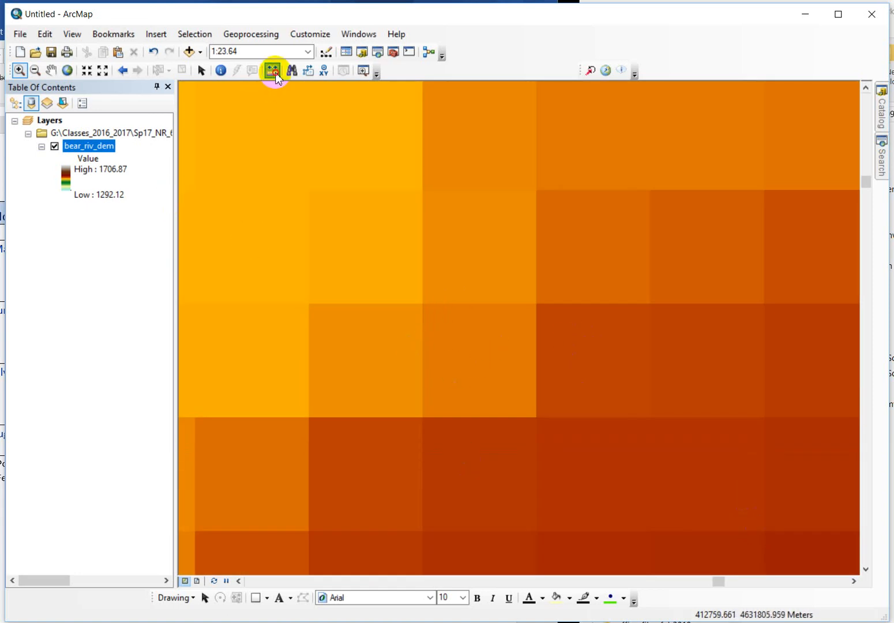
{"action": "left_click", "coordinate": [273, 69]}
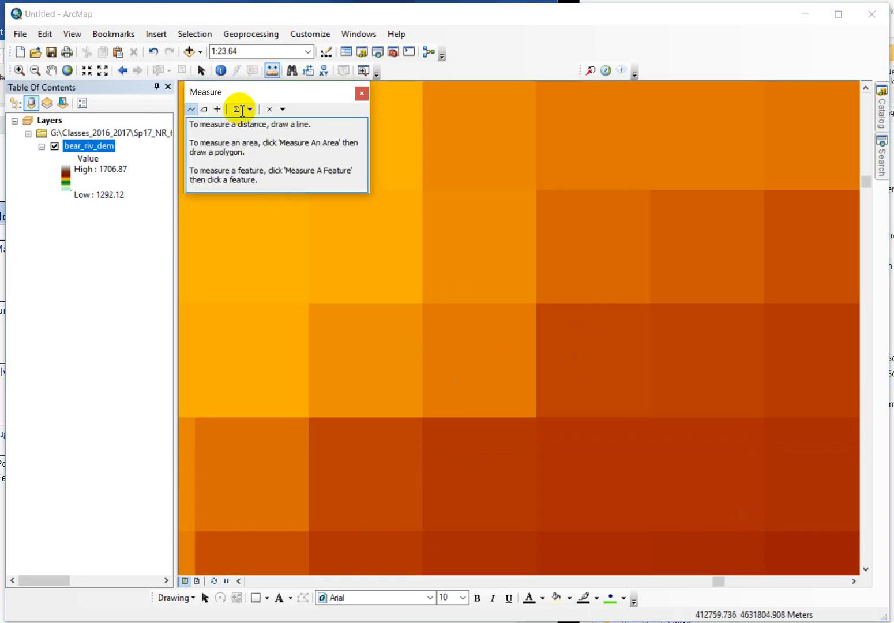
{"action": "left_click", "coordinate": [533, 334]}
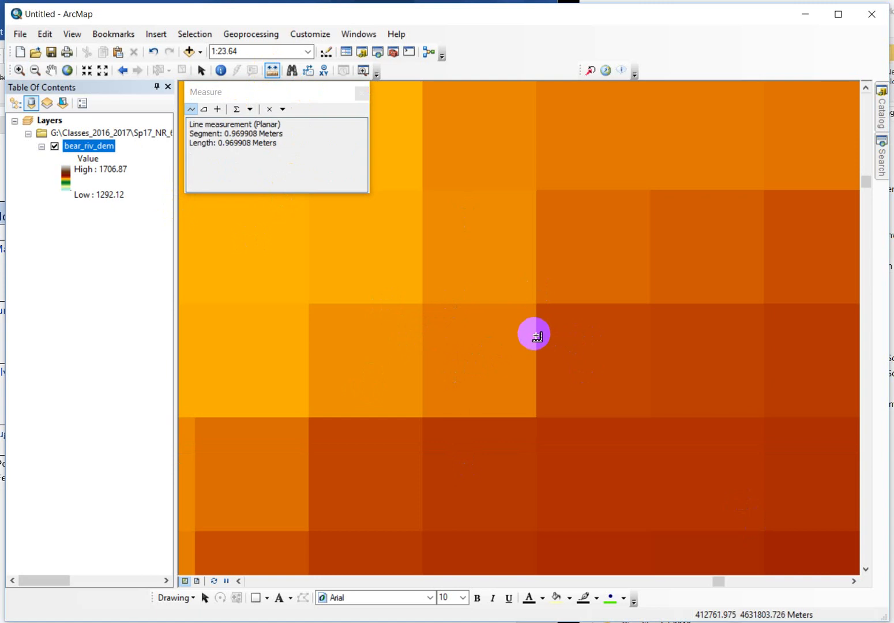
{"action": "left_click", "coordinate": [536, 334]}
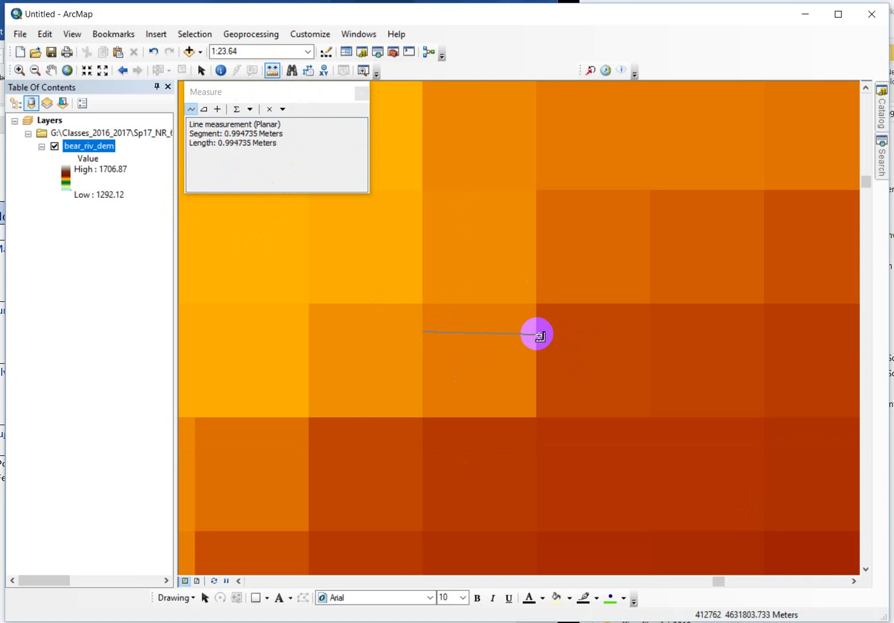
{"action": "mouse_move", "coordinate": [535, 330]}
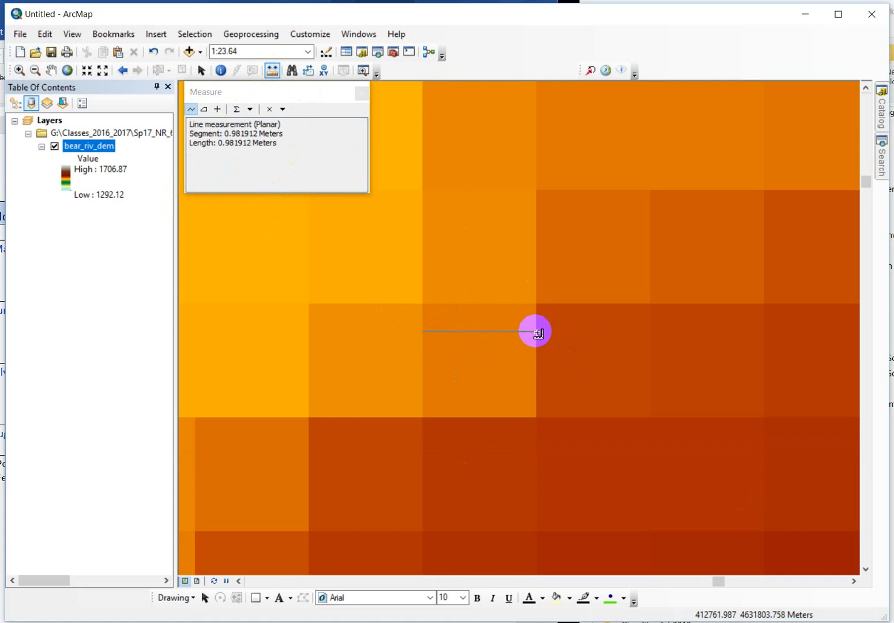
{"action": "mouse_move", "coordinate": [47, 163]}
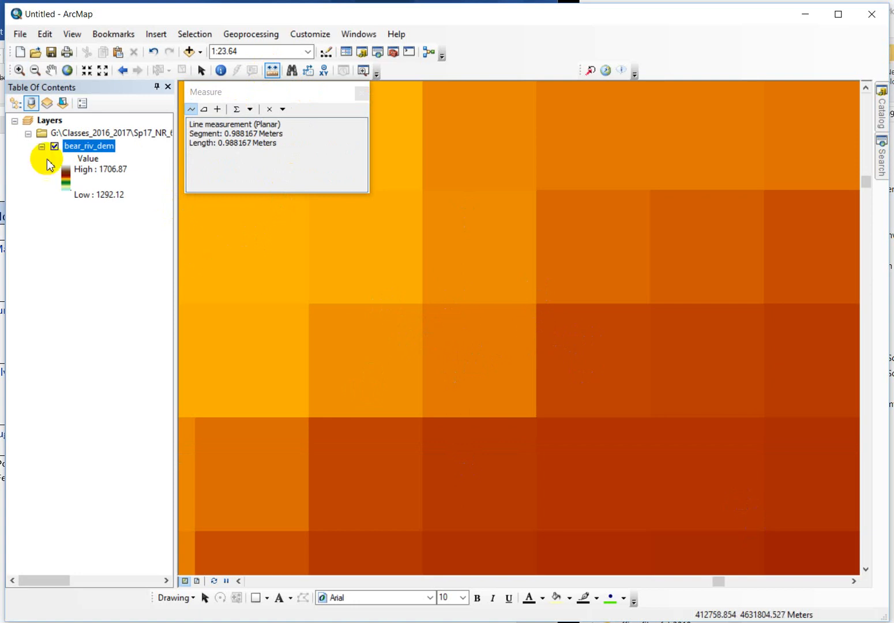
{"action": "mouse_move", "coordinate": [149, 362]}
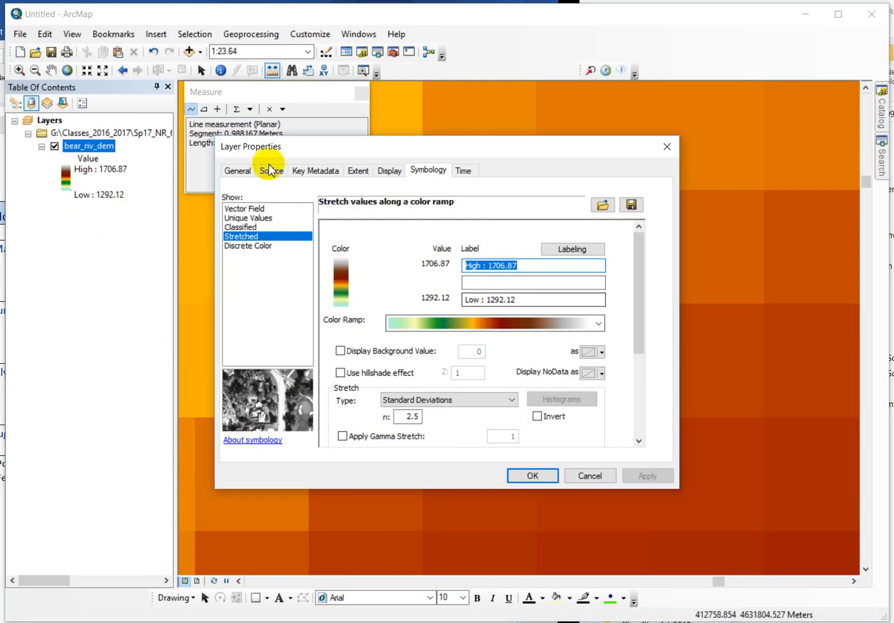
{"action": "left_click", "coordinate": [270, 170]}
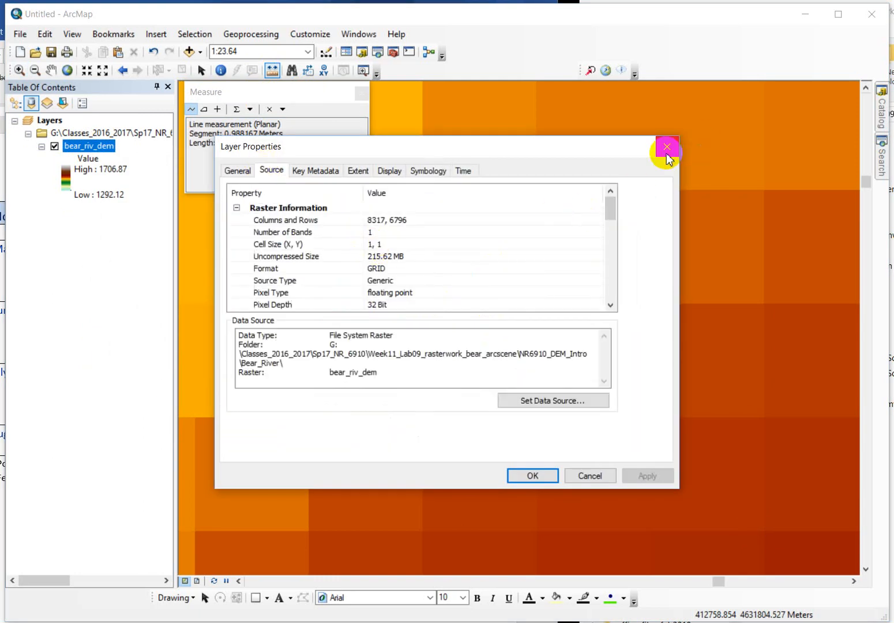
{"action": "left_click", "coordinate": [667, 146]}
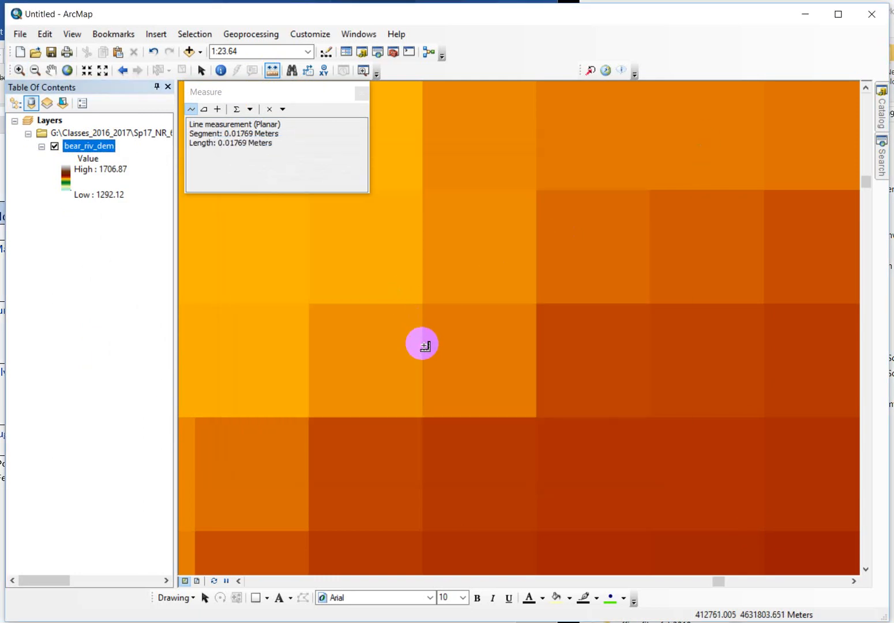
{"action": "mouse_move", "coordinate": [537, 346]}
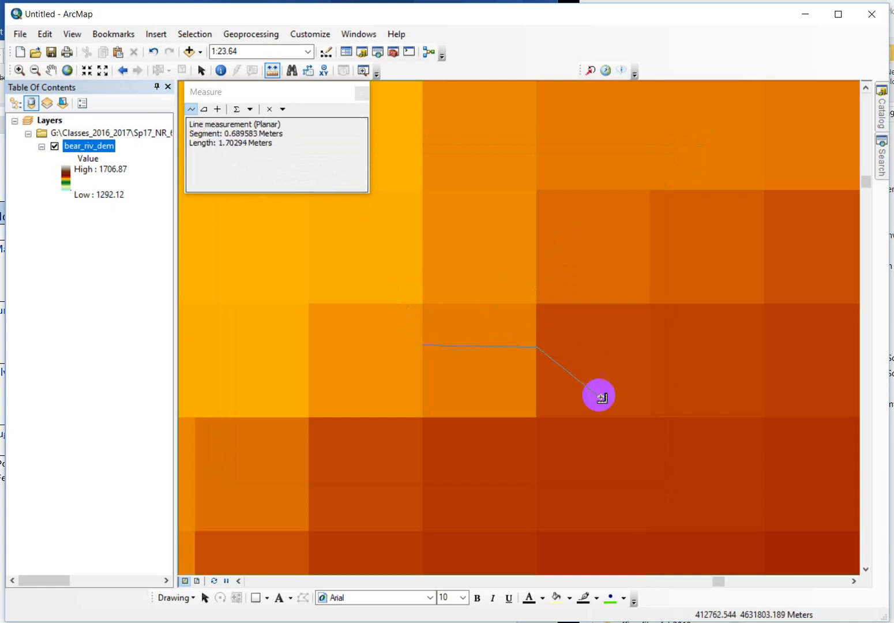
{"action": "mouse_move", "coordinate": [521, 321]}
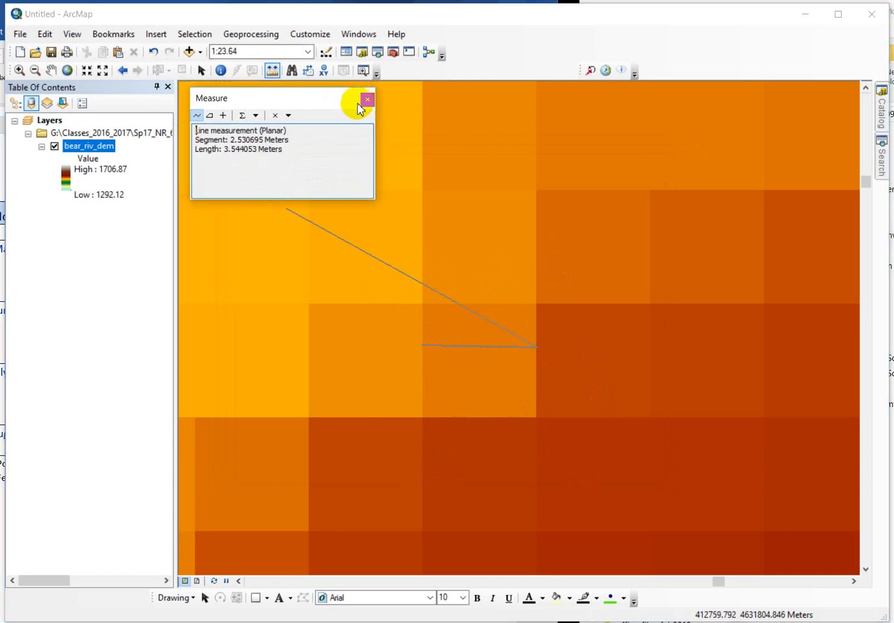
{"action": "left_click", "coordinate": [366, 99]}
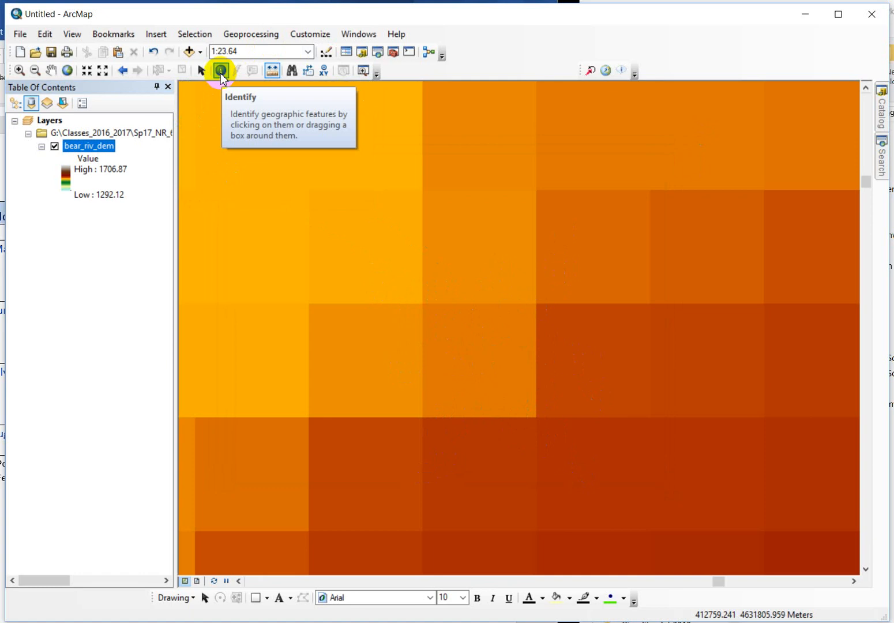
{"action": "mouse_move", "coordinate": [112, 198]}
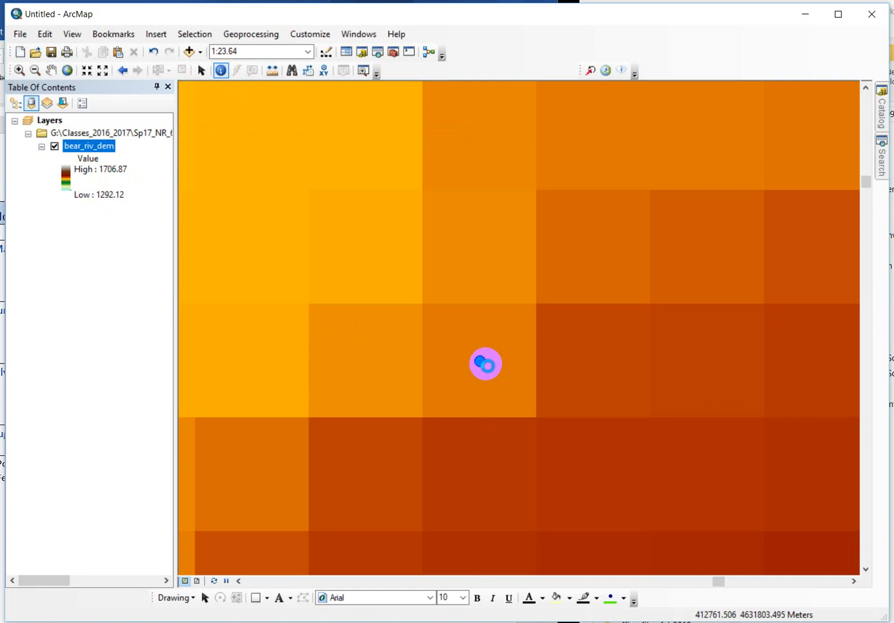
Identify two DEM cells from all layers, reading elevations about 1386.2 and 1391.19 m.
{"action": "left_click", "coordinate": [485, 363]}
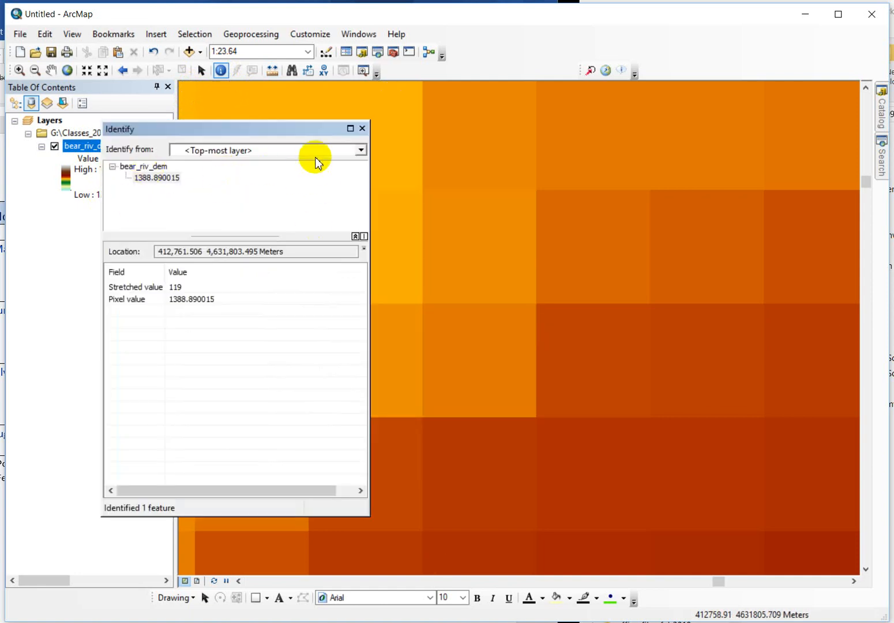
{"action": "mouse_move", "coordinate": [196, 166]}
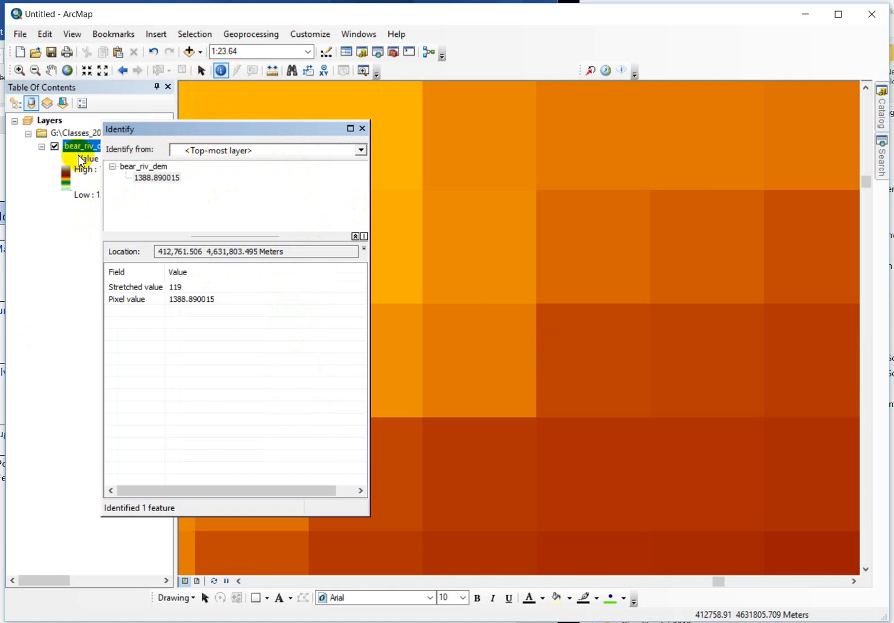
{"action": "left_click", "coordinate": [360, 150]}
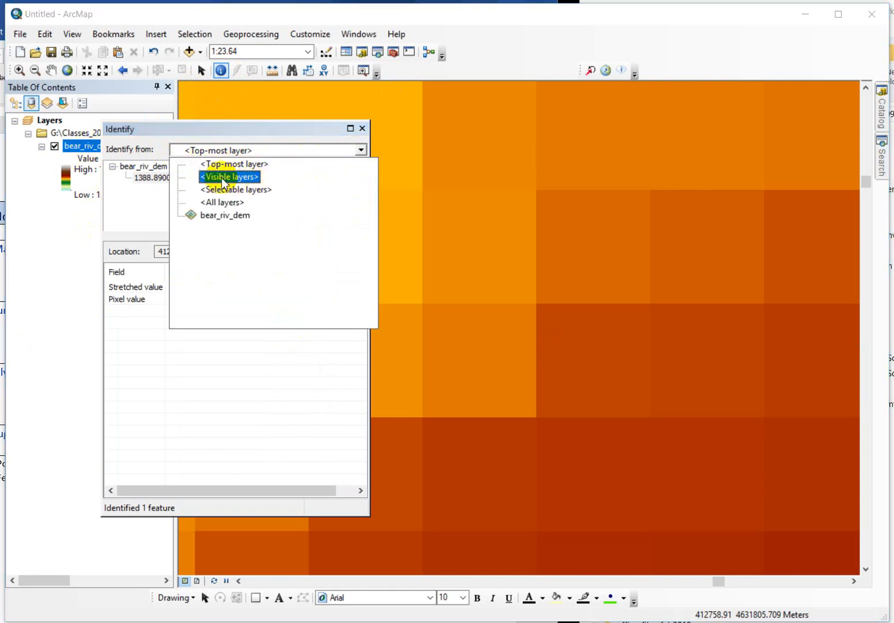
{"action": "mouse_move", "coordinate": [251, 183]}
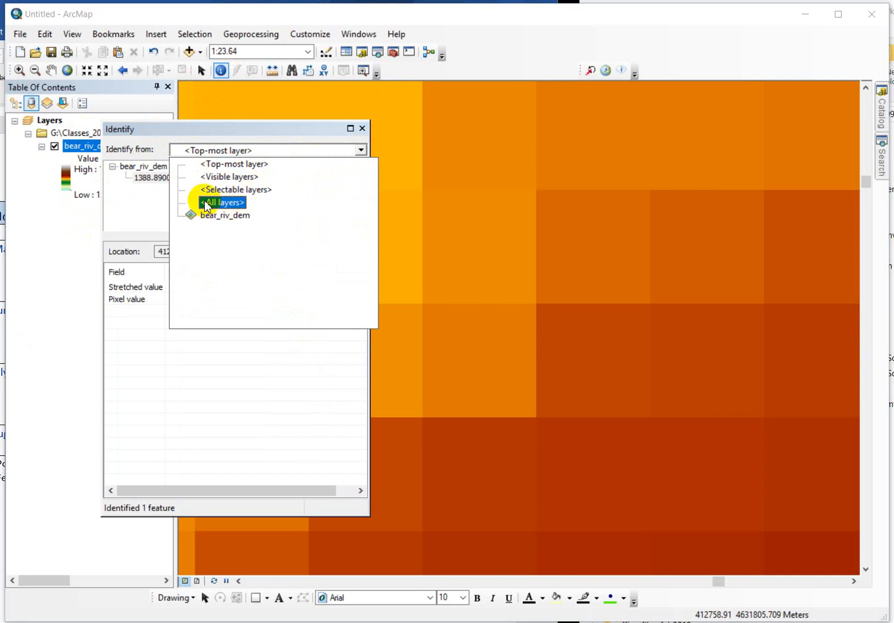
{"action": "left_click", "coordinate": [221, 202]}
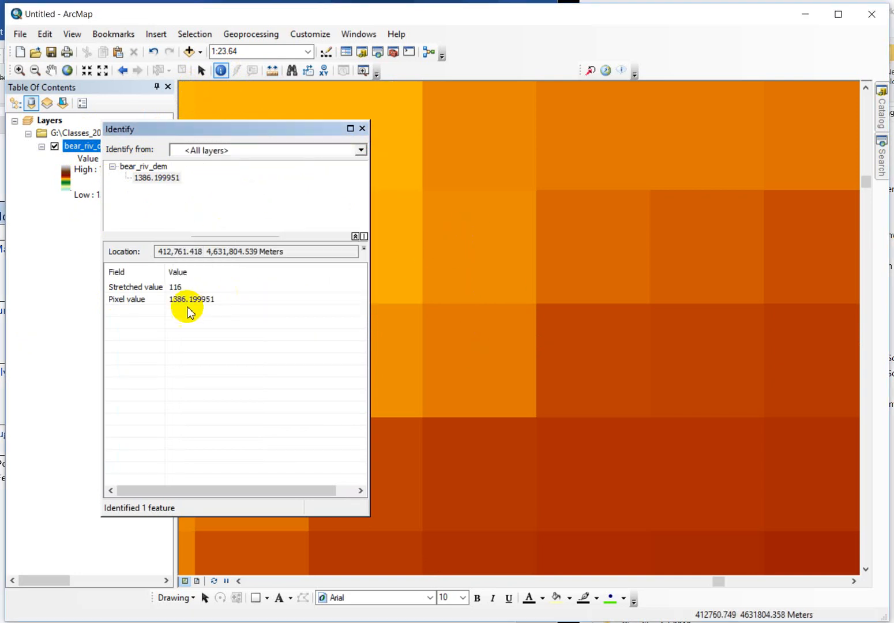
{"action": "mouse_move", "coordinate": [178, 293]}
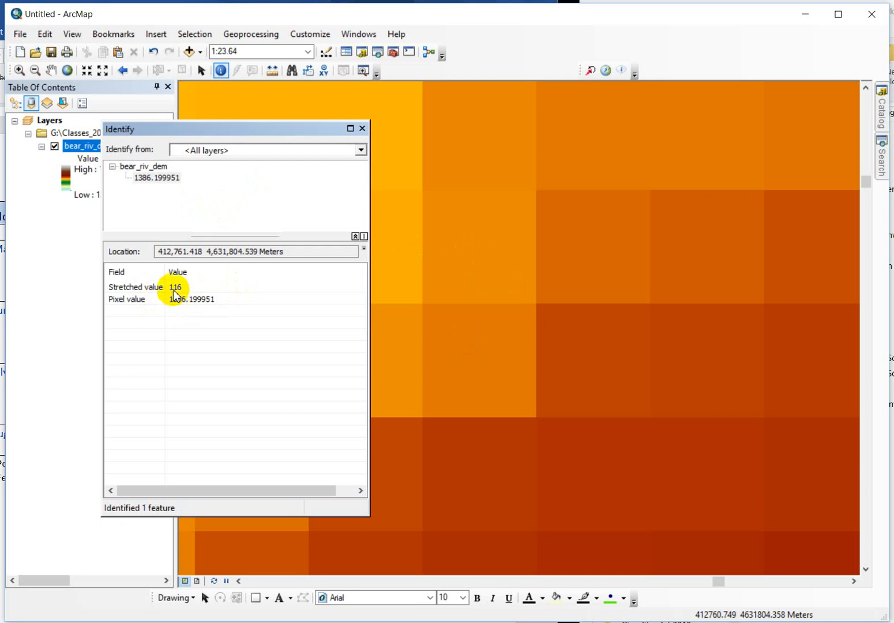
{"action": "mouse_move", "coordinate": [482, 245]}
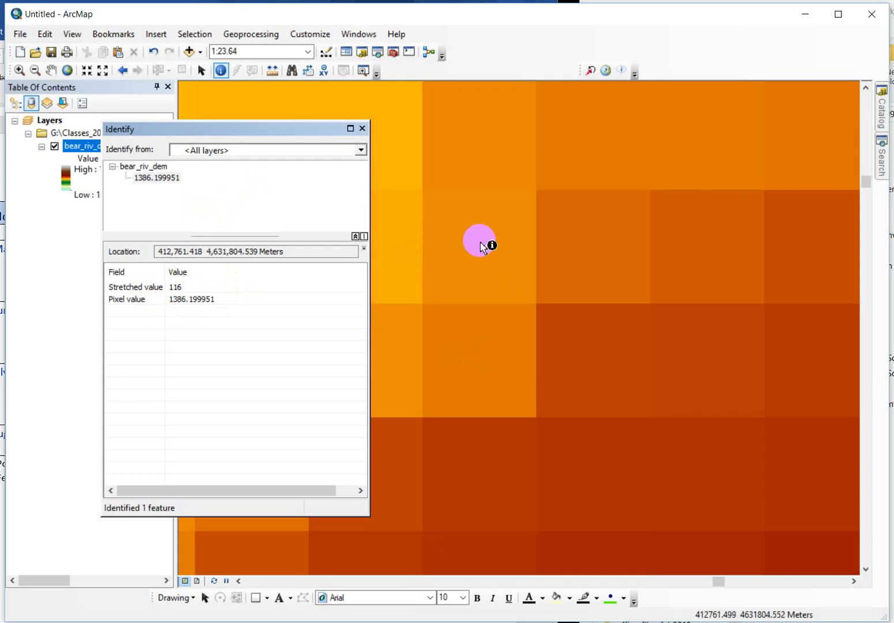
{"action": "mouse_move", "coordinate": [180, 322]}
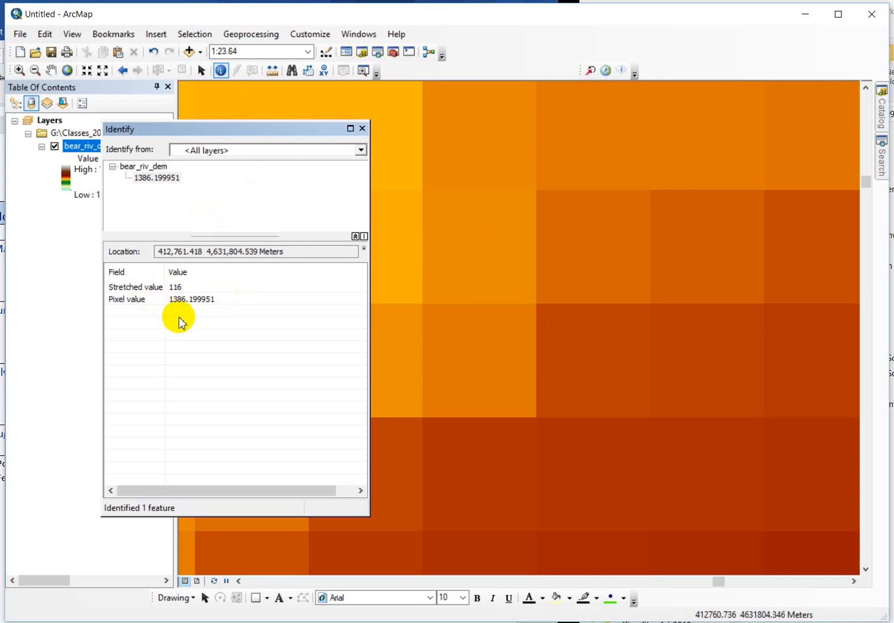
{"action": "mouse_move", "coordinate": [494, 254]}
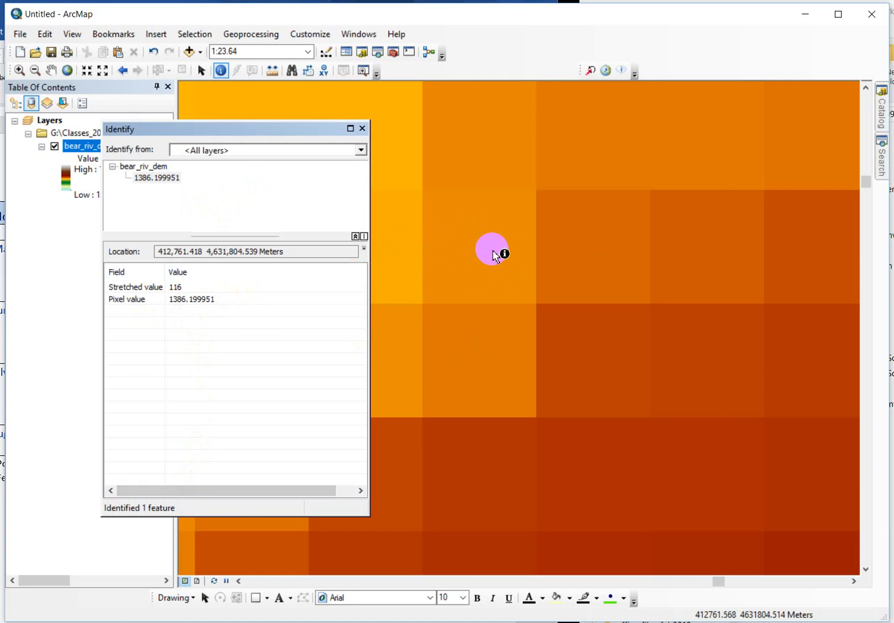
{"action": "mouse_move", "coordinate": [469, 243]}
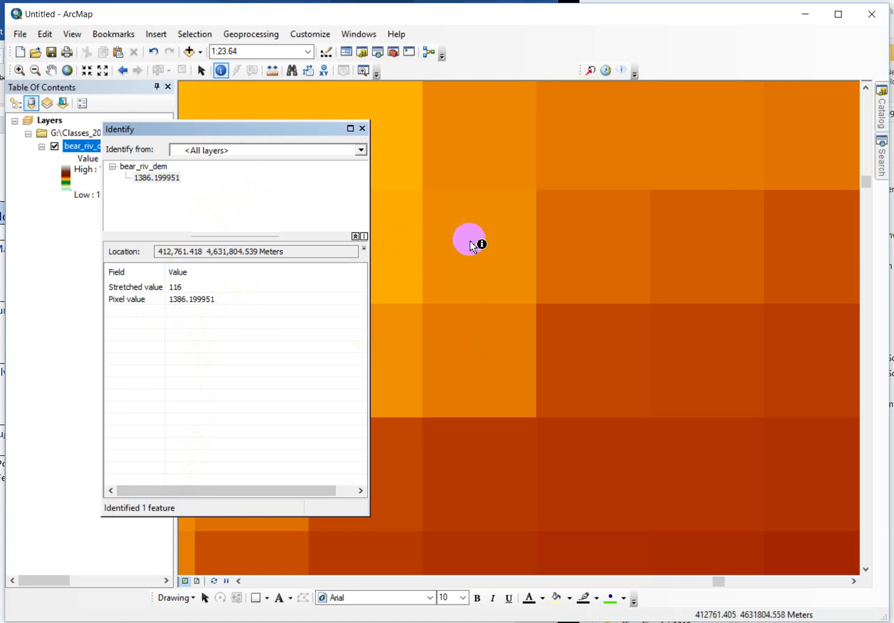
{"action": "mouse_move", "coordinate": [233, 337]}
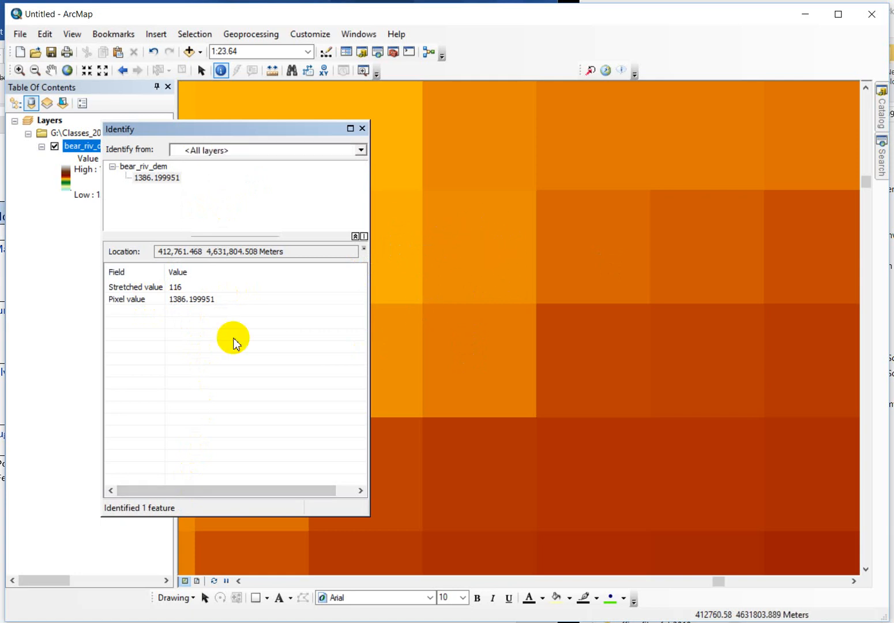
{"action": "mouse_move", "coordinate": [413, 187]}
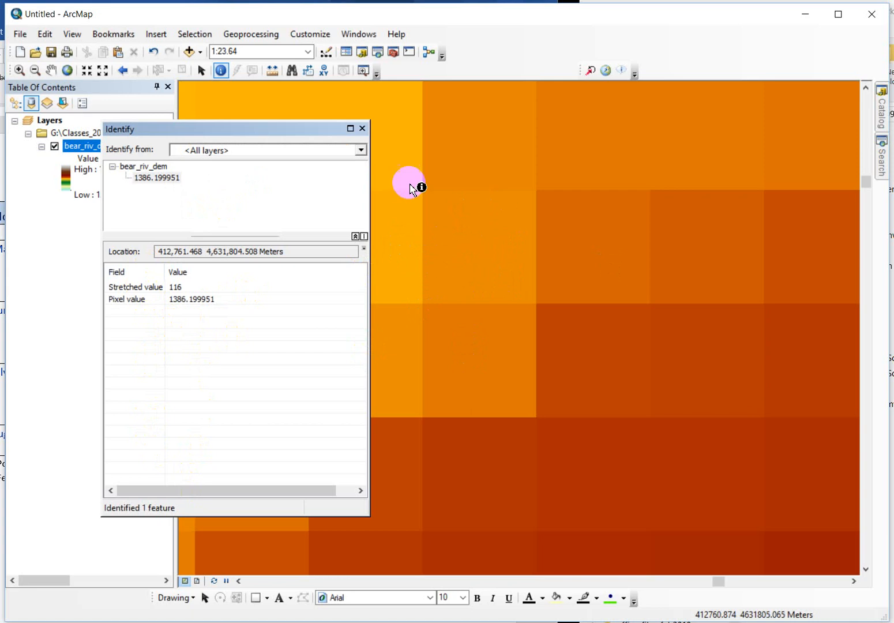
{"action": "mouse_move", "coordinate": [127, 287]}
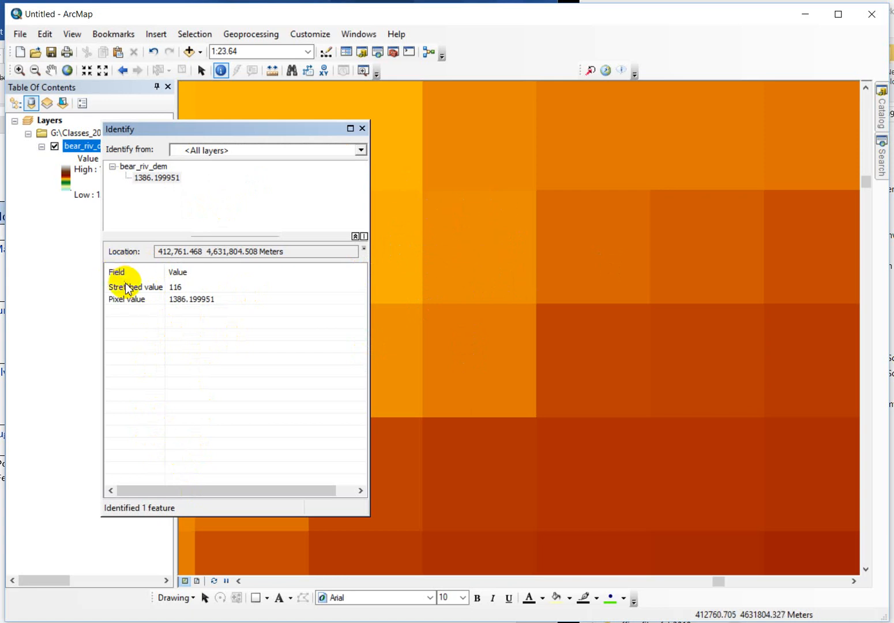
{"action": "mouse_move", "coordinate": [186, 294]}
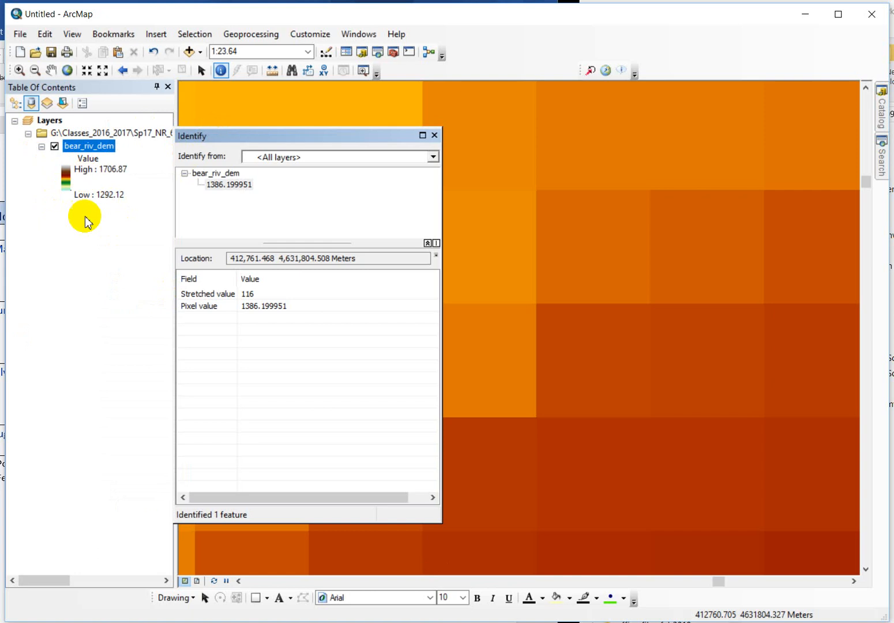
{"action": "mouse_move", "coordinate": [109, 206]}
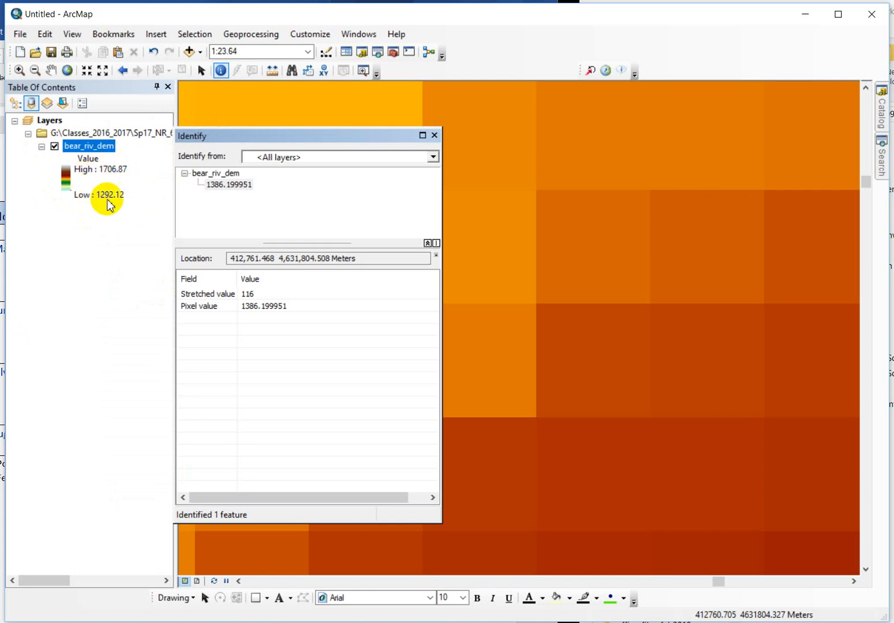
{"action": "mouse_move", "coordinate": [233, 321]}
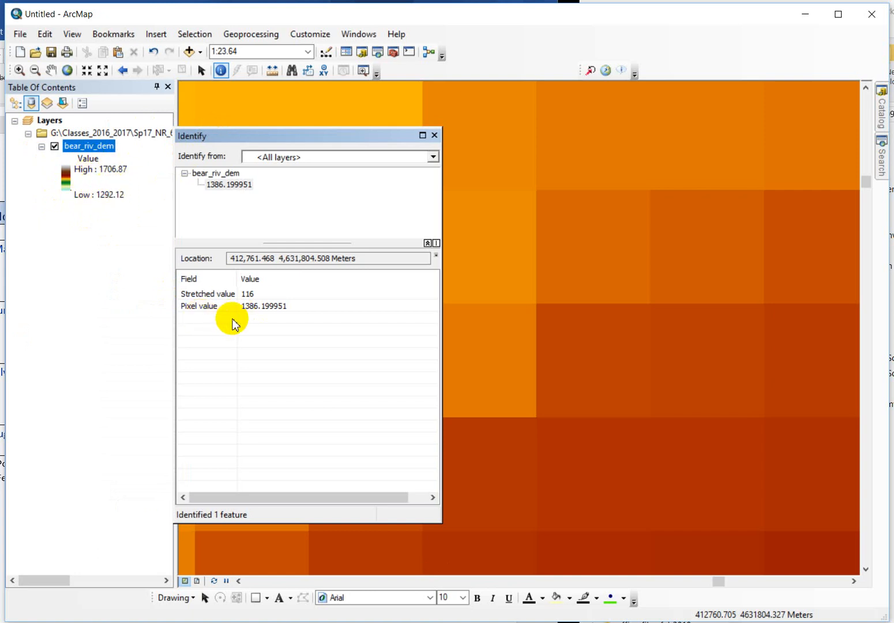
{"action": "mouse_move", "coordinate": [97, 213]}
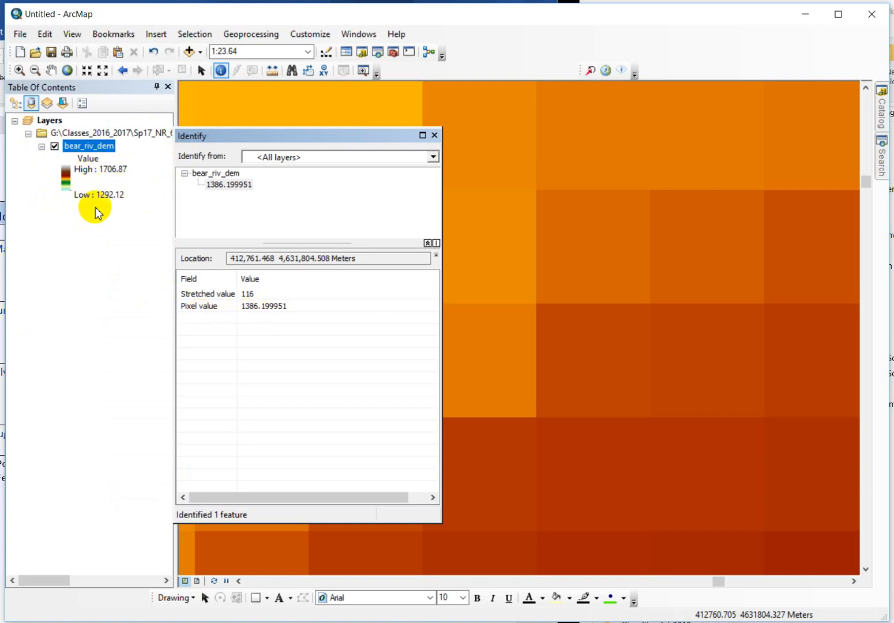
{"action": "mouse_move", "coordinate": [106, 209]}
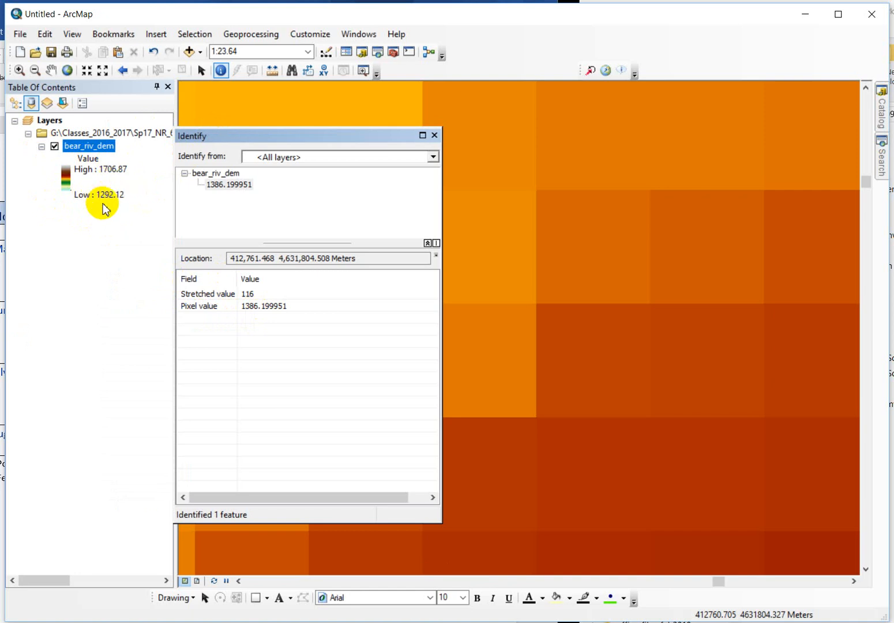
{"action": "left_click", "coordinate": [583, 241]}
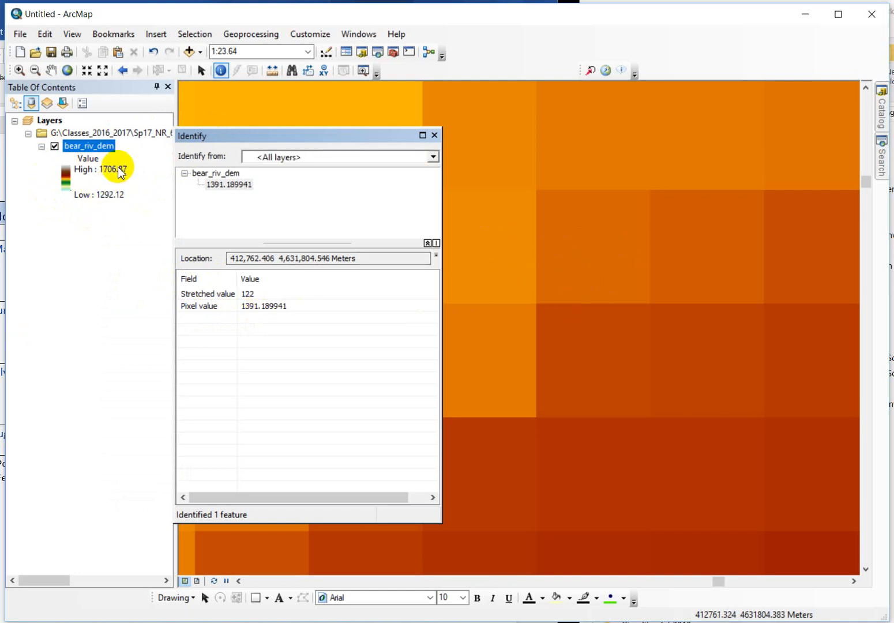
{"action": "mouse_move", "coordinate": [109, 205]}
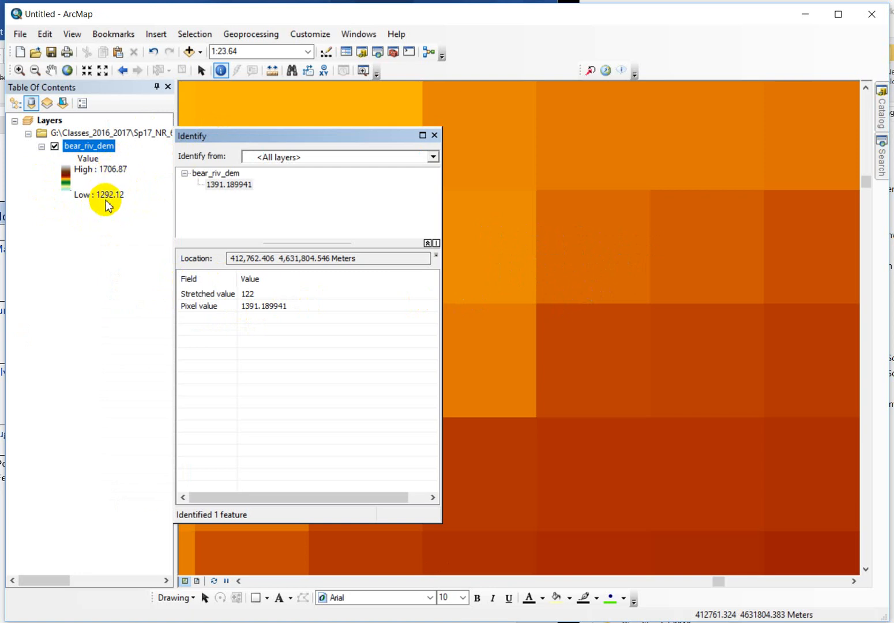
{"action": "mouse_move", "coordinate": [210, 299]}
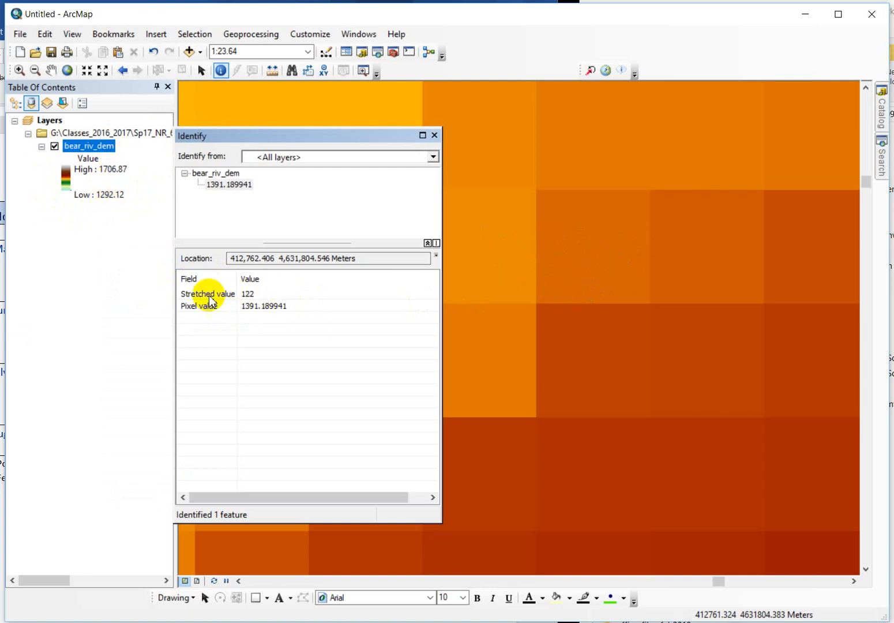
{"action": "mouse_move", "coordinate": [233, 302]}
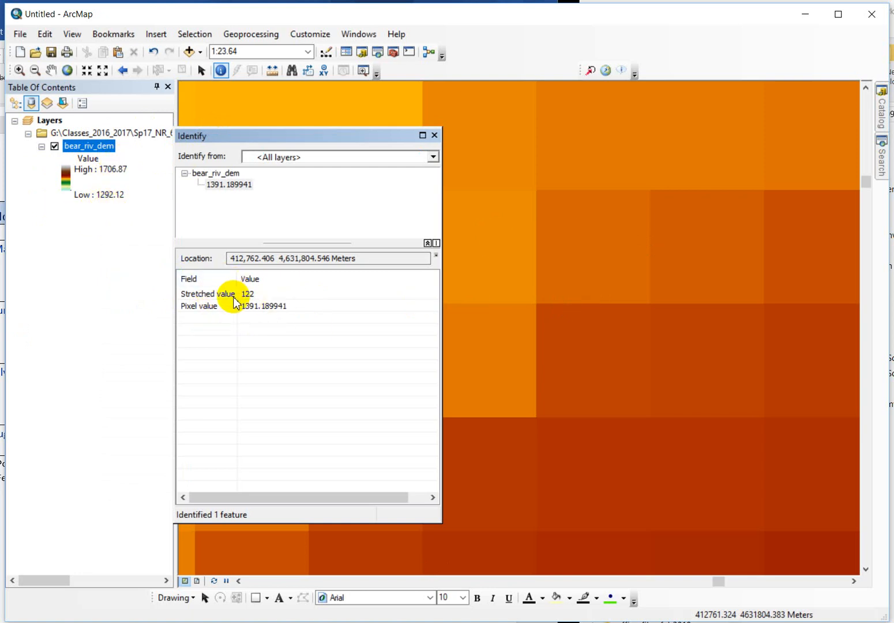
{"action": "mouse_move", "coordinate": [97, 256]}
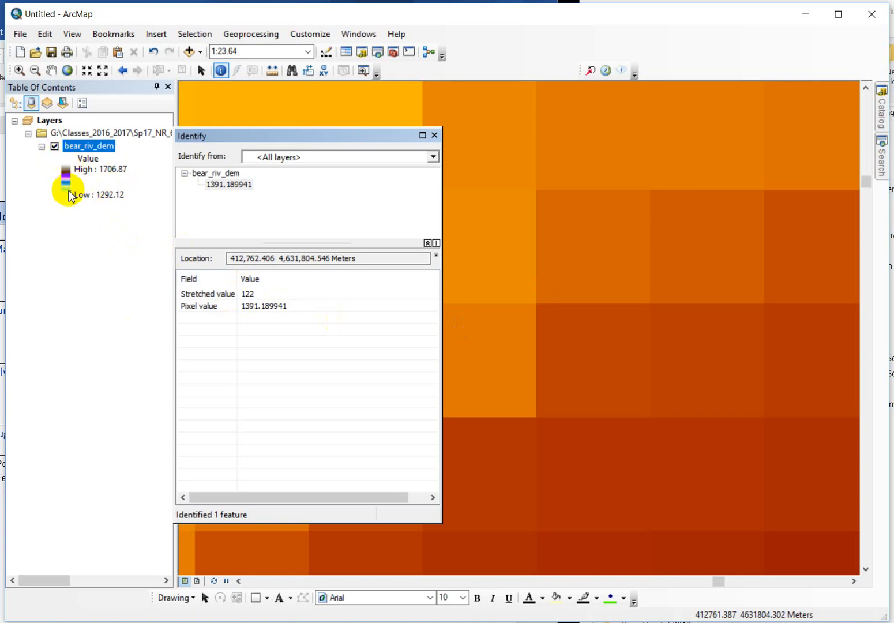
{"action": "mouse_move", "coordinate": [39, 252]}
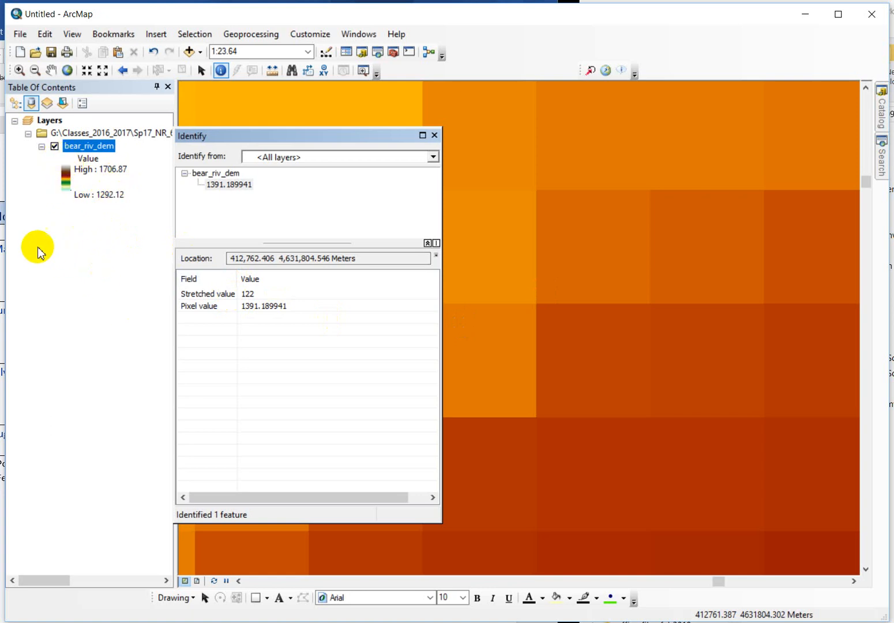
{"action": "mouse_move", "coordinate": [118, 171]}
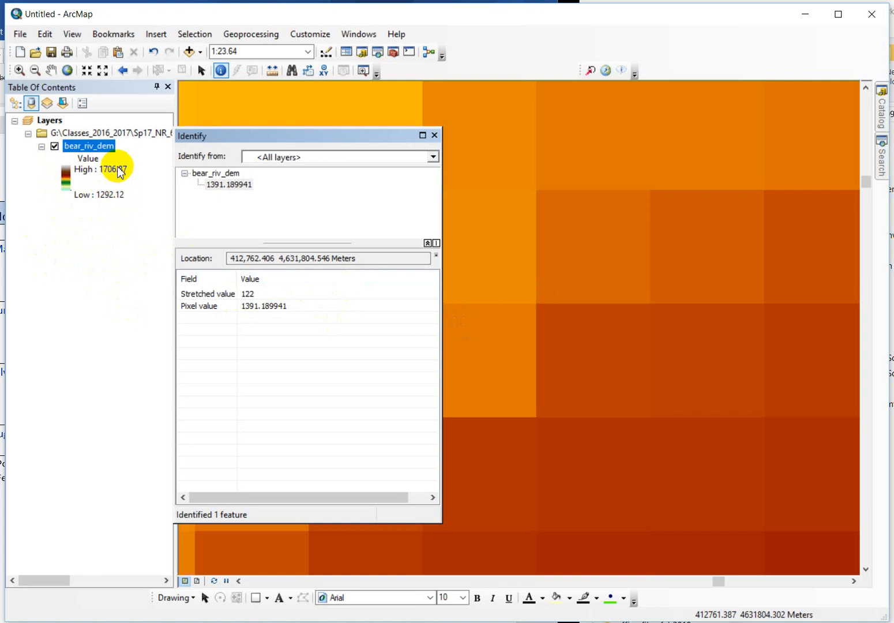
{"action": "mouse_move", "coordinate": [111, 204]}
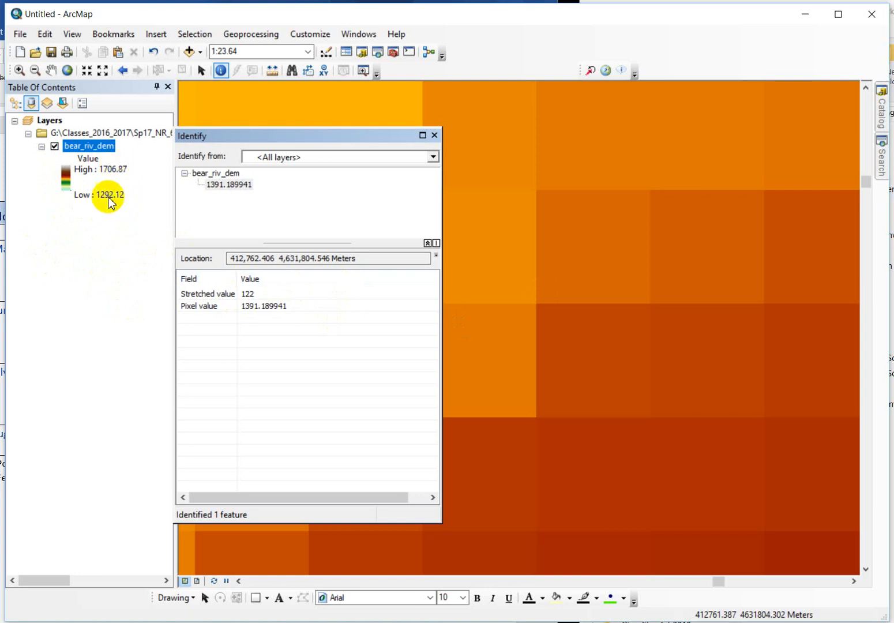
{"action": "mouse_move", "coordinate": [115, 175]}
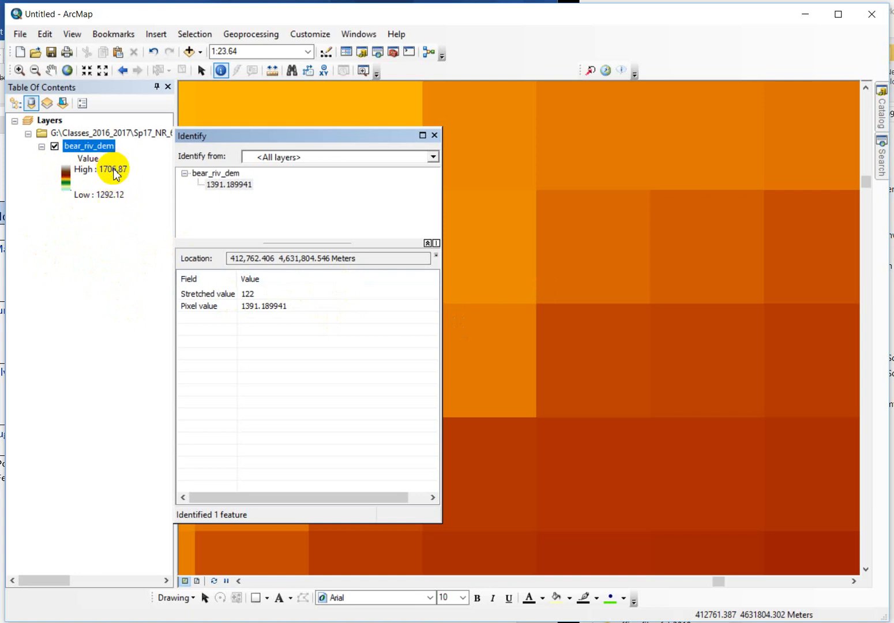
{"action": "mouse_move", "coordinate": [102, 195]}
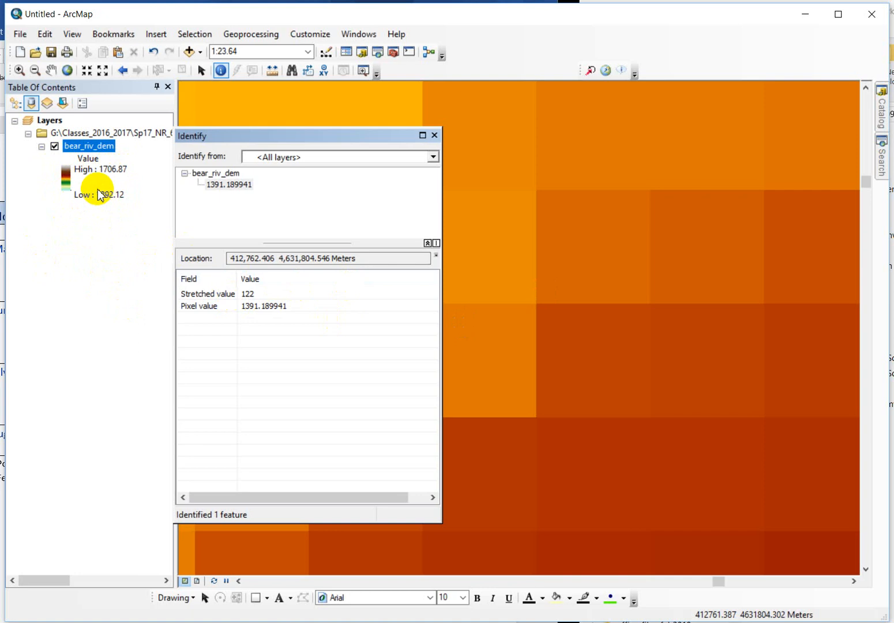
{"action": "mouse_move", "coordinate": [102, 203]}
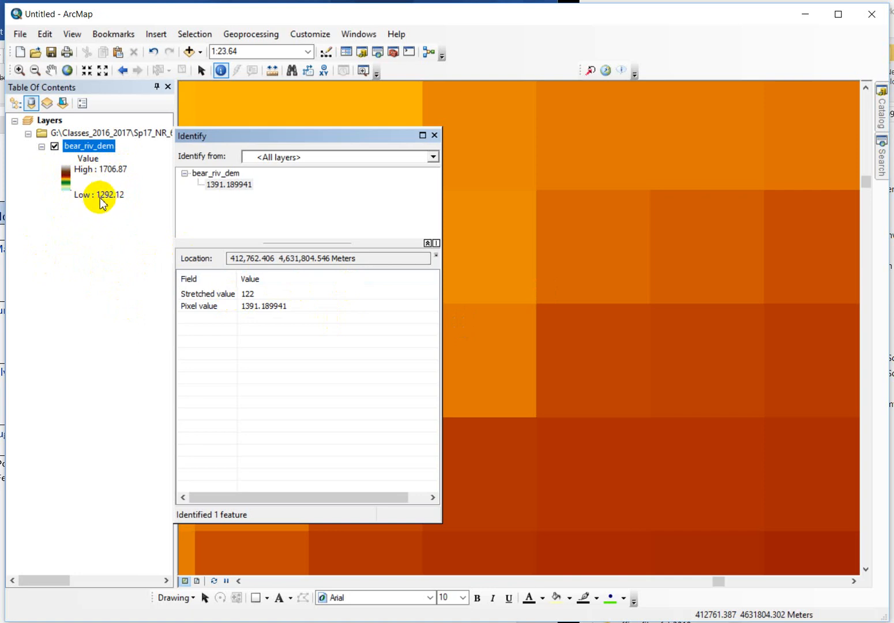
{"action": "mouse_move", "coordinate": [38, 261]}
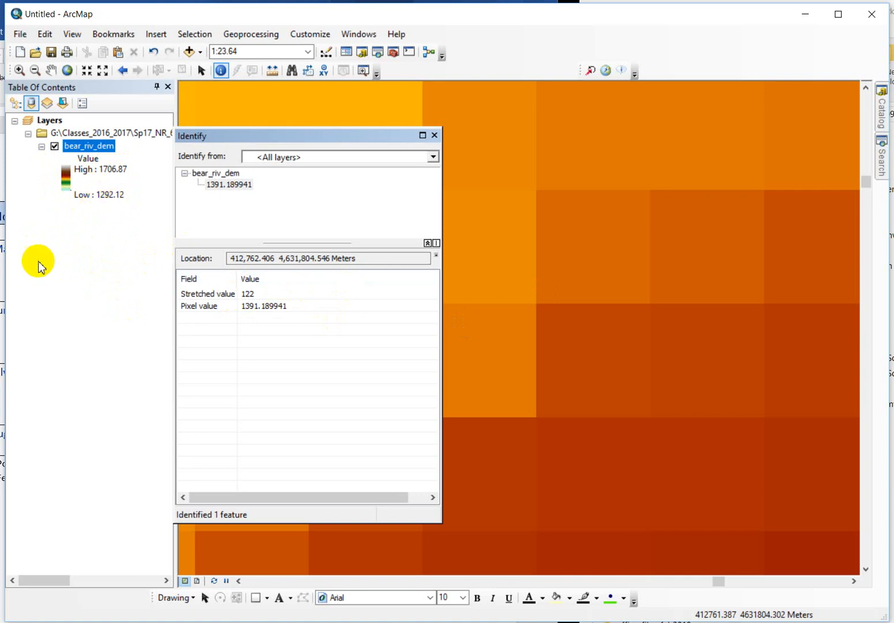
{"action": "mouse_move", "coordinate": [66, 203]}
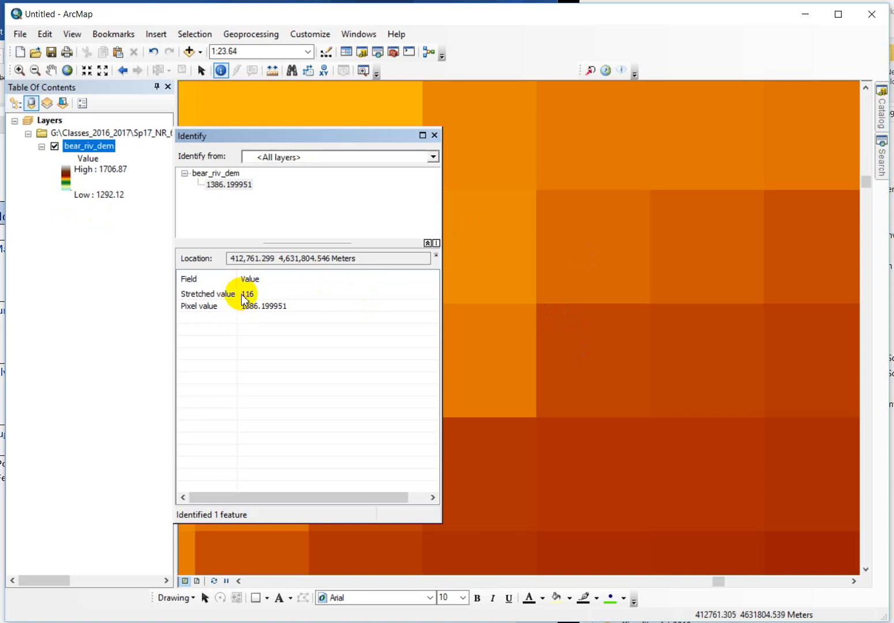
{"action": "mouse_move", "coordinate": [67, 185]}
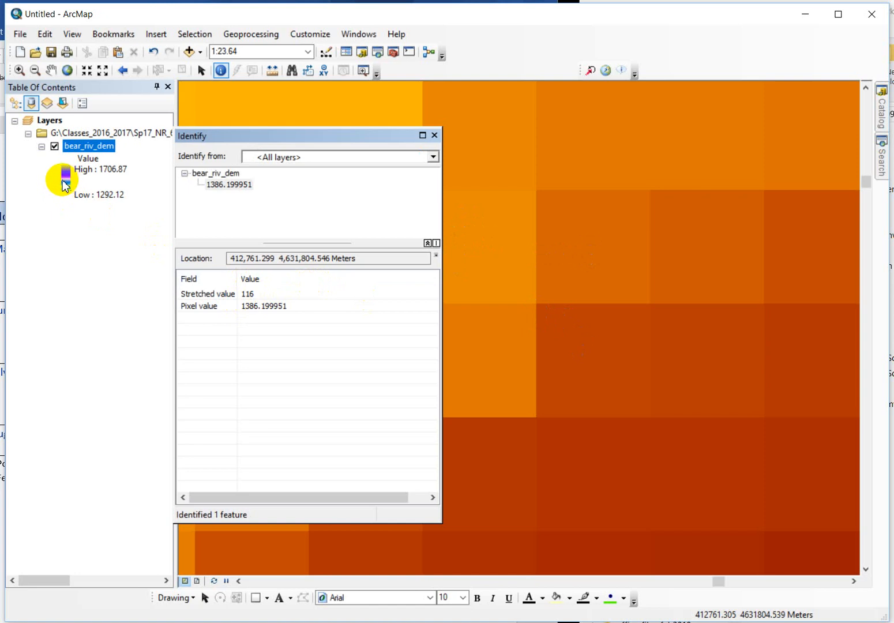
{"action": "mouse_move", "coordinate": [87, 224]}
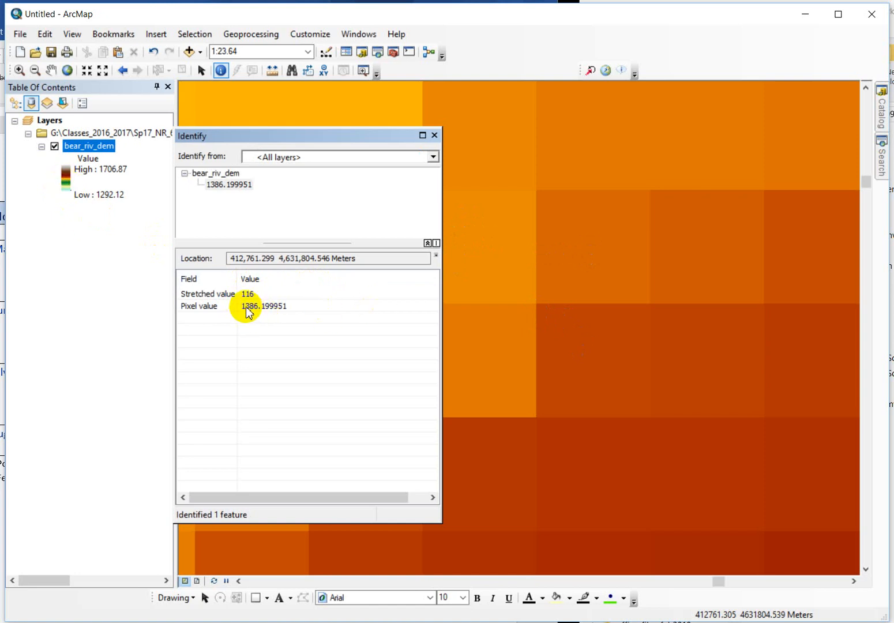
{"action": "mouse_move", "coordinate": [221, 309]}
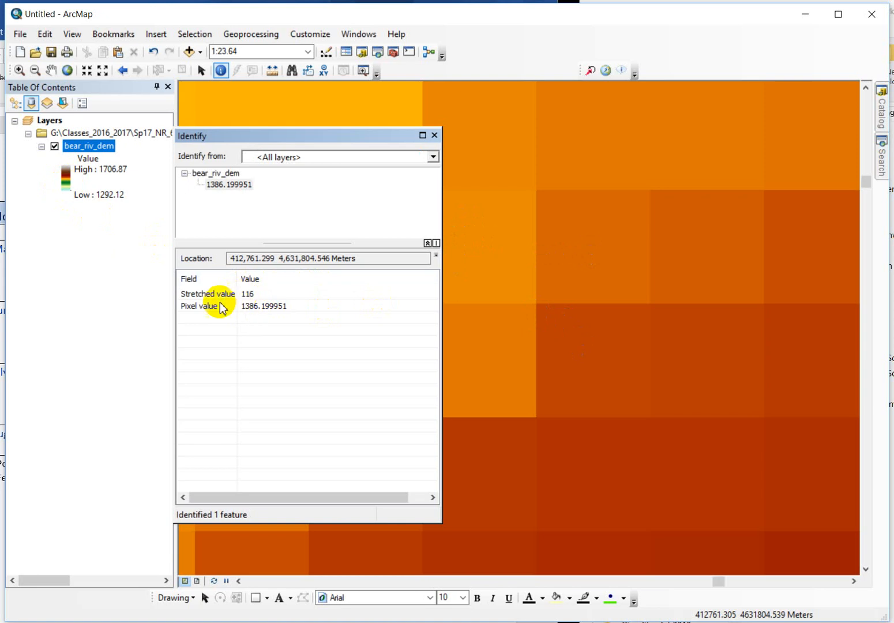
{"action": "mouse_move", "coordinate": [241, 302]}
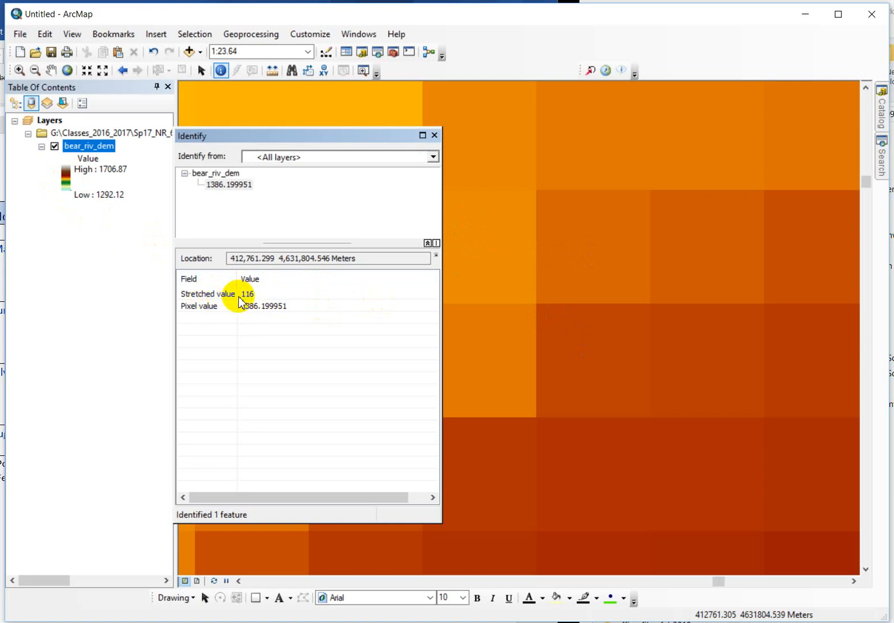
{"action": "mouse_move", "coordinate": [256, 314]}
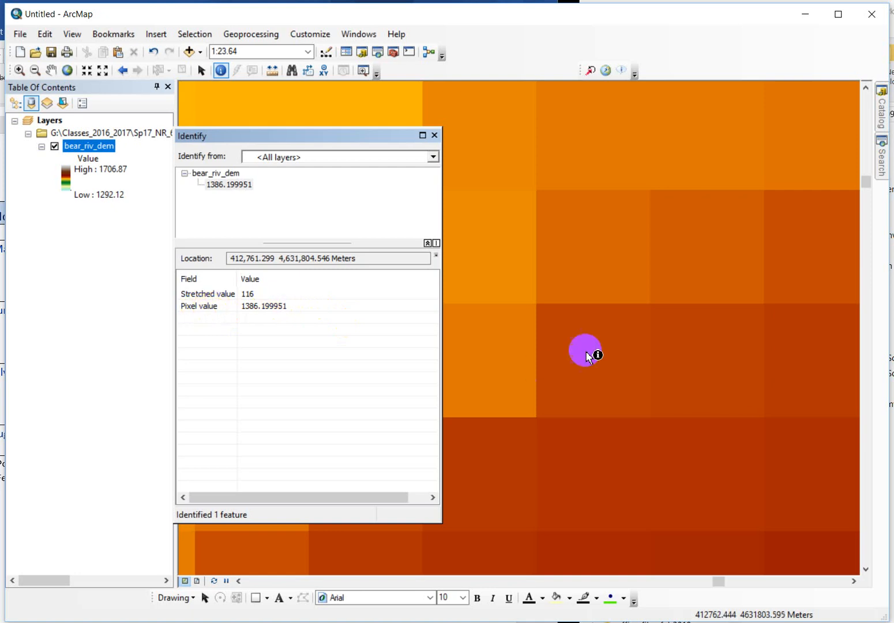
{"action": "mouse_move", "coordinate": [616, 281]}
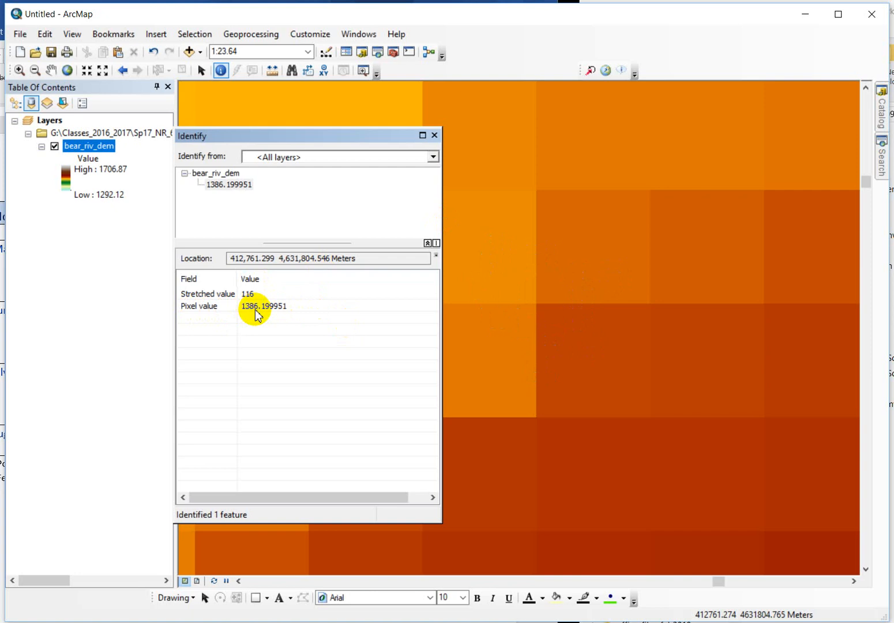
{"action": "mouse_move", "coordinate": [198, 319]}
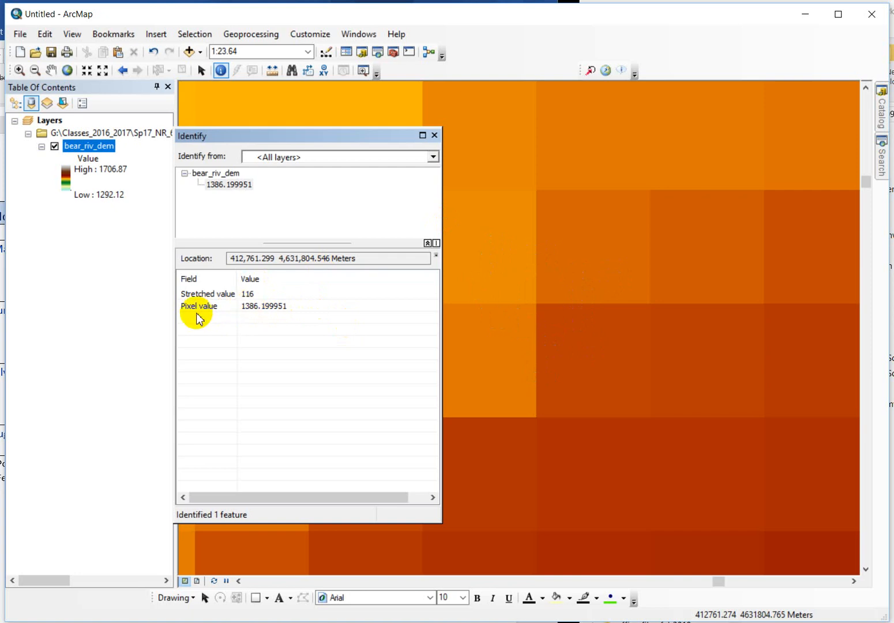
{"action": "mouse_move", "coordinate": [203, 305]}
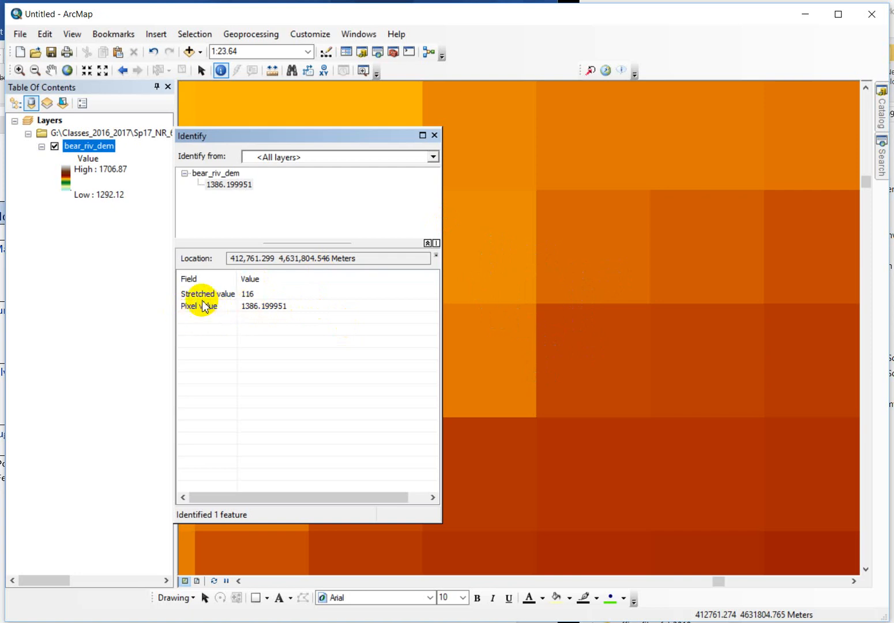
{"action": "mouse_move", "coordinate": [533, 194]}
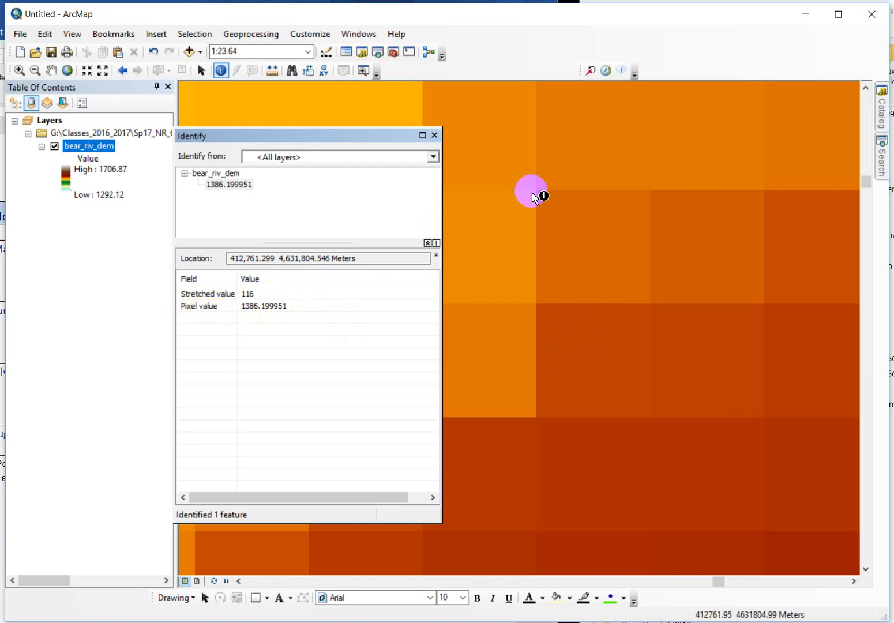
{"action": "mouse_move", "coordinate": [650, 193]}
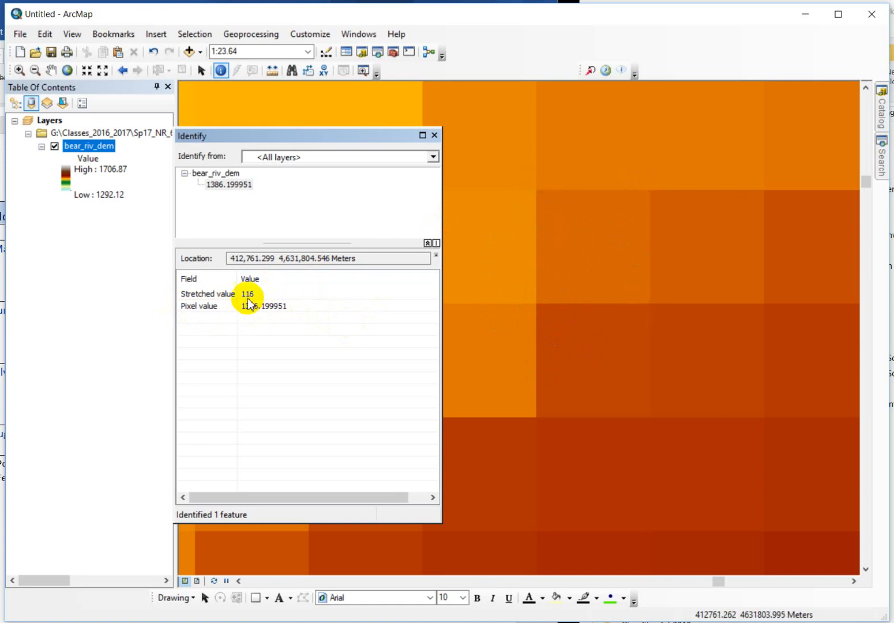
{"action": "mouse_move", "coordinate": [622, 406]}
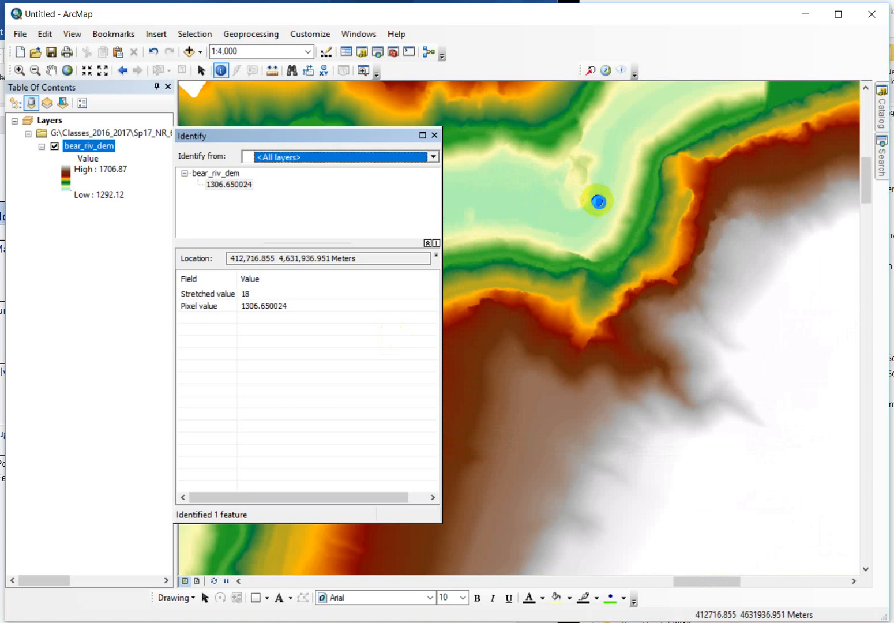
{"action": "mouse_move", "coordinate": [617, 223]}
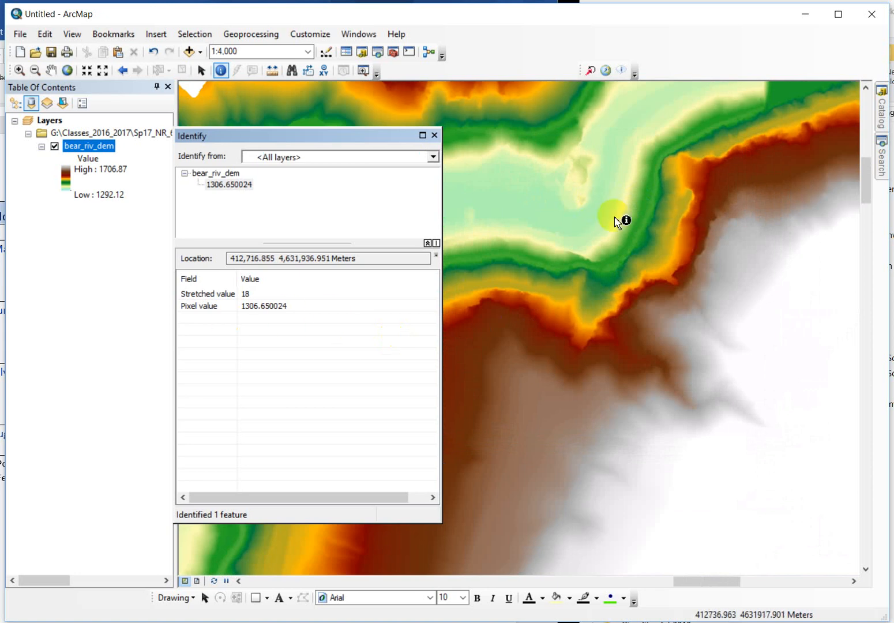
Identify six cells from valley floor up the slope, from about 1306.65 to 1560.77 m.
{"action": "left_click", "coordinate": [609, 195]}
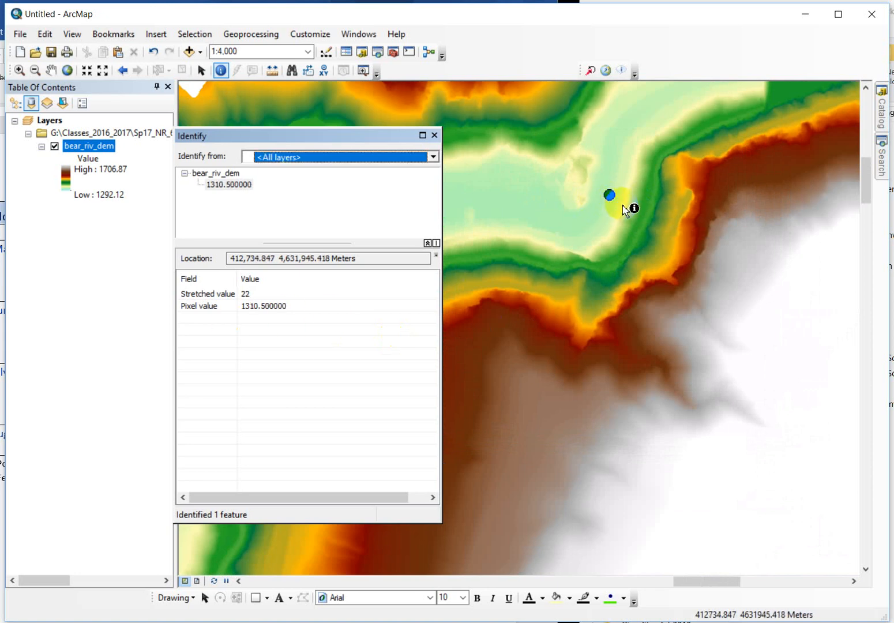
{"action": "left_click", "coordinate": [647, 207]}
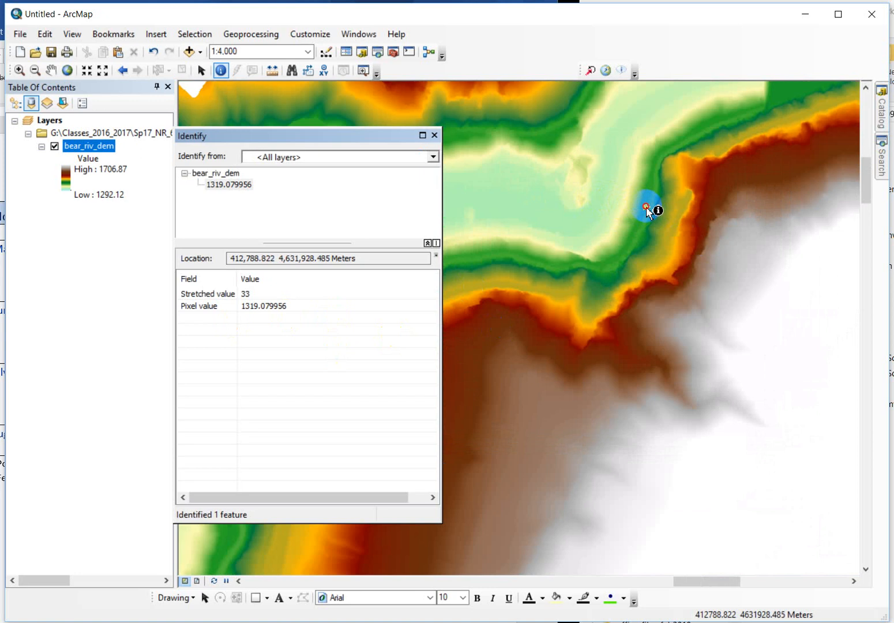
{"action": "left_click", "coordinate": [686, 224]}
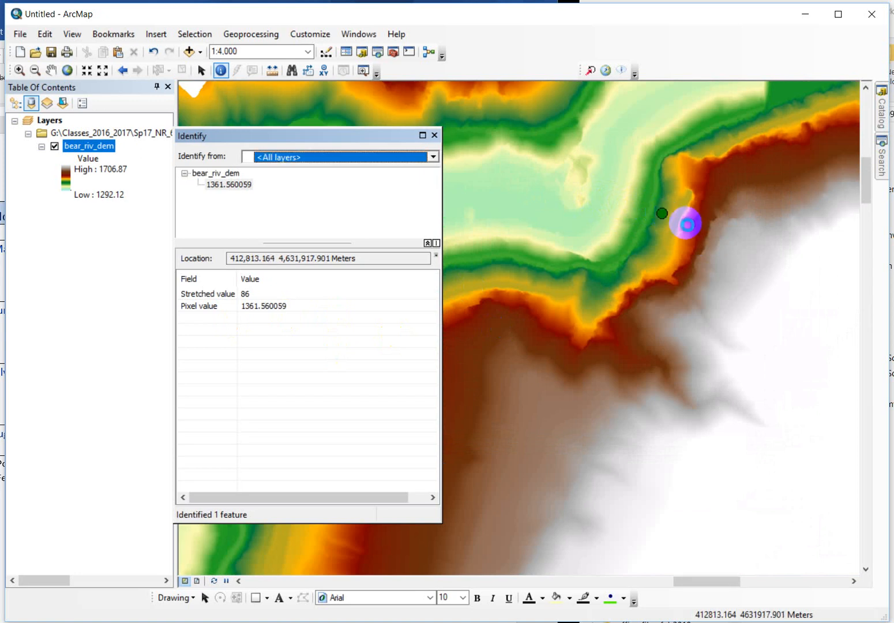
{"action": "left_click", "coordinate": [763, 309]}
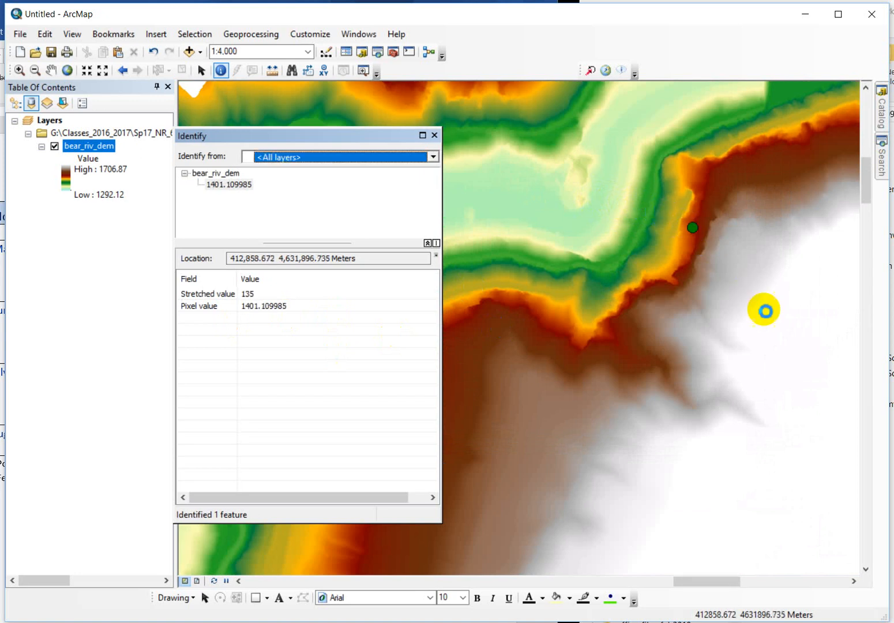
{"action": "left_click", "coordinate": [849, 443]}
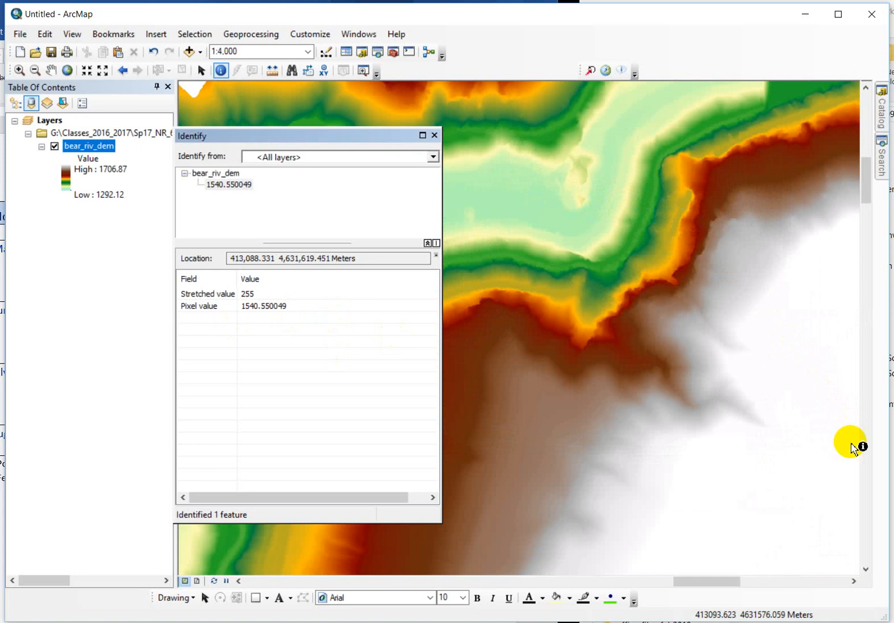
{"action": "left_click", "coordinate": [864, 518]}
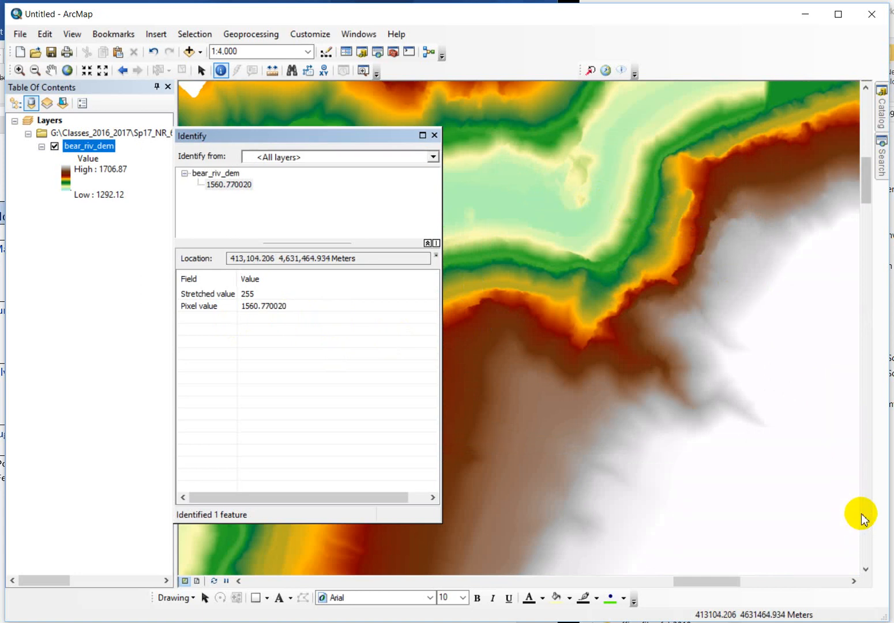
{"action": "mouse_move", "coordinate": [740, 500]}
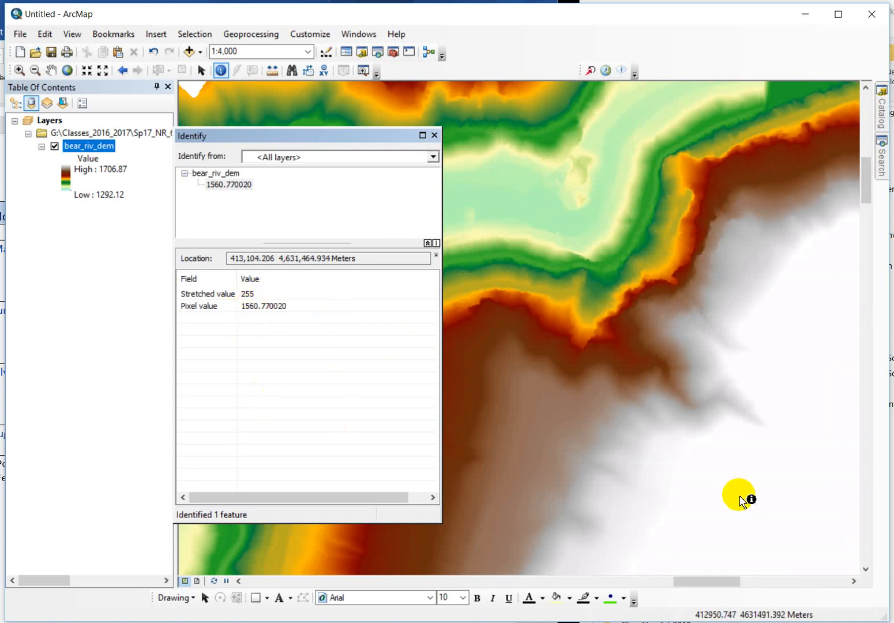
{"action": "mouse_move", "coordinate": [414, 160]}
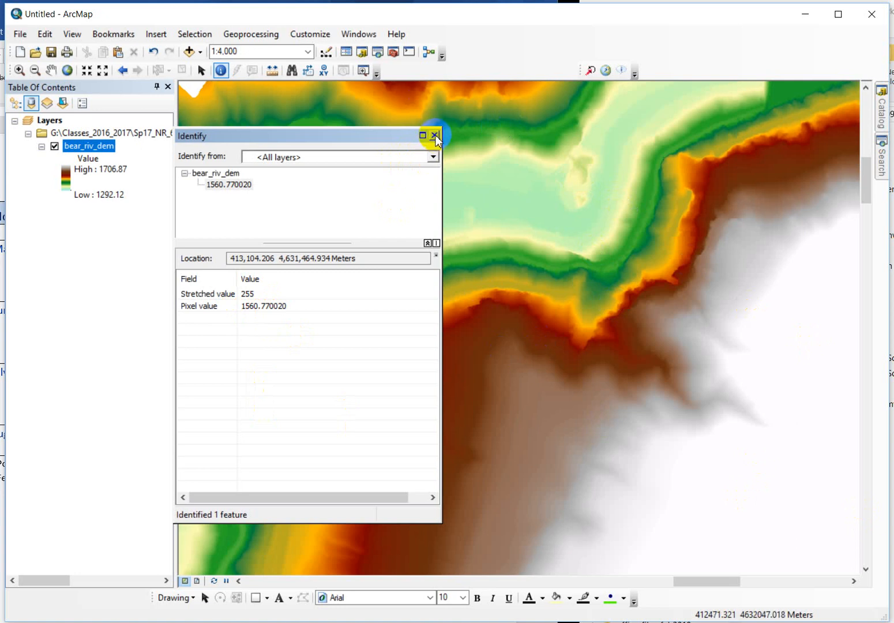
Close the Identify results window, leaving the coloured river-valley DEM visible.
{"action": "left_click", "coordinate": [434, 136]}
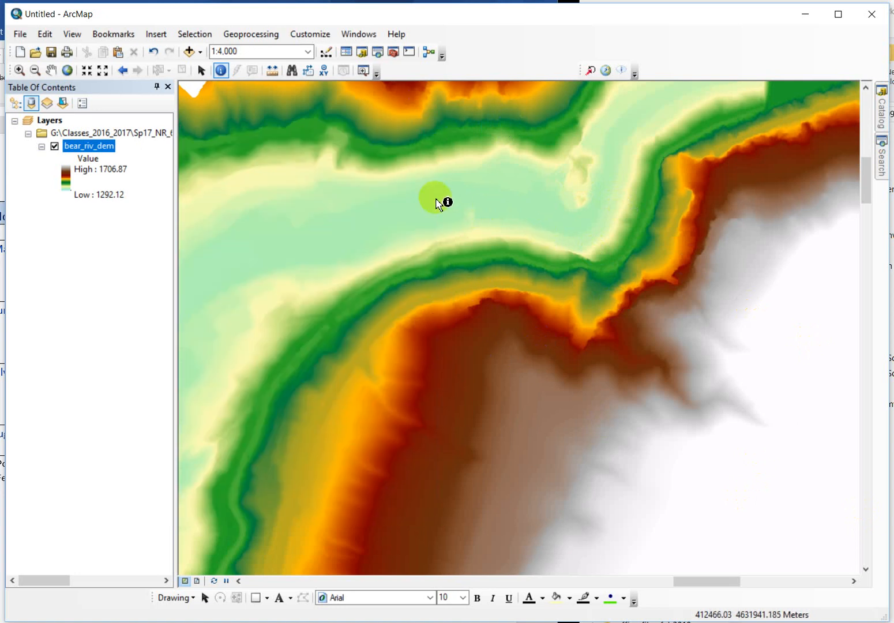
{"action": "mouse_move", "coordinate": [395, 185]}
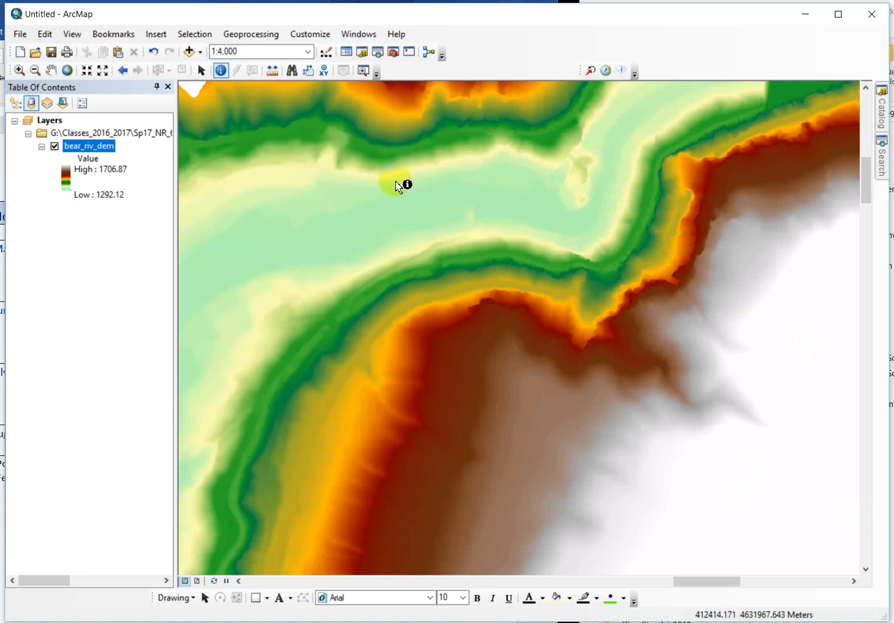
{"action": "mouse_move", "coordinate": [476, 287]}
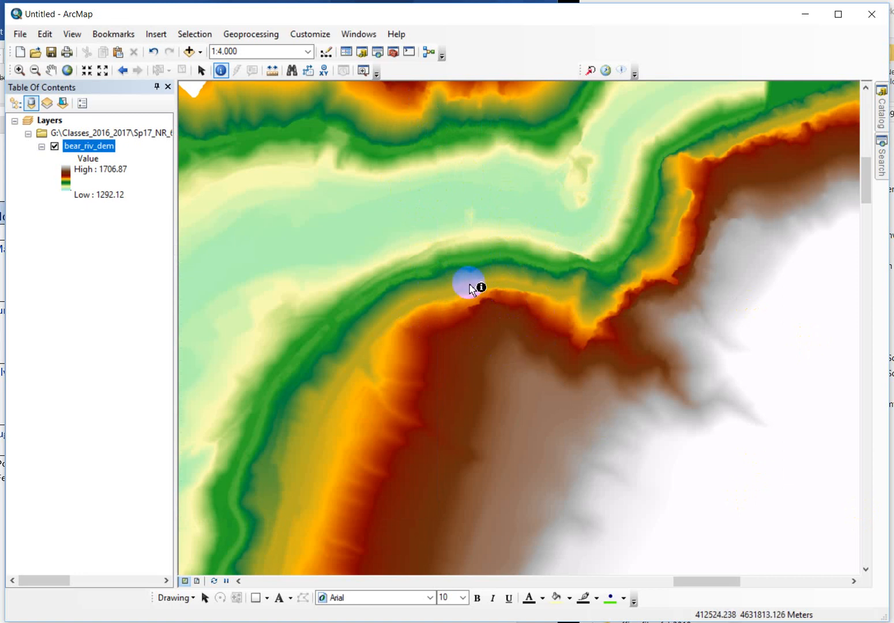
{"action": "mouse_move", "coordinate": [537, 392]}
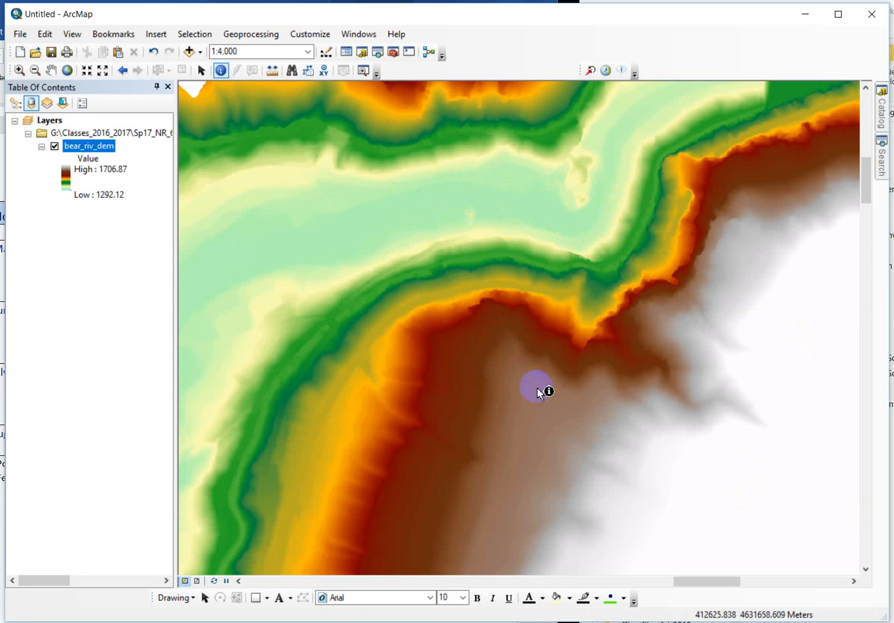
{"action": "mouse_move", "coordinate": [68, 260]}
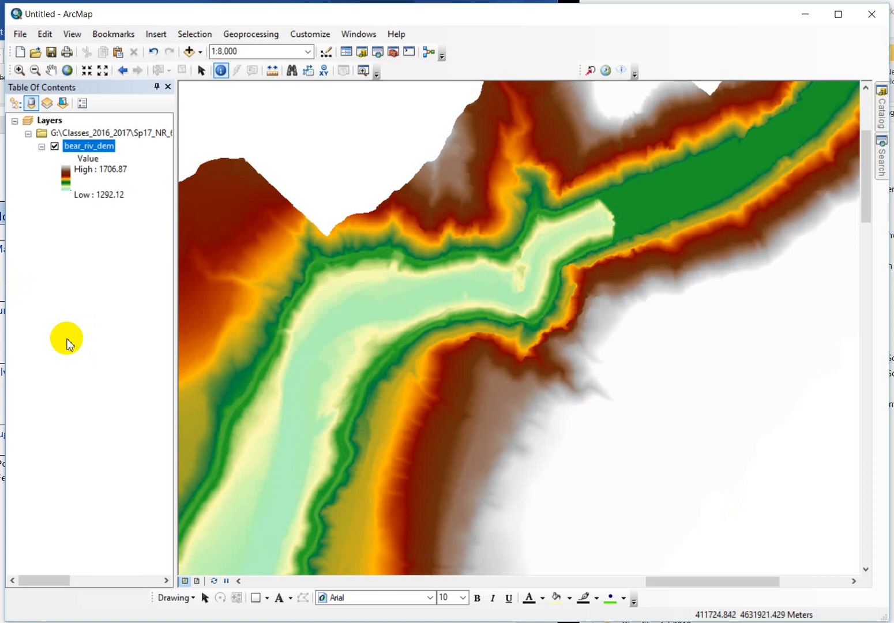
{"action": "mouse_move", "coordinate": [118, 328]}
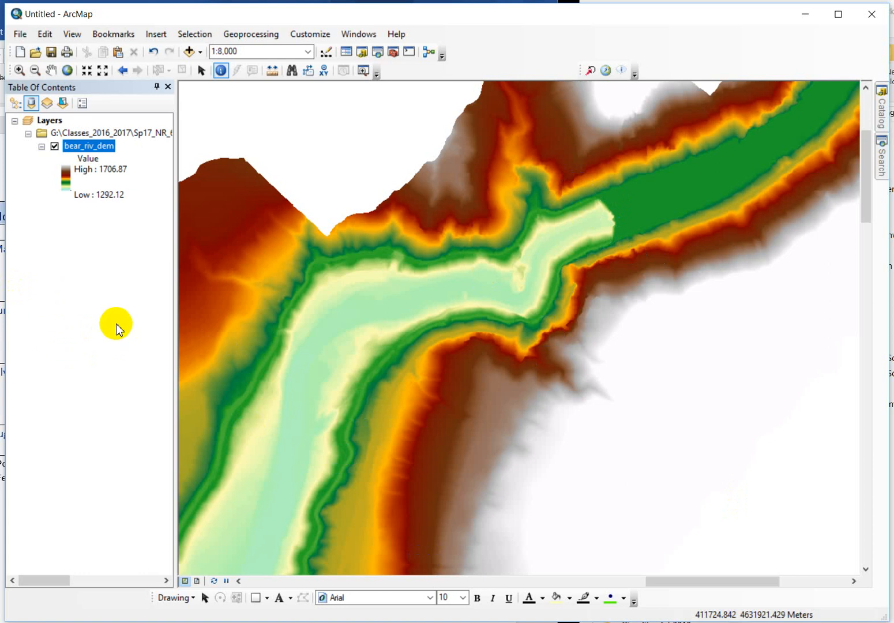